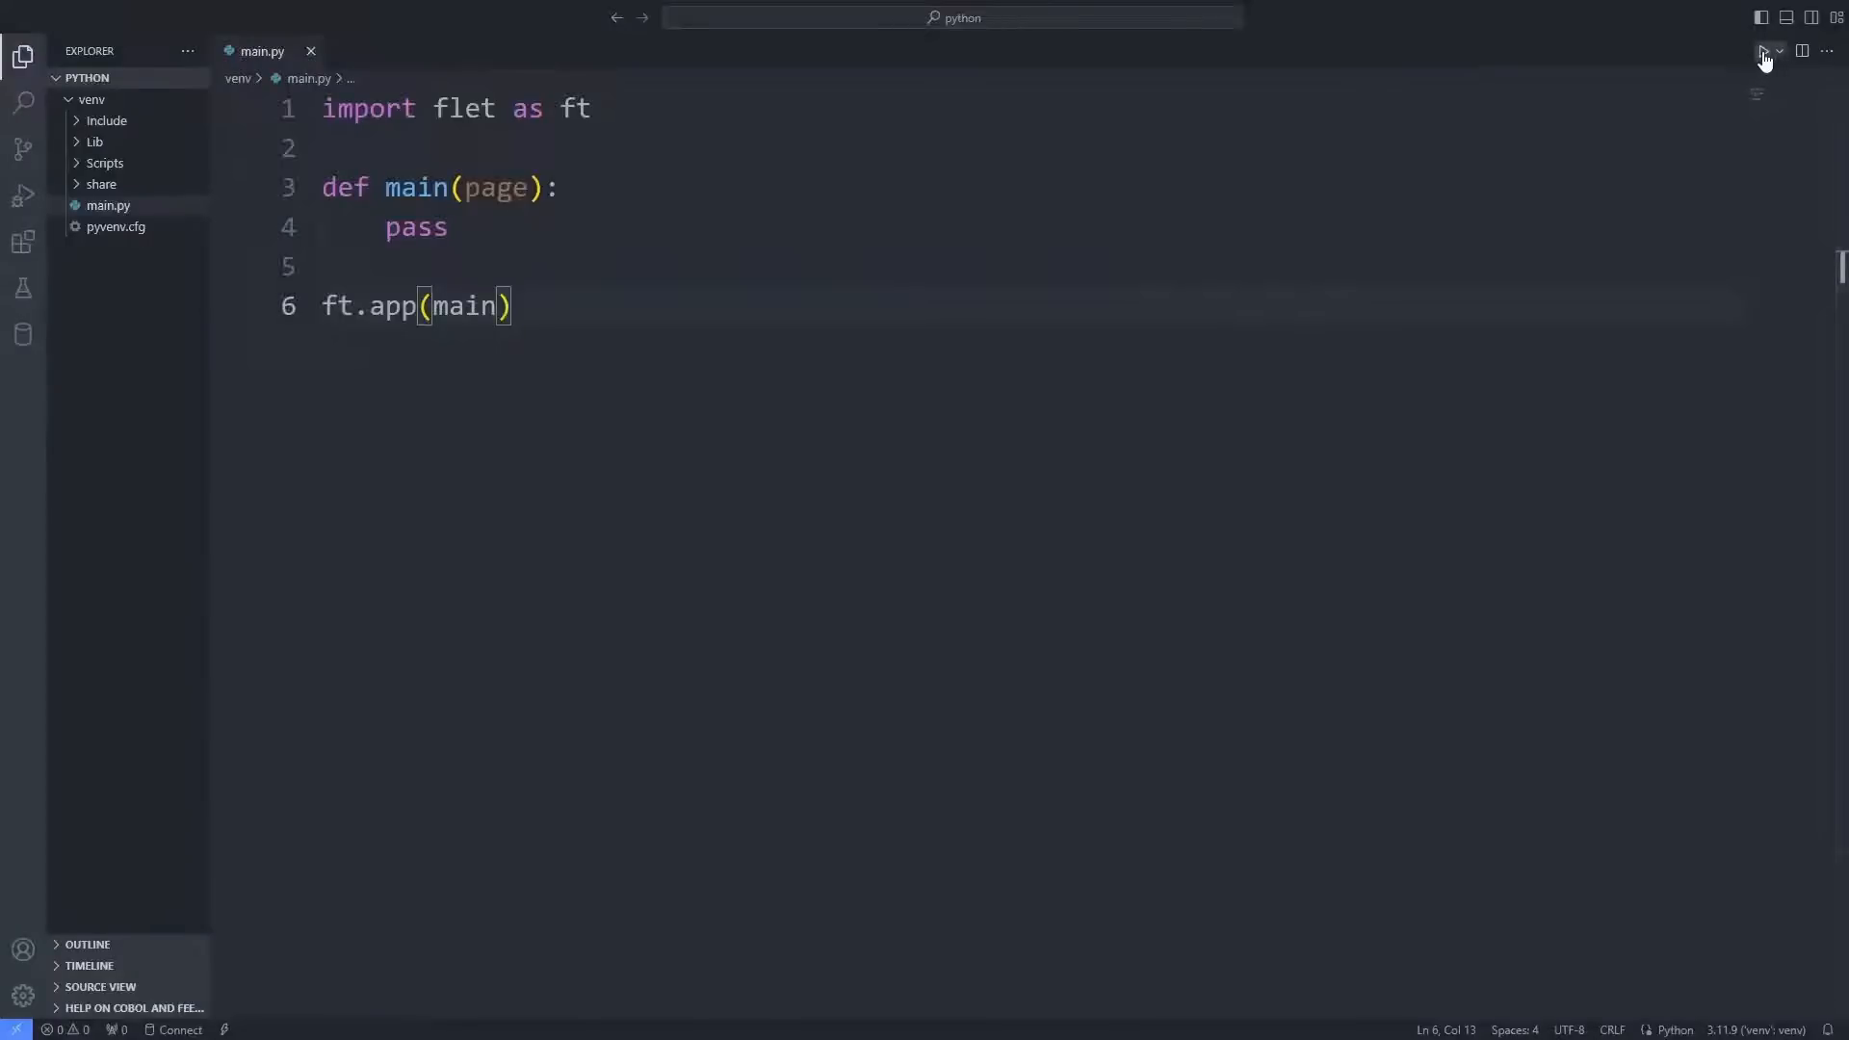
- Run the starter Flet script and close its empty window
{"action": "left_click", "coordinate": [1763, 51]}
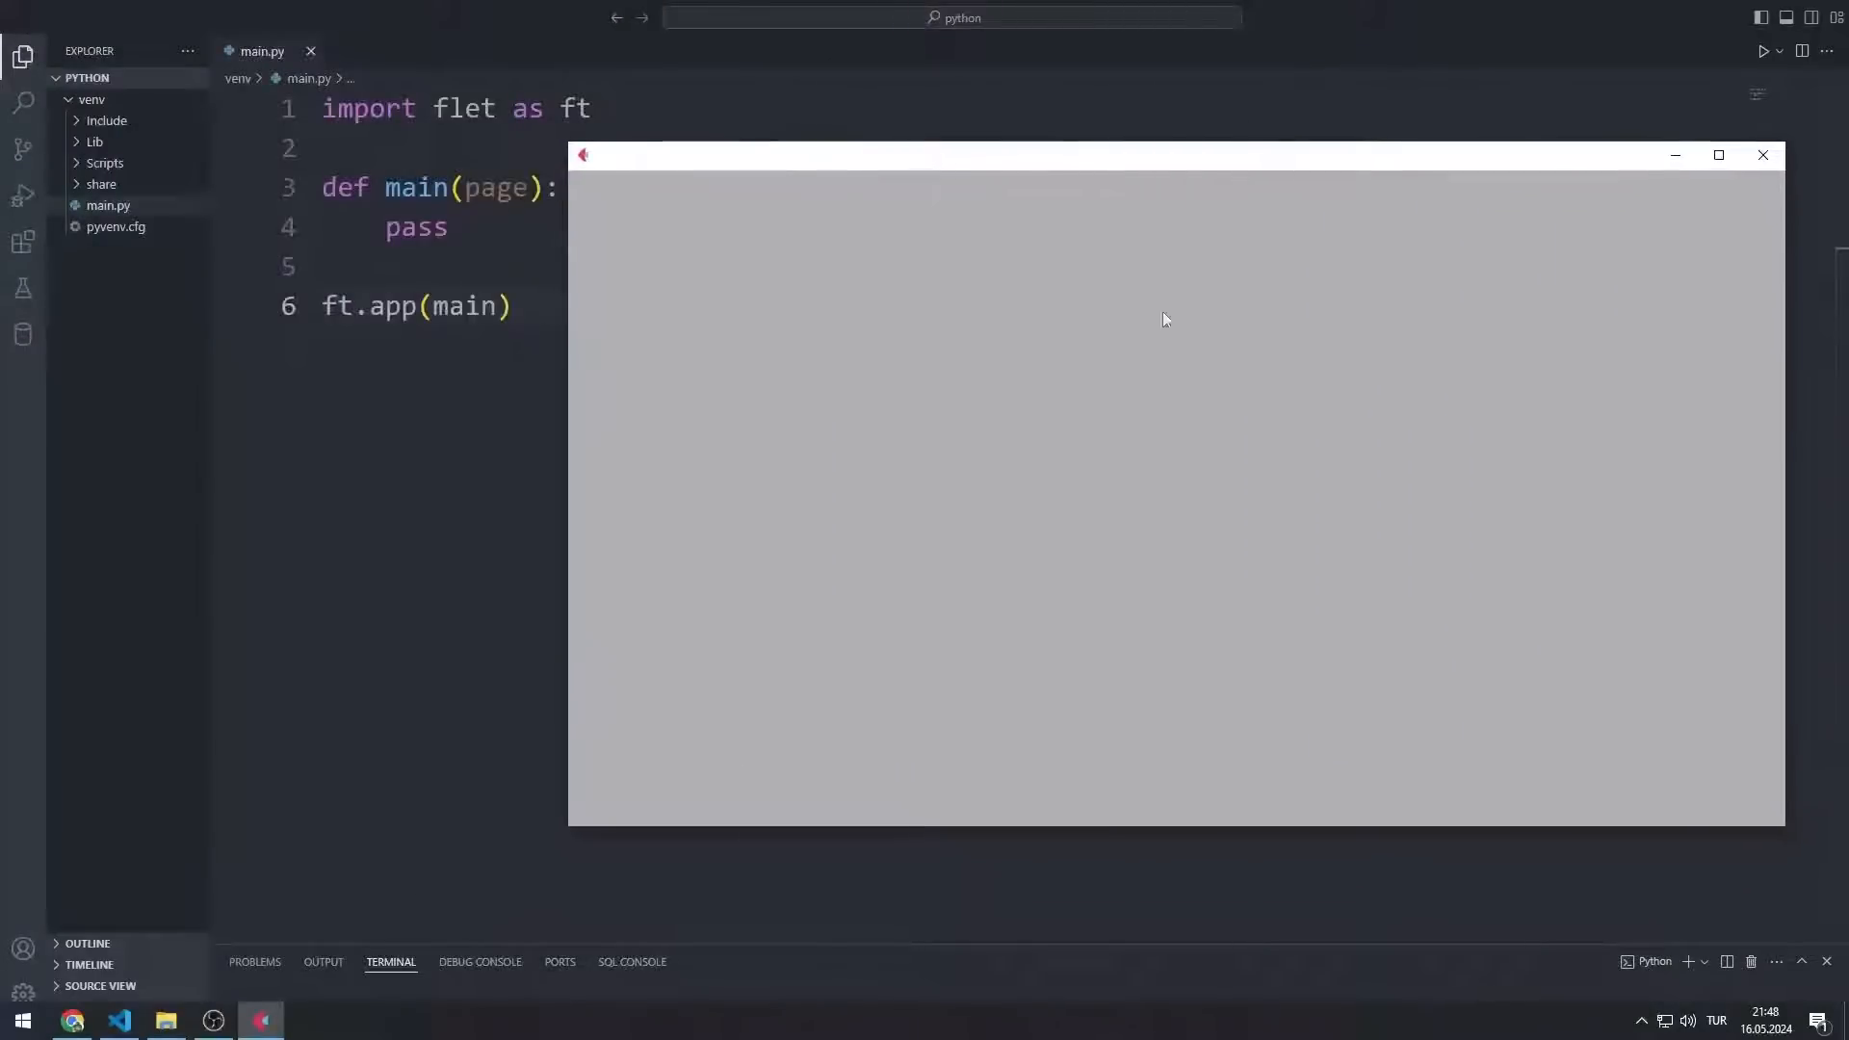
{"action": "mouse_move", "coordinate": [1763, 155]}
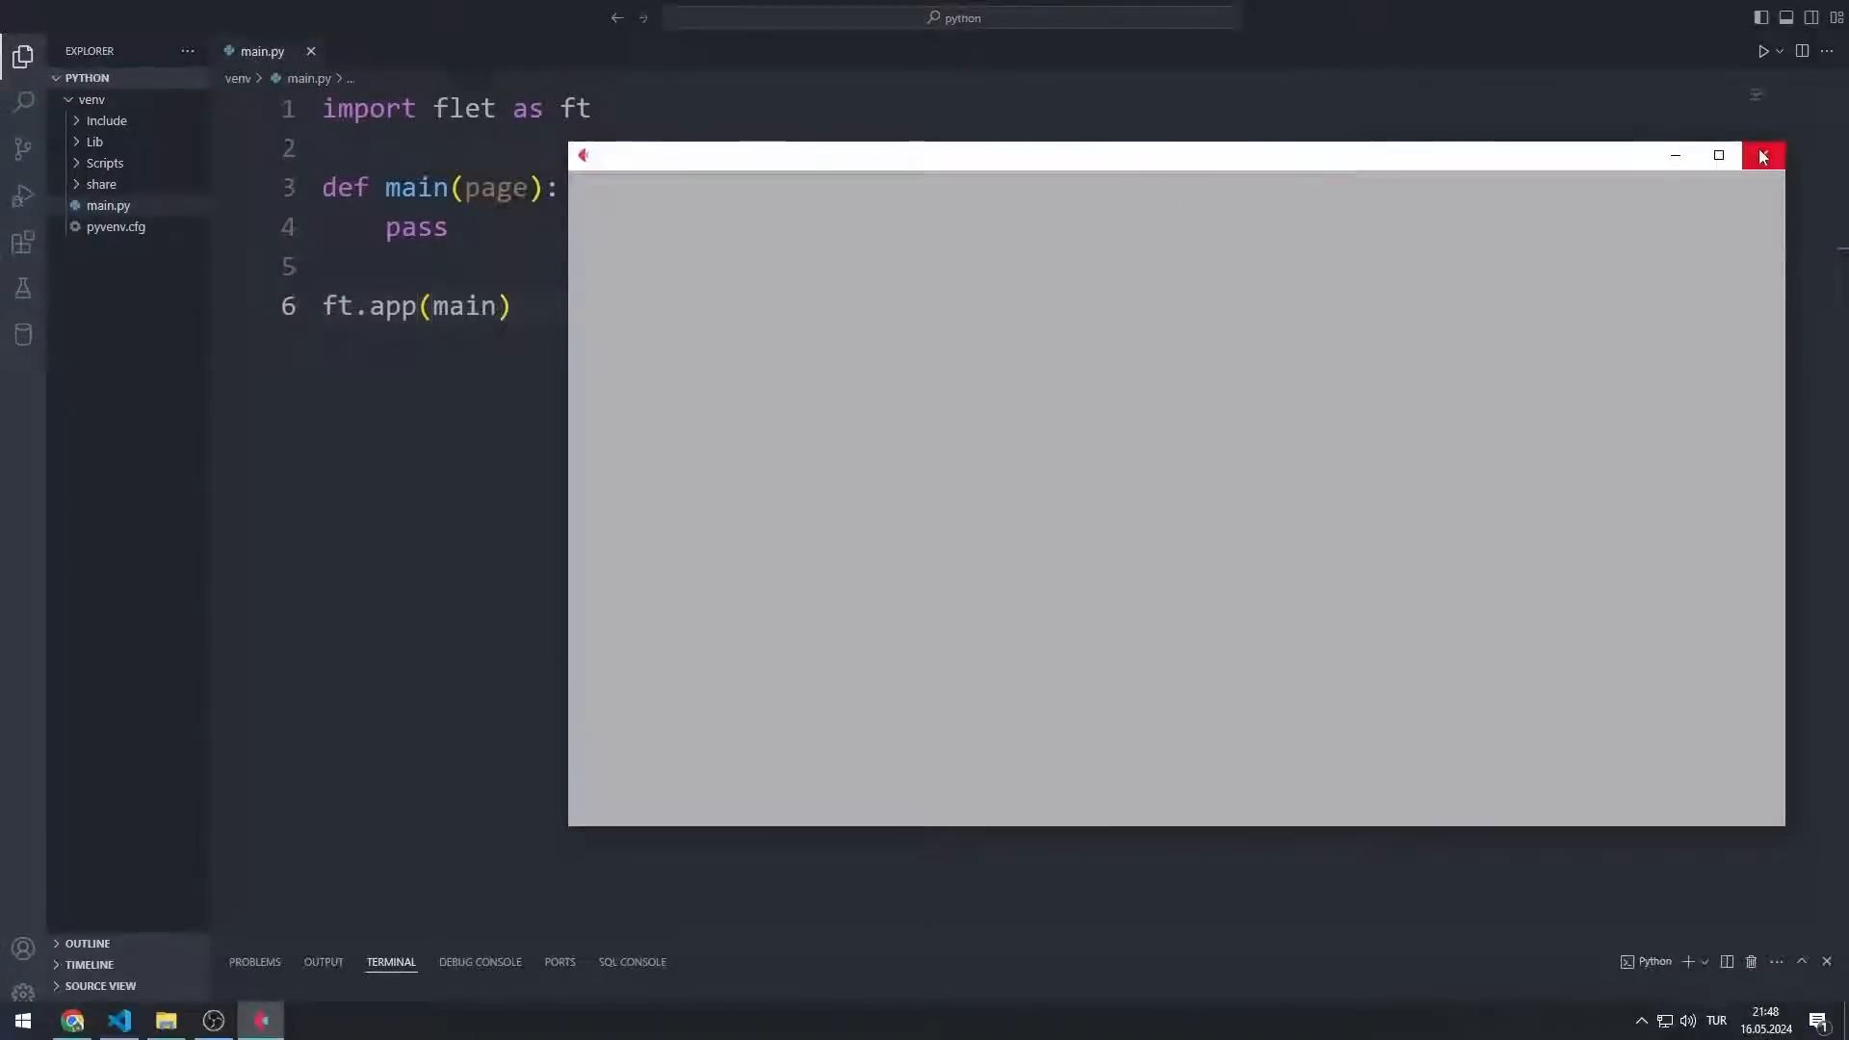
{"action": "left_click", "coordinate": [1763, 155]}
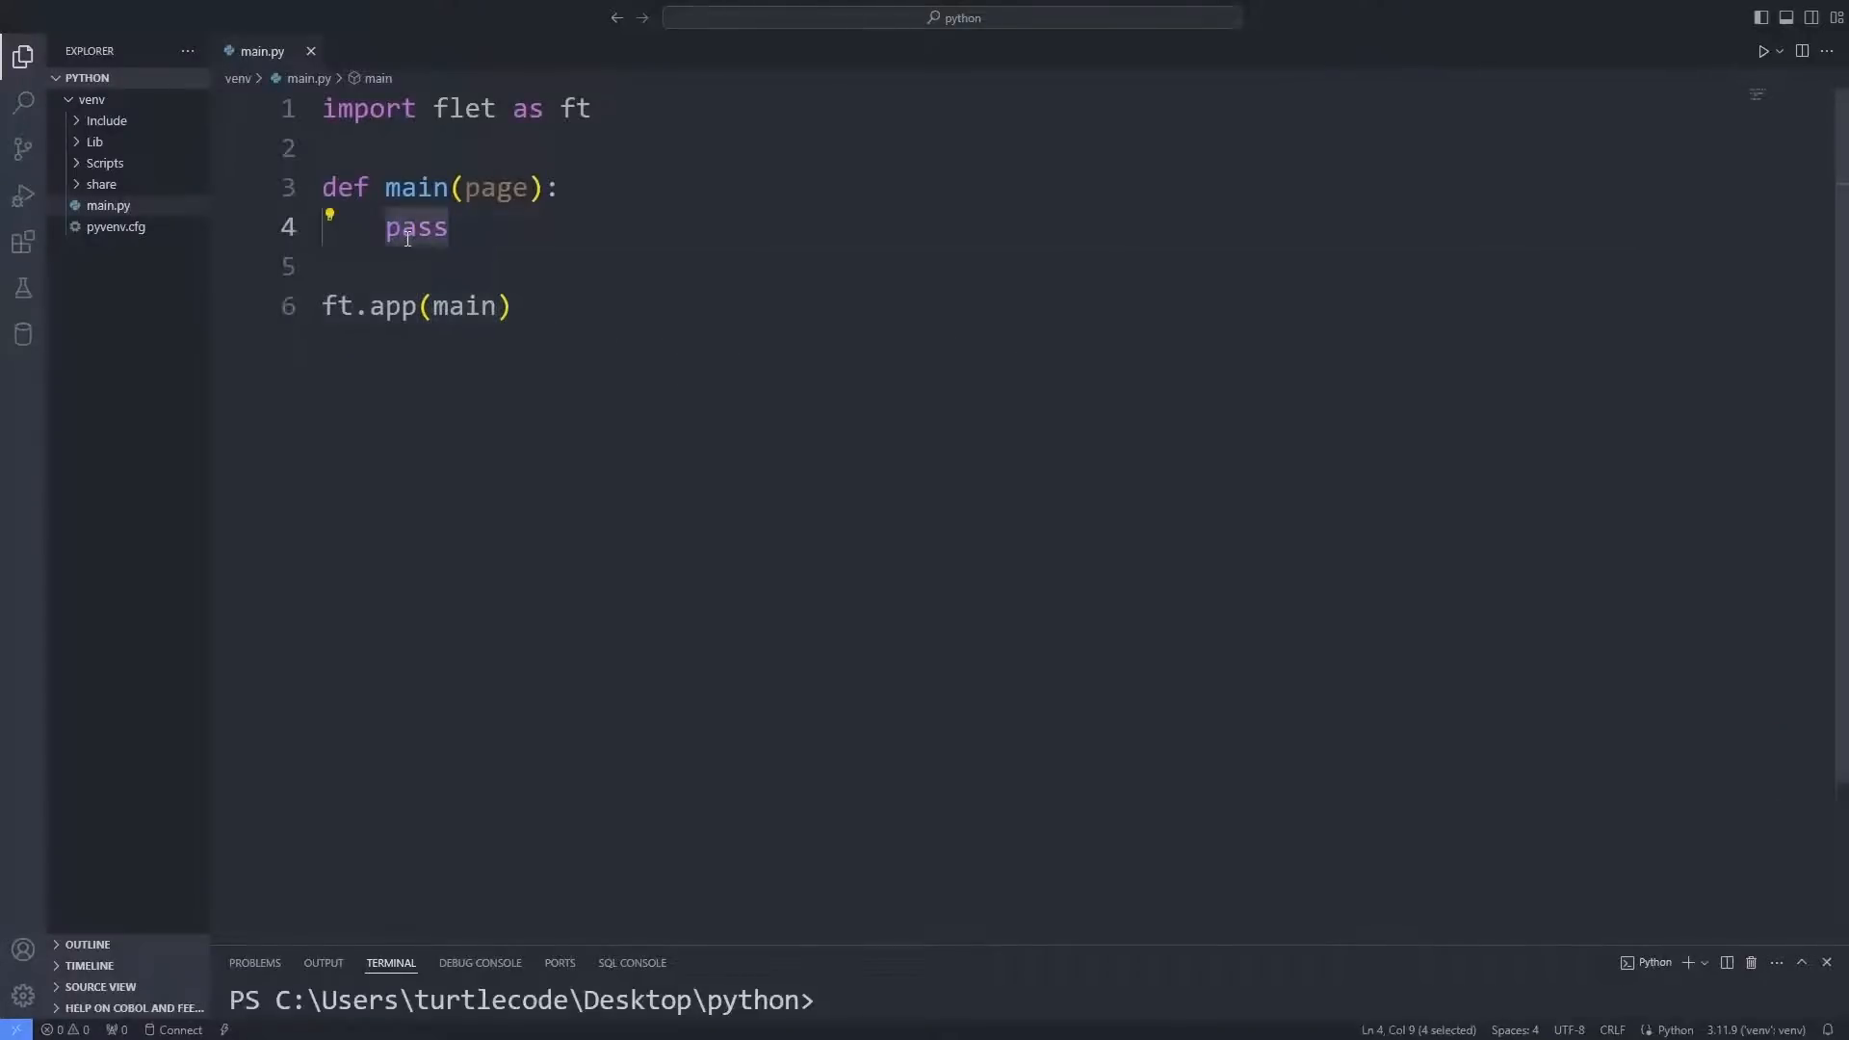
- Set page.title to "Text Button" and create button = ft.TextButton via IntelliSense
{"action": "type", "text": "page.title ="}
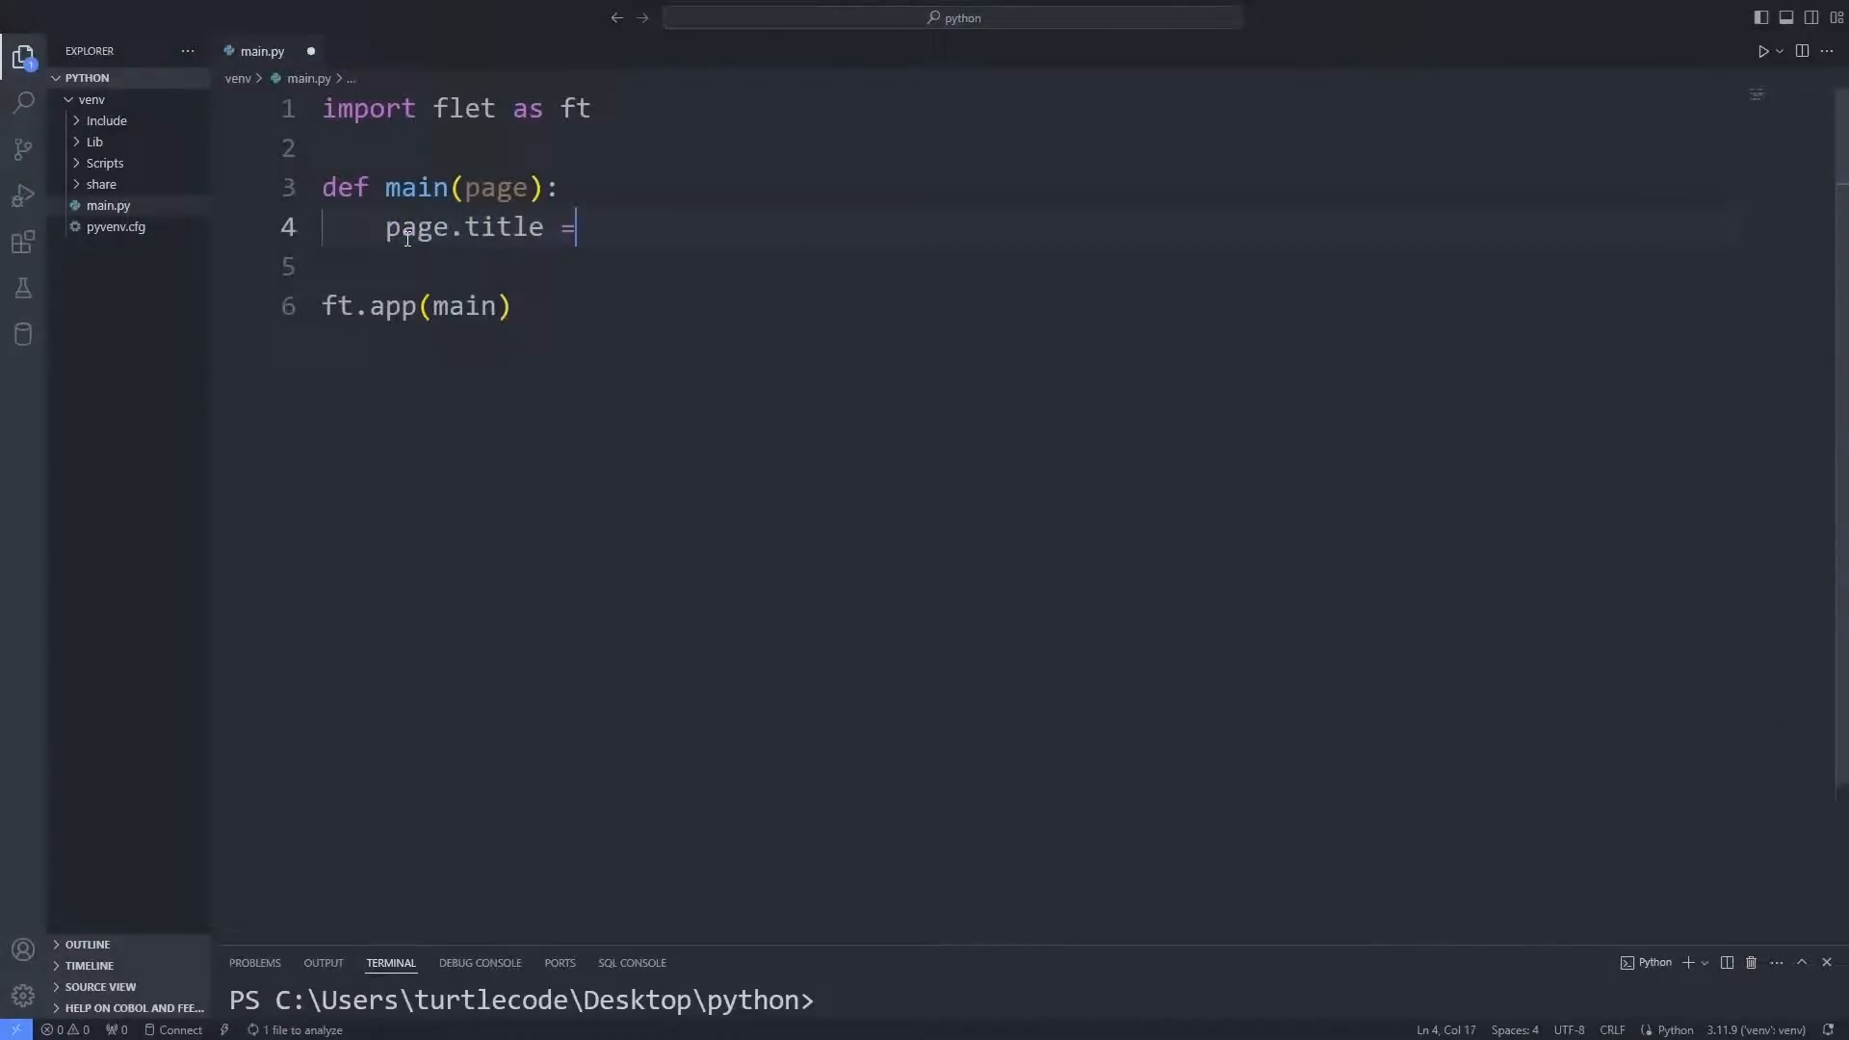
{"action": "type", "text": "\"Text Button\""}
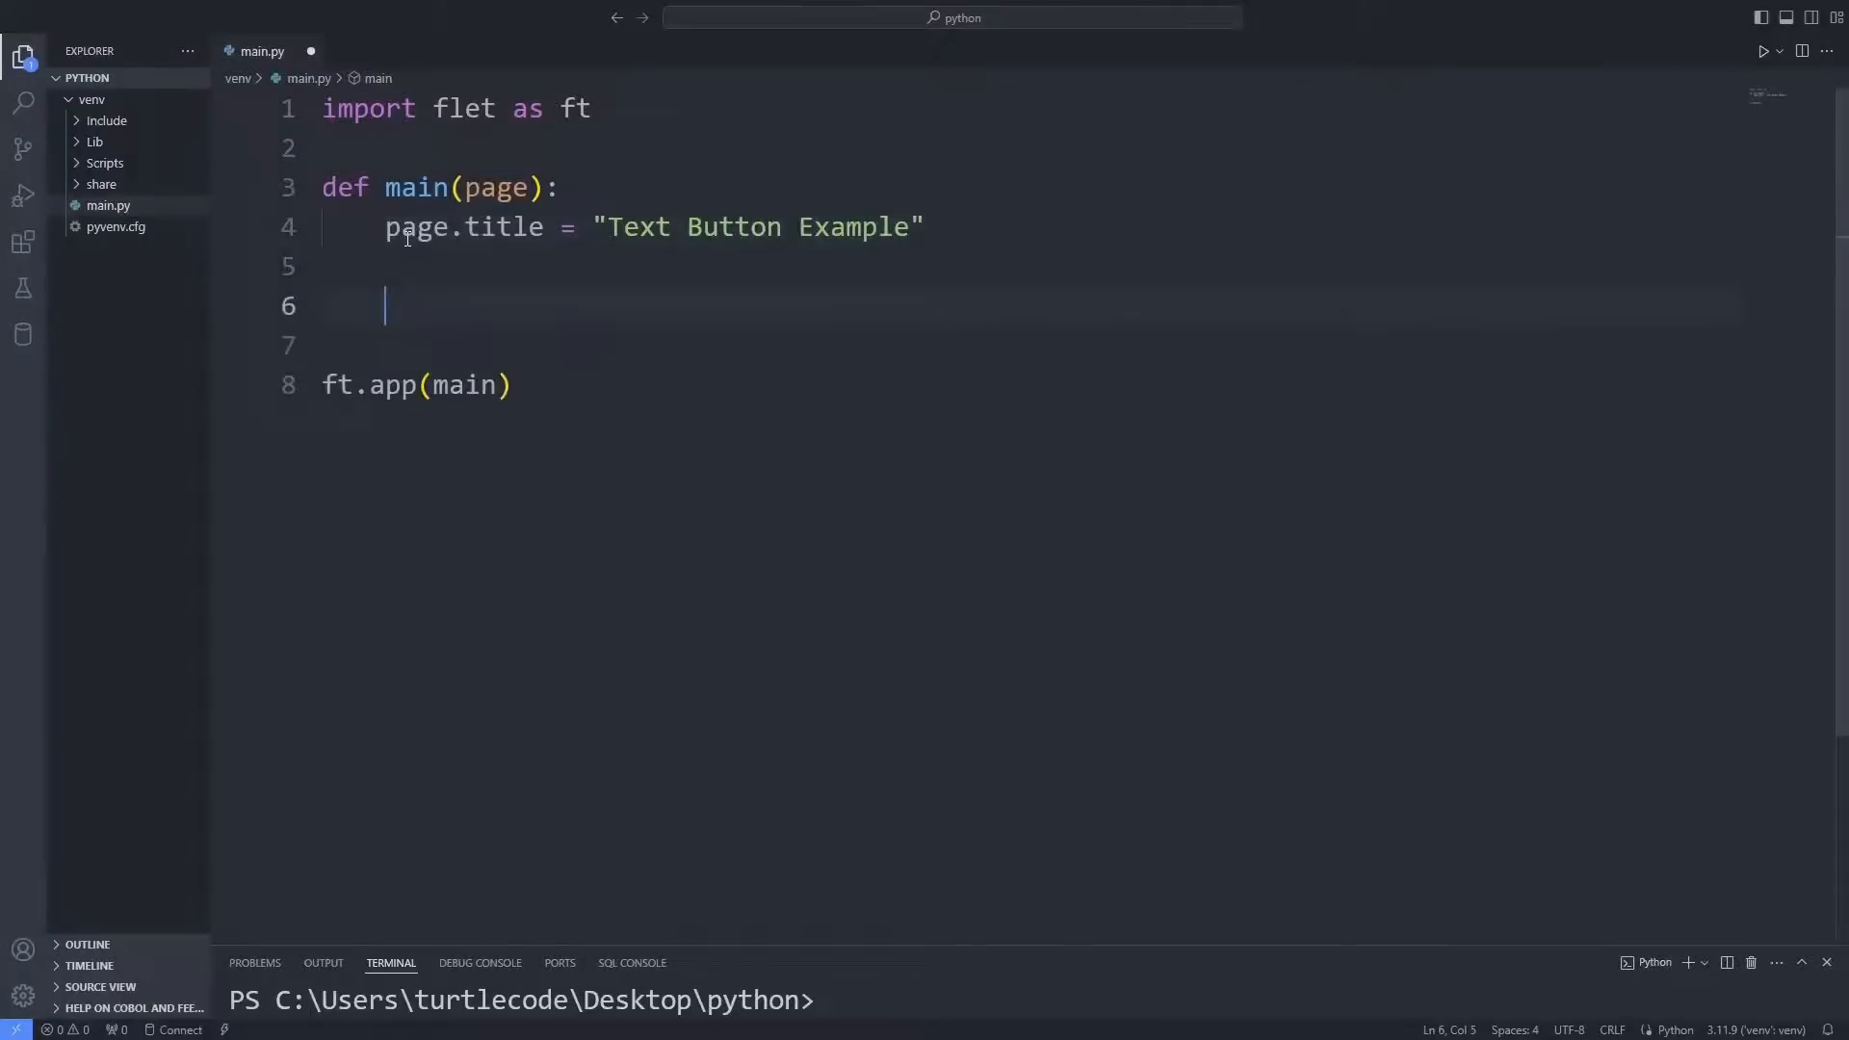
{"action": "type", "text": "button = ft.text"}
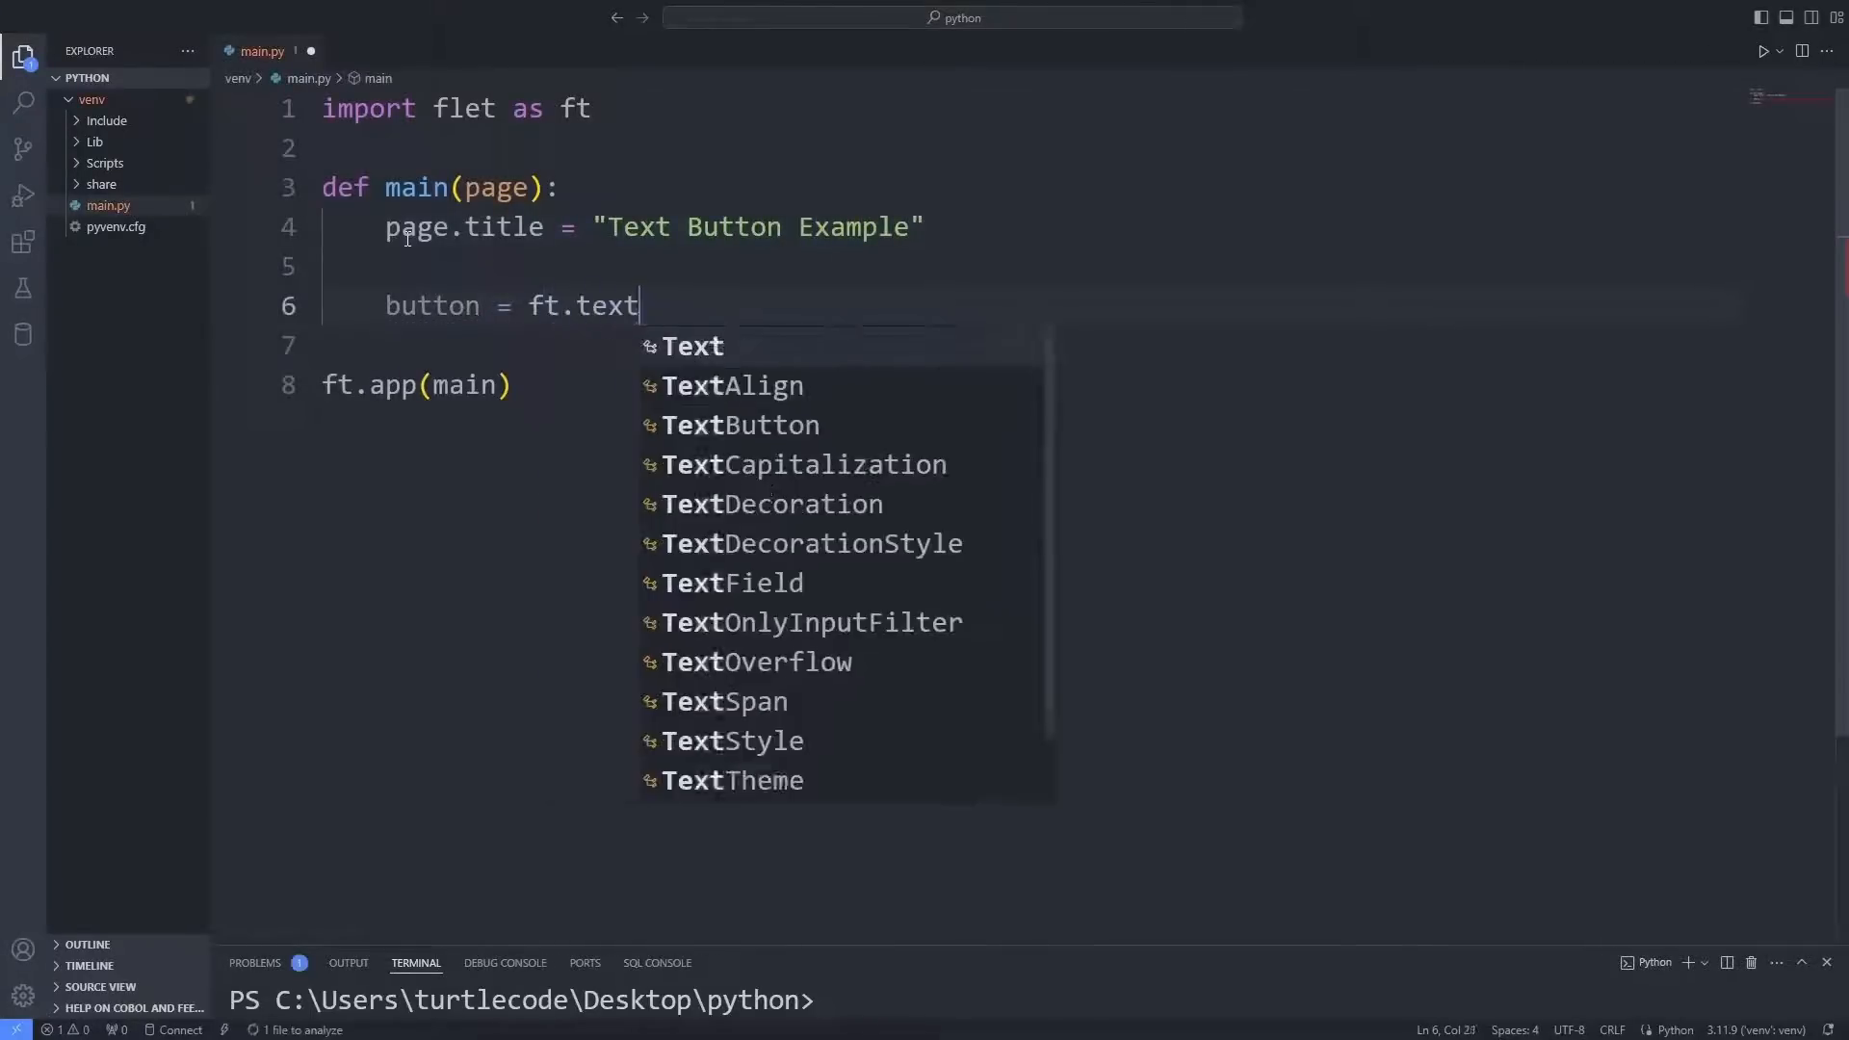
{"action": "left_click", "coordinate": [740, 424]}
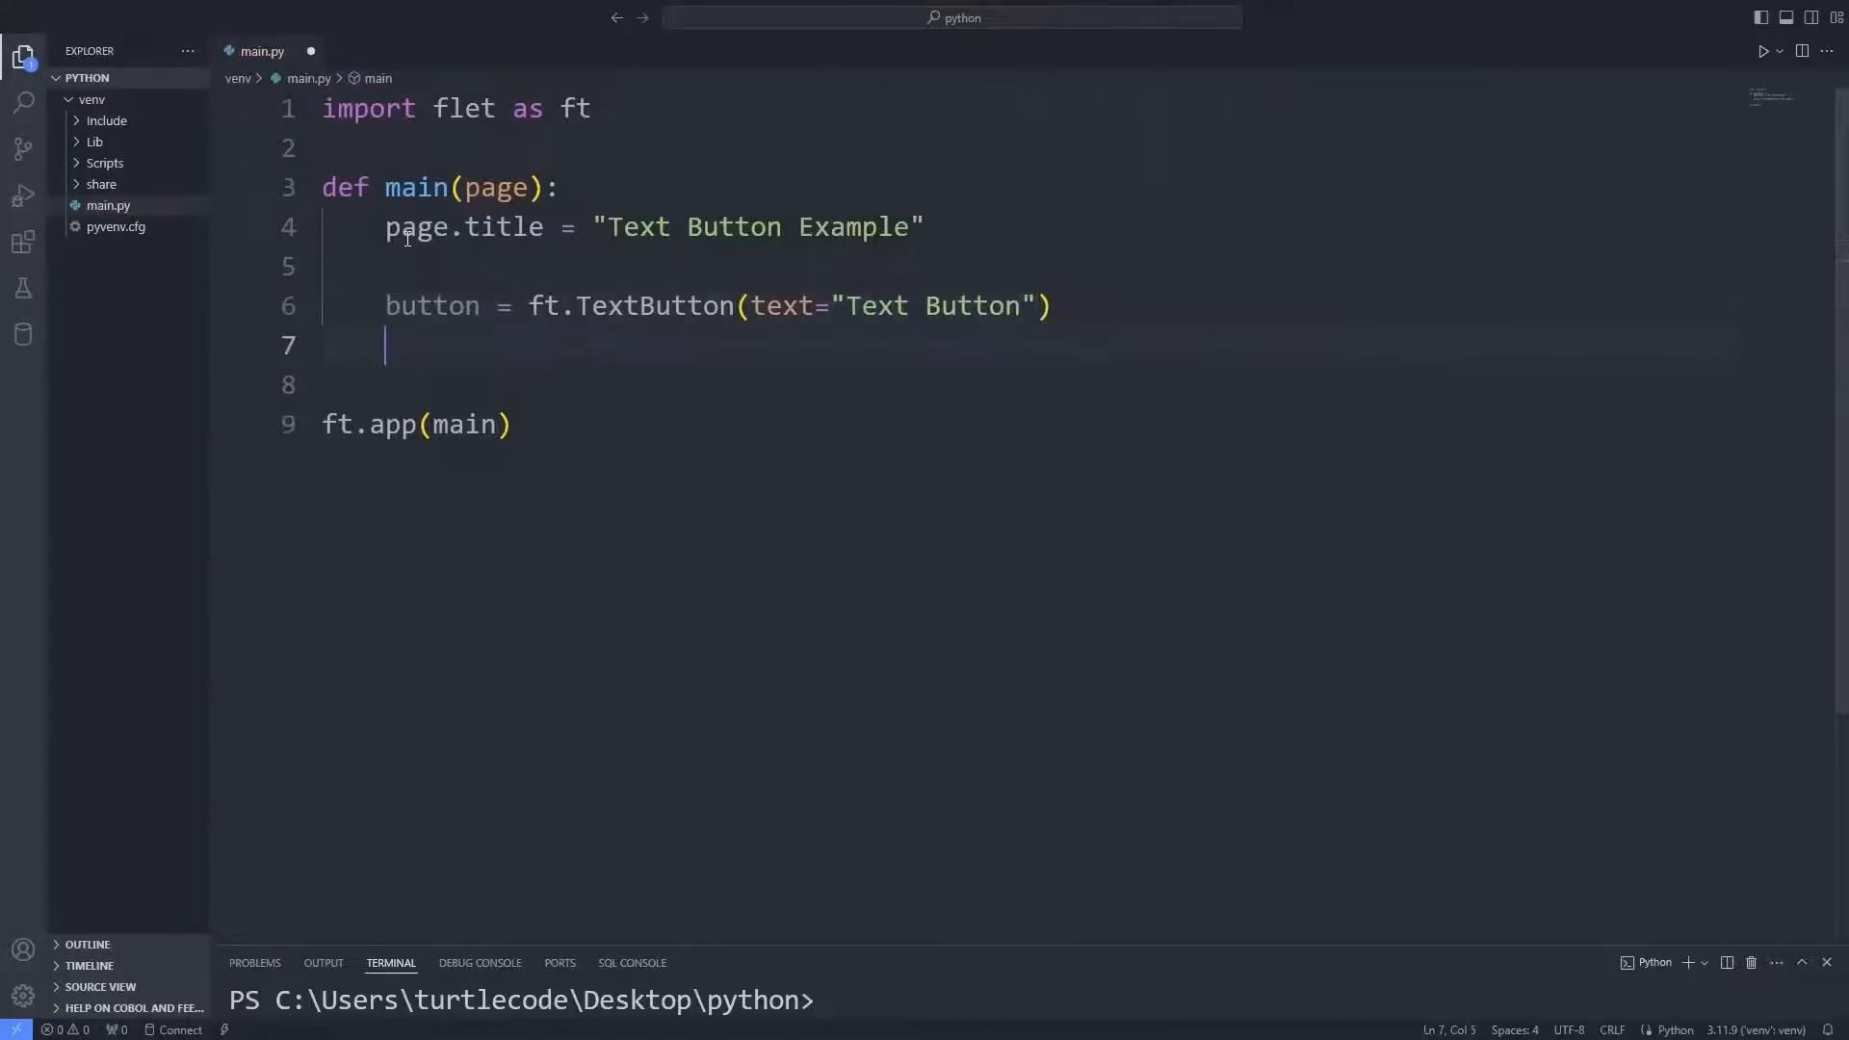
- Add the button to the page with page.add(button) and start the disabled argument
{"action": "type", "text": "page.add"}
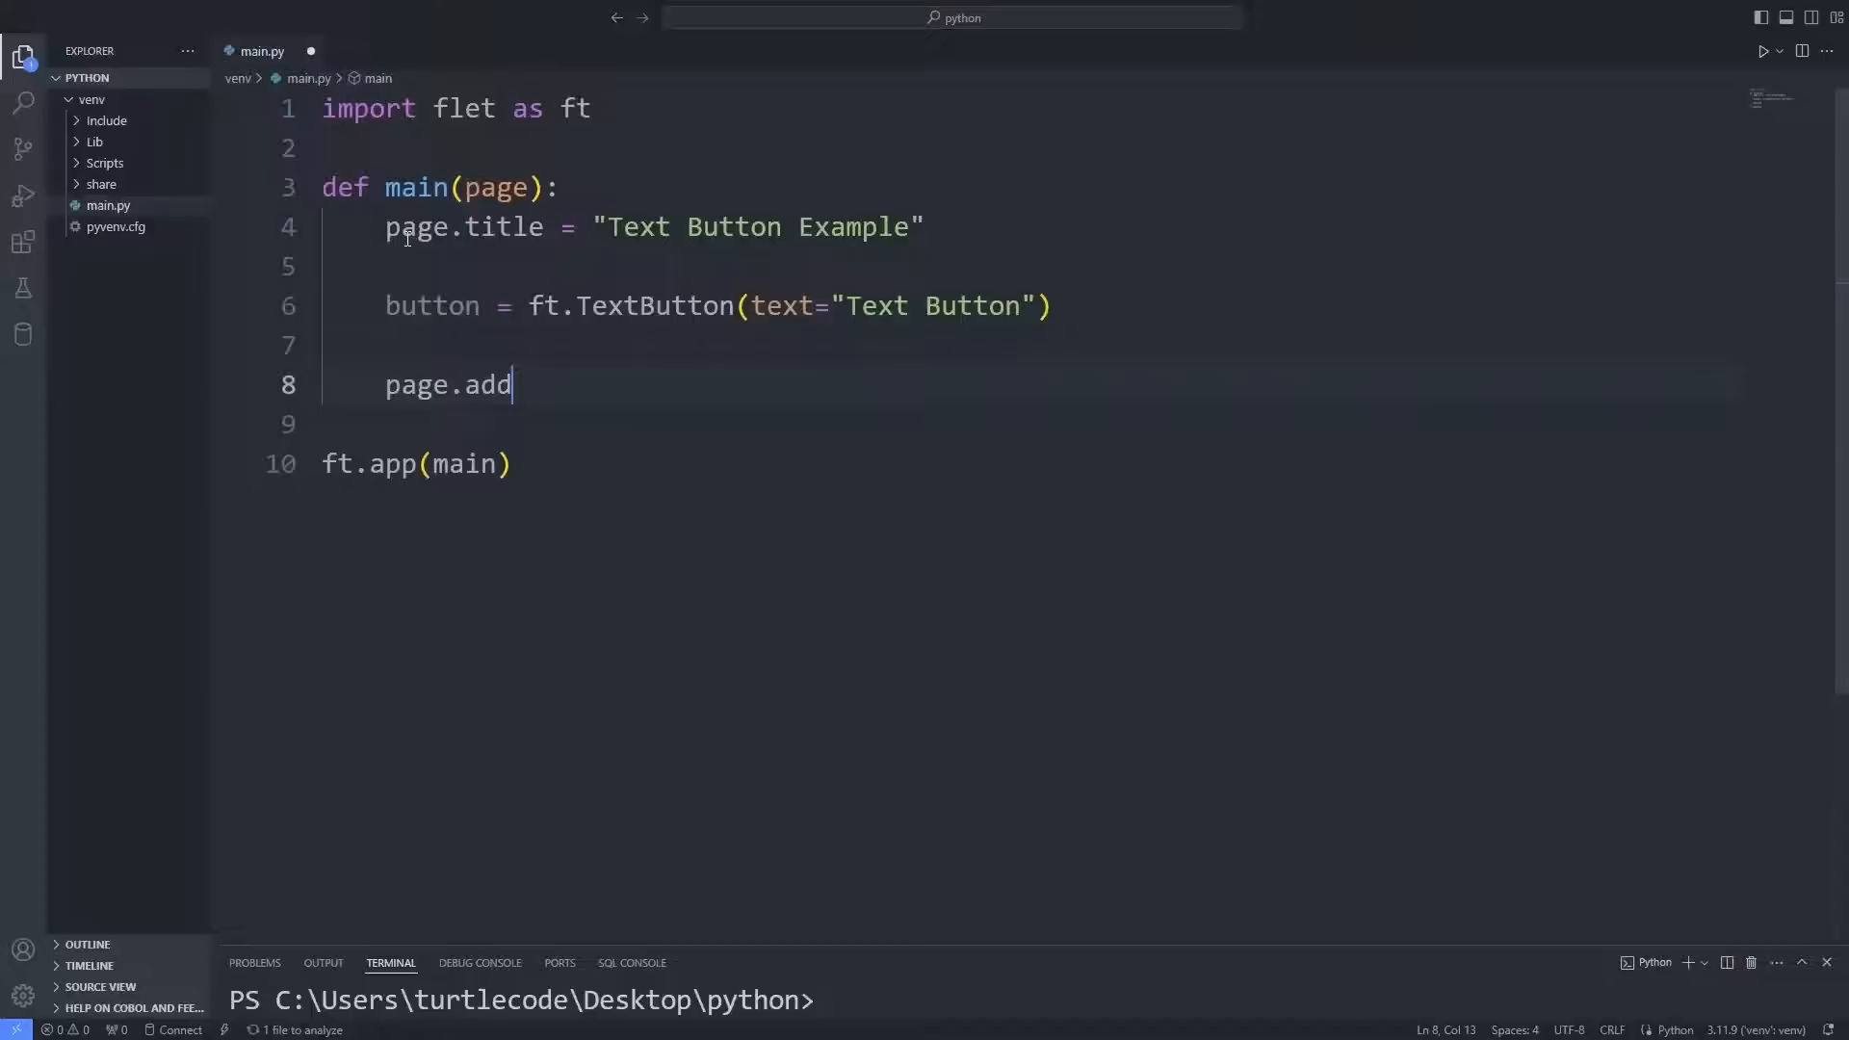
{"action": "type", "text": "(button)"}
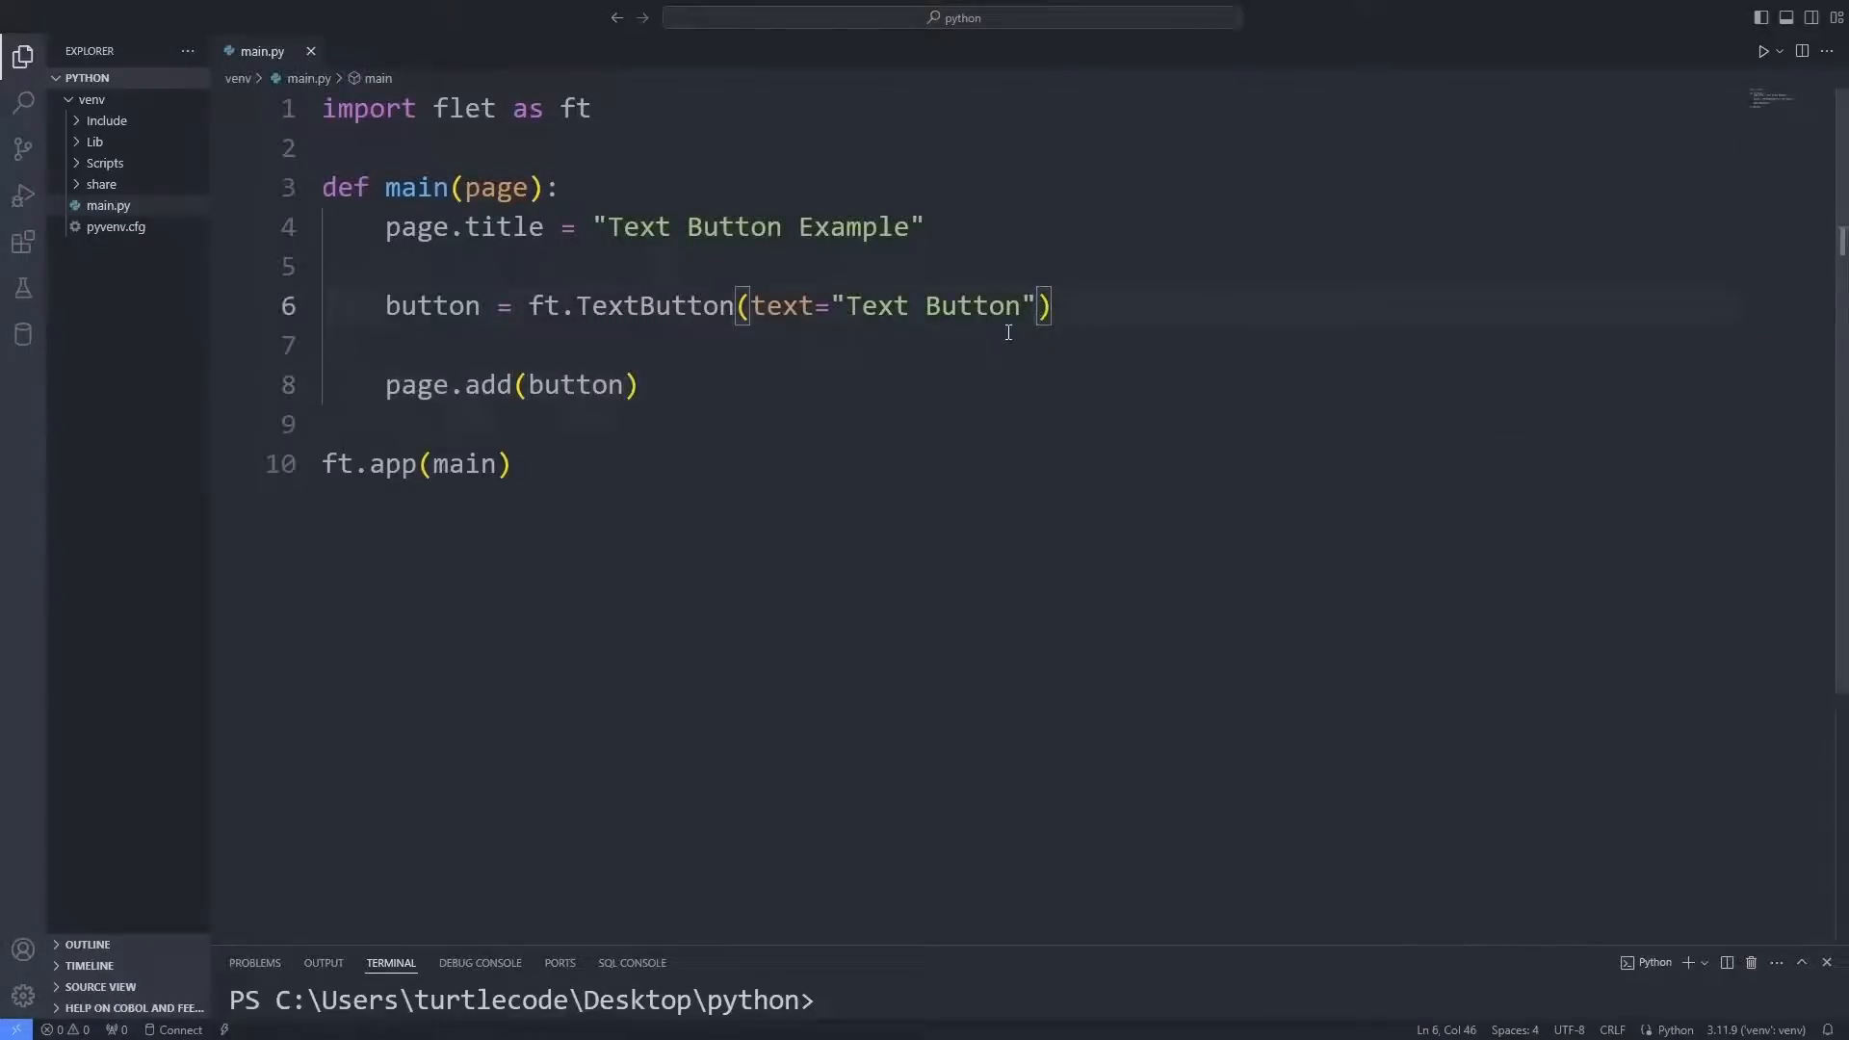
{"action": "type", "text": ",disabled=False)"}
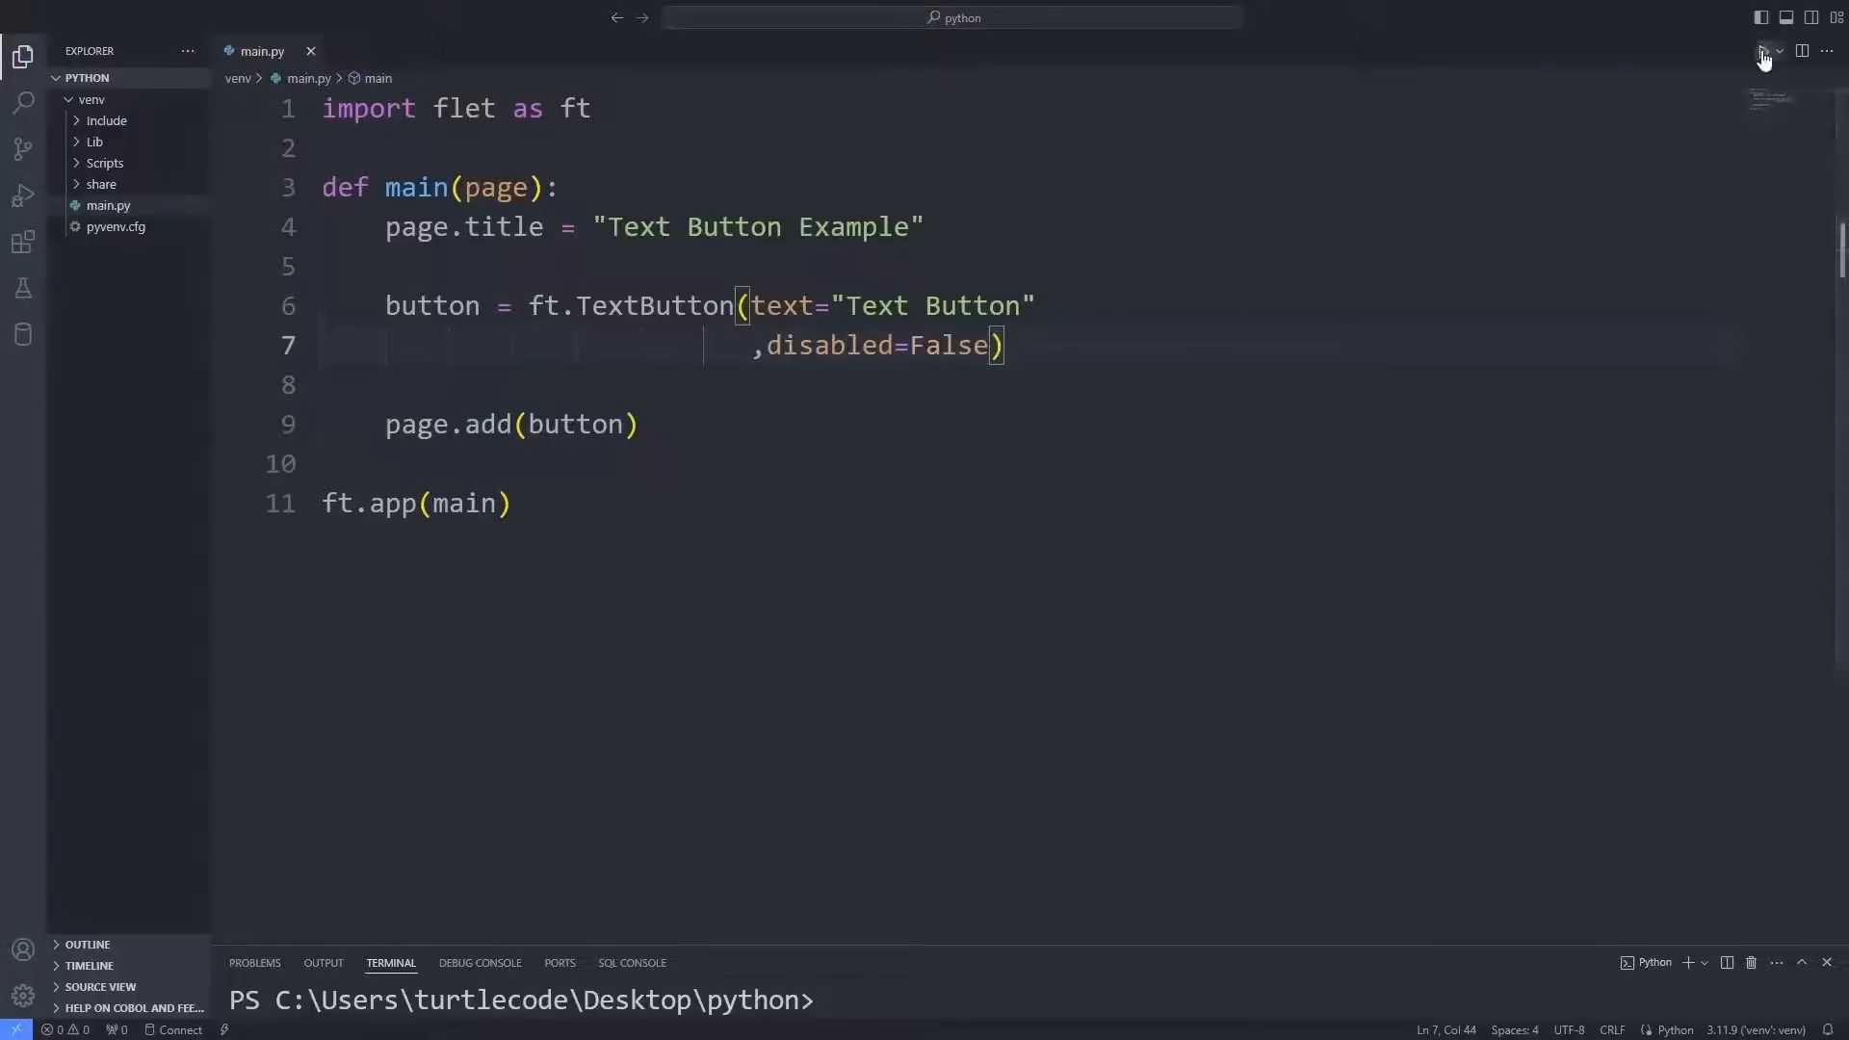
- Run with the button enabled, set disabled=True, run again to see it greyed out, and close
{"action": "left_click", "coordinate": [1763, 51]}
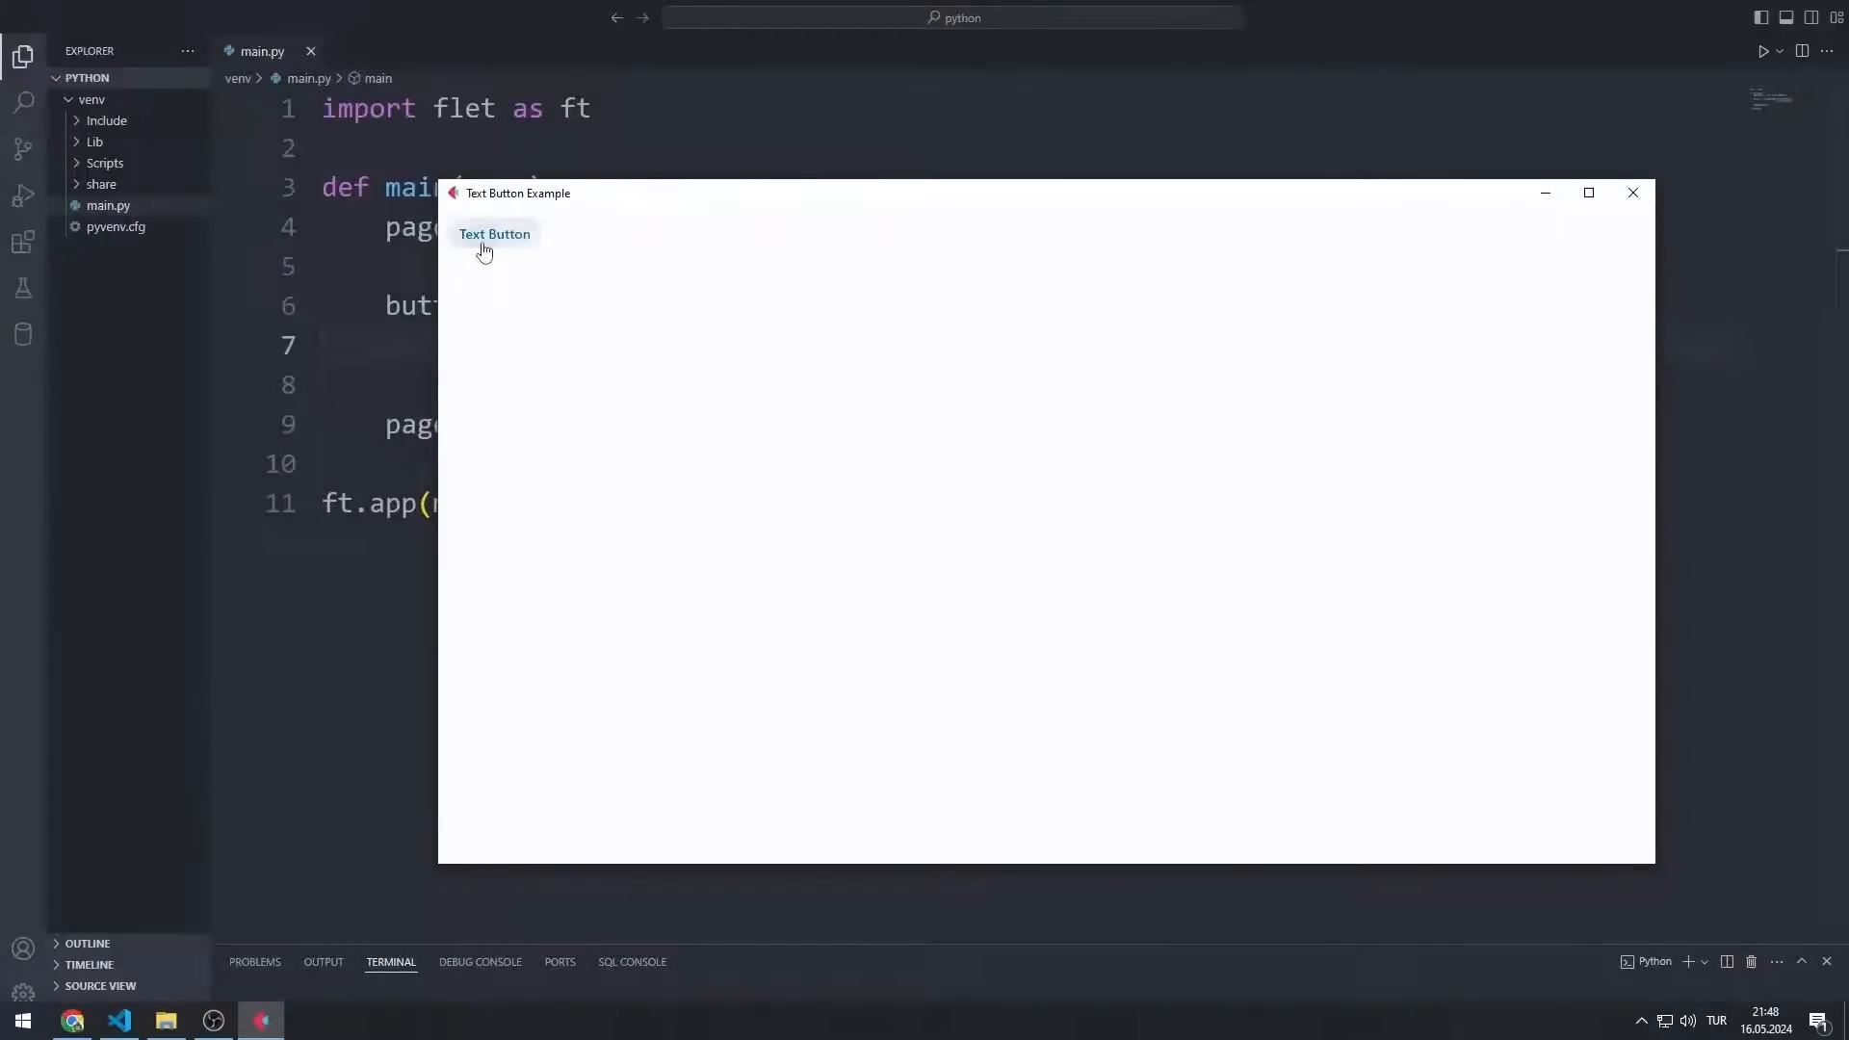
{"action": "left_click", "coordinate": [1632, 192]}
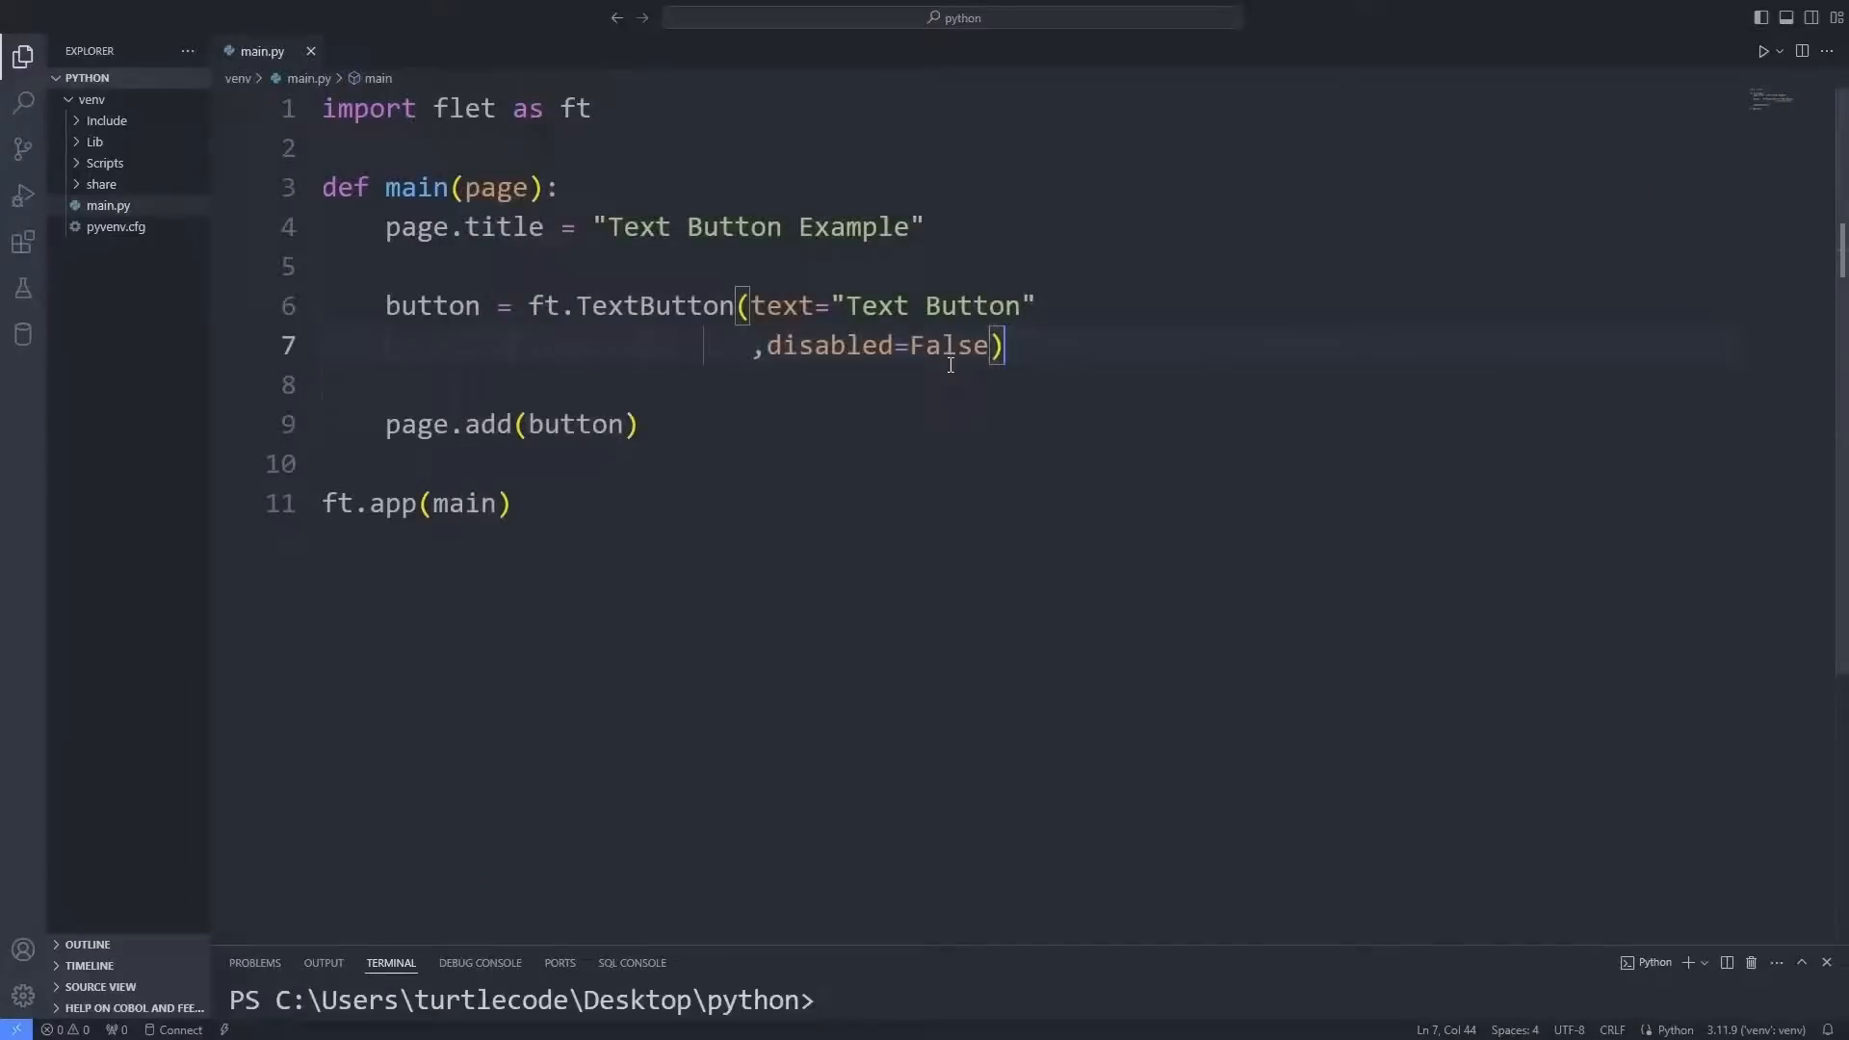
{"action": "type", "text": "True"}
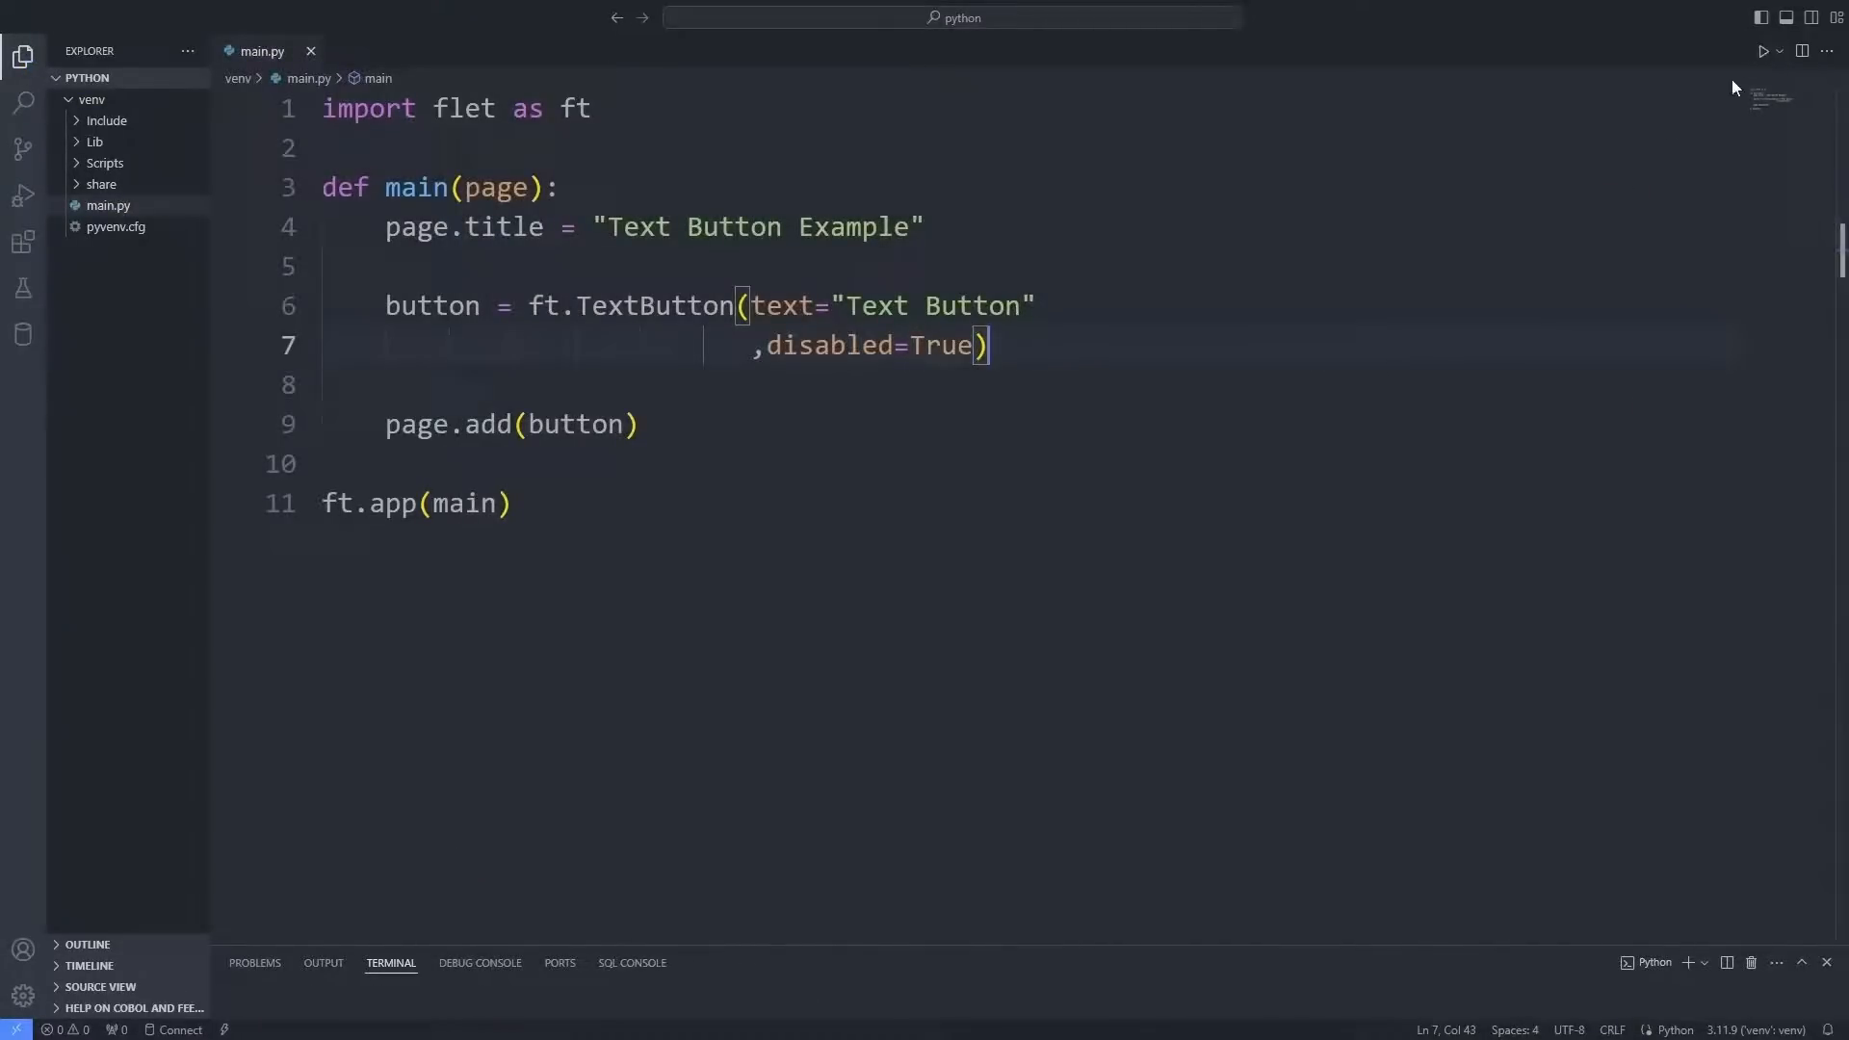
{"action": "left_click", "coordinate": [1763, 51]}
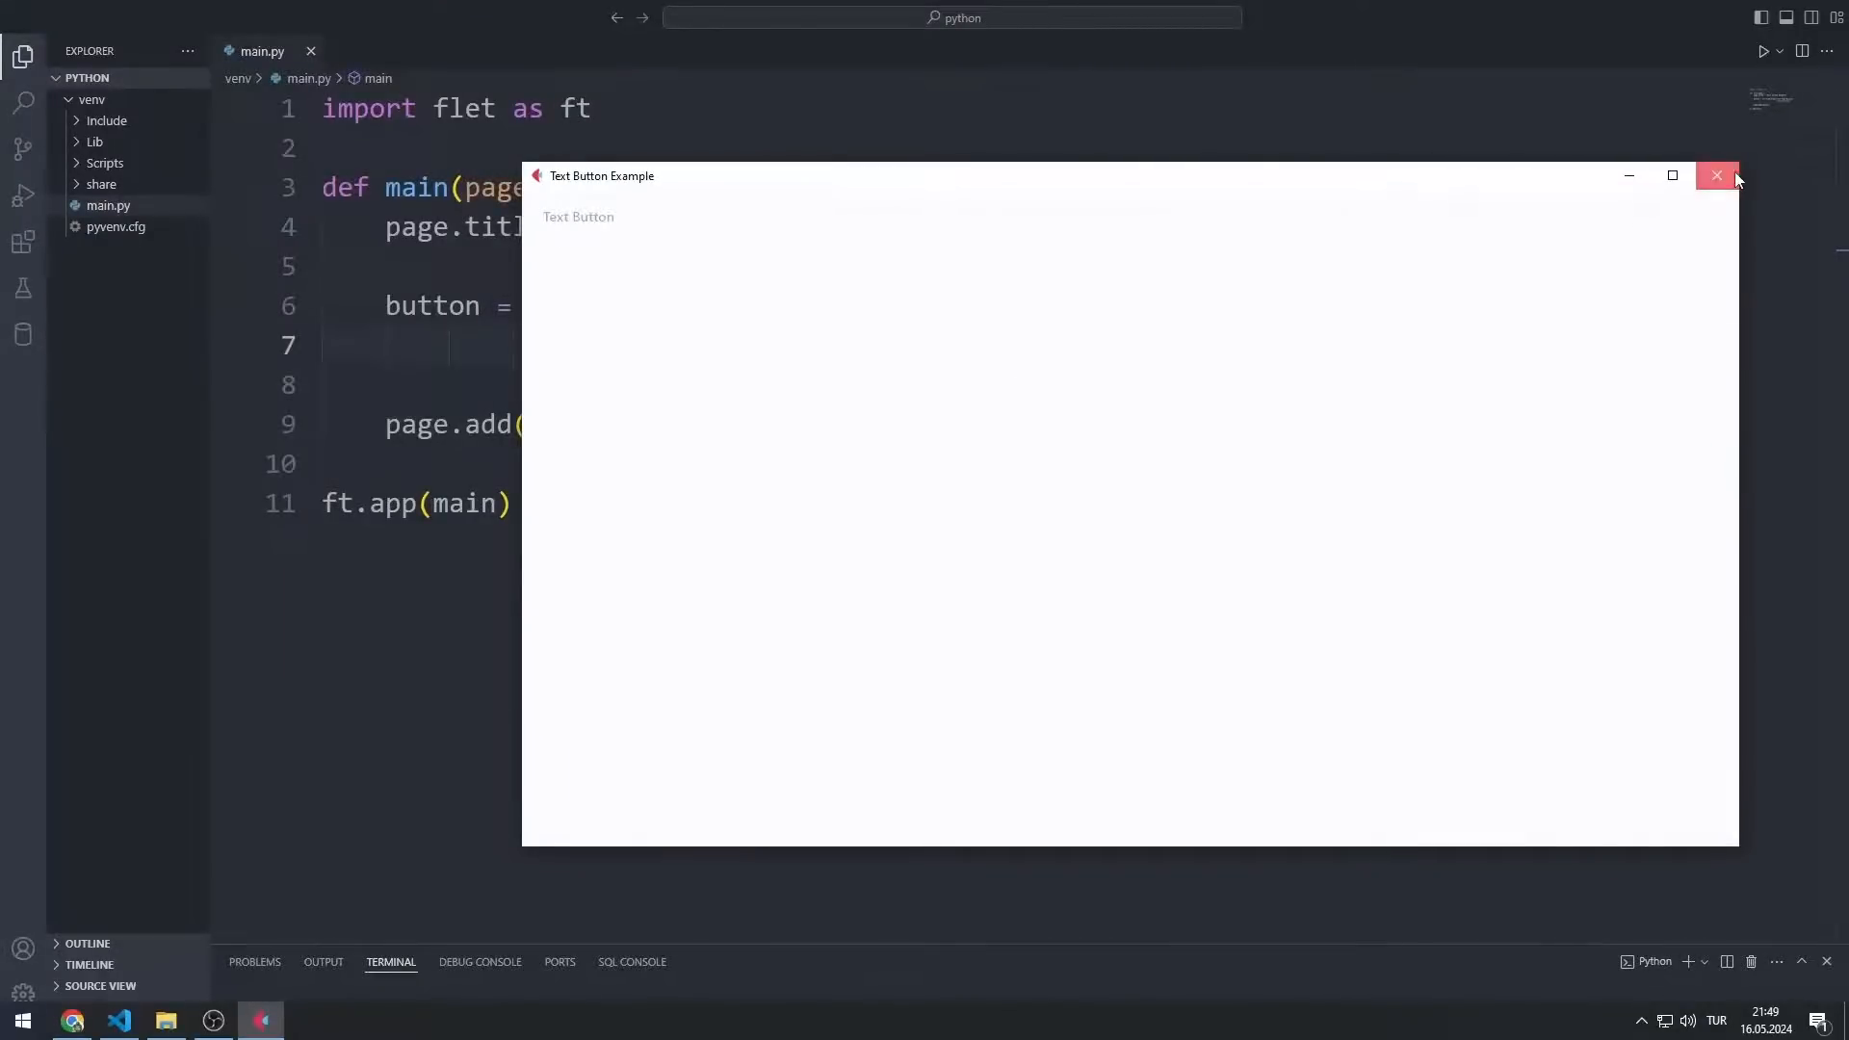
{"action": "left_click", "coordinate": [1716, 175]}
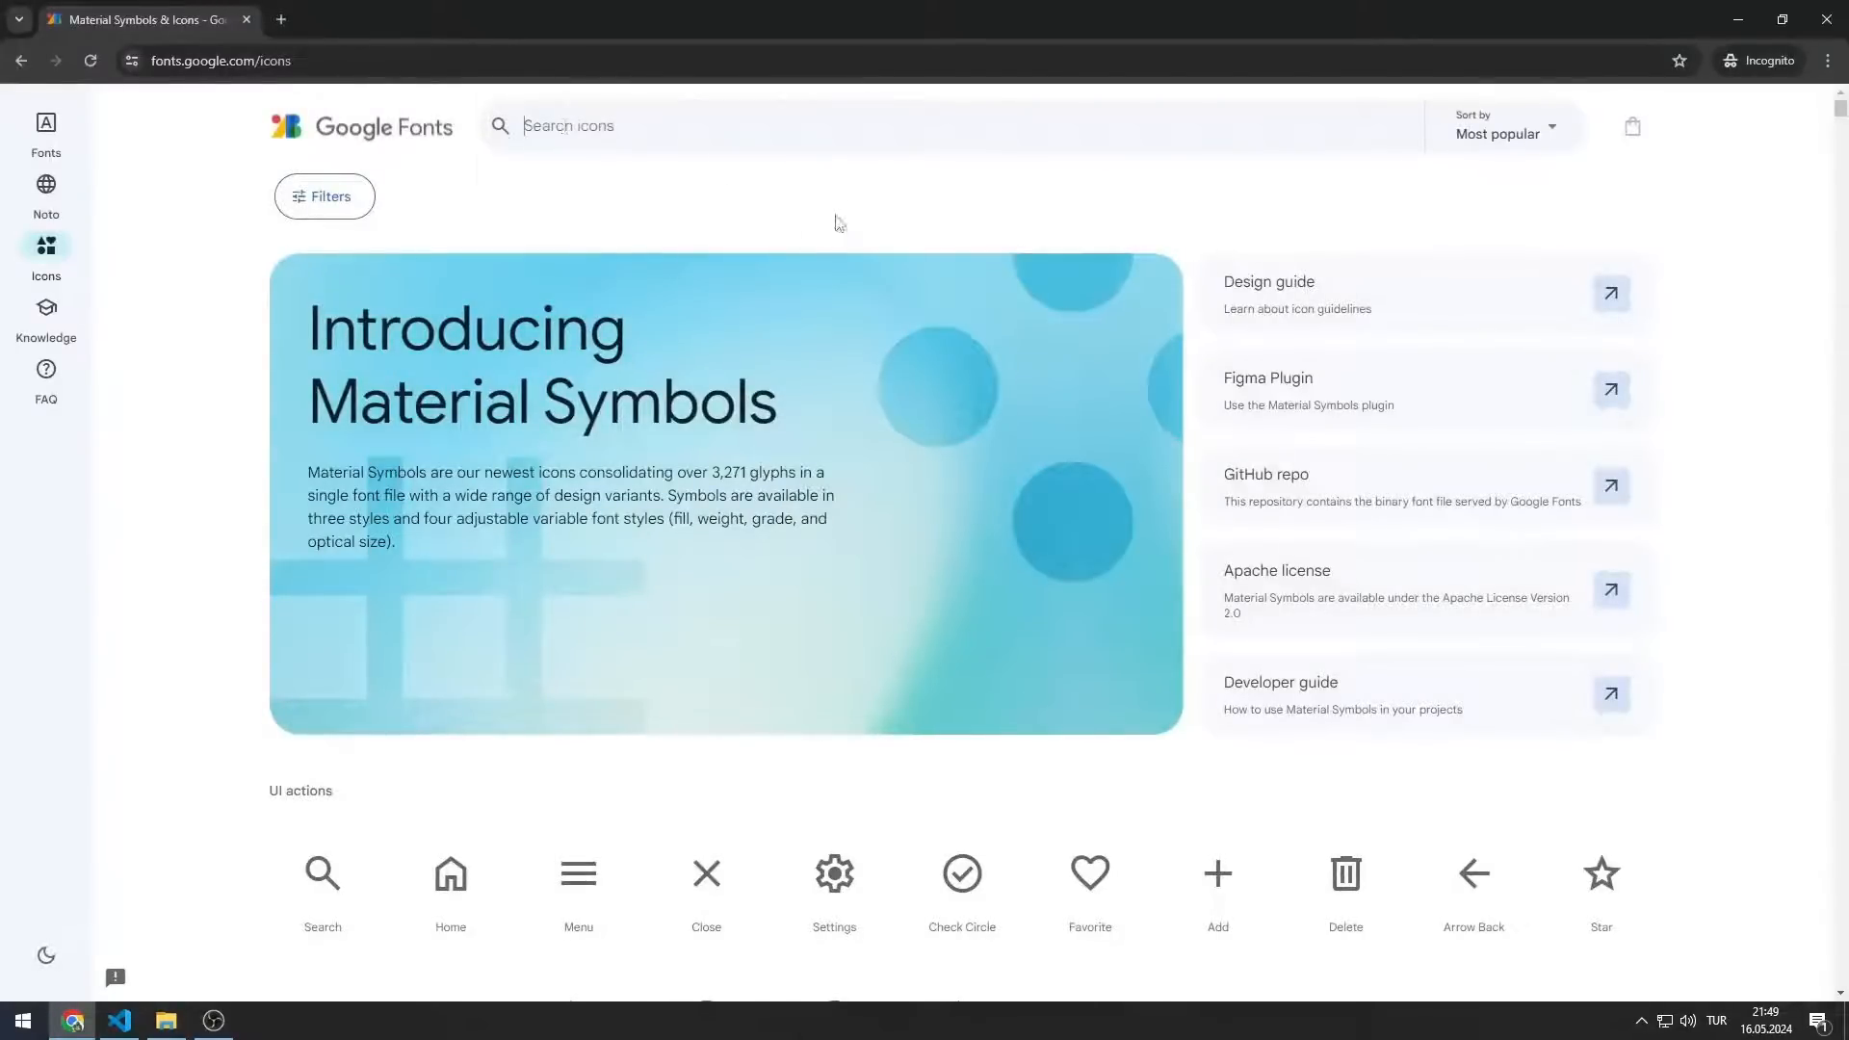
- Search Google Fonts icons for 'star' and browse the results
{"action": "type", "text": "star"}
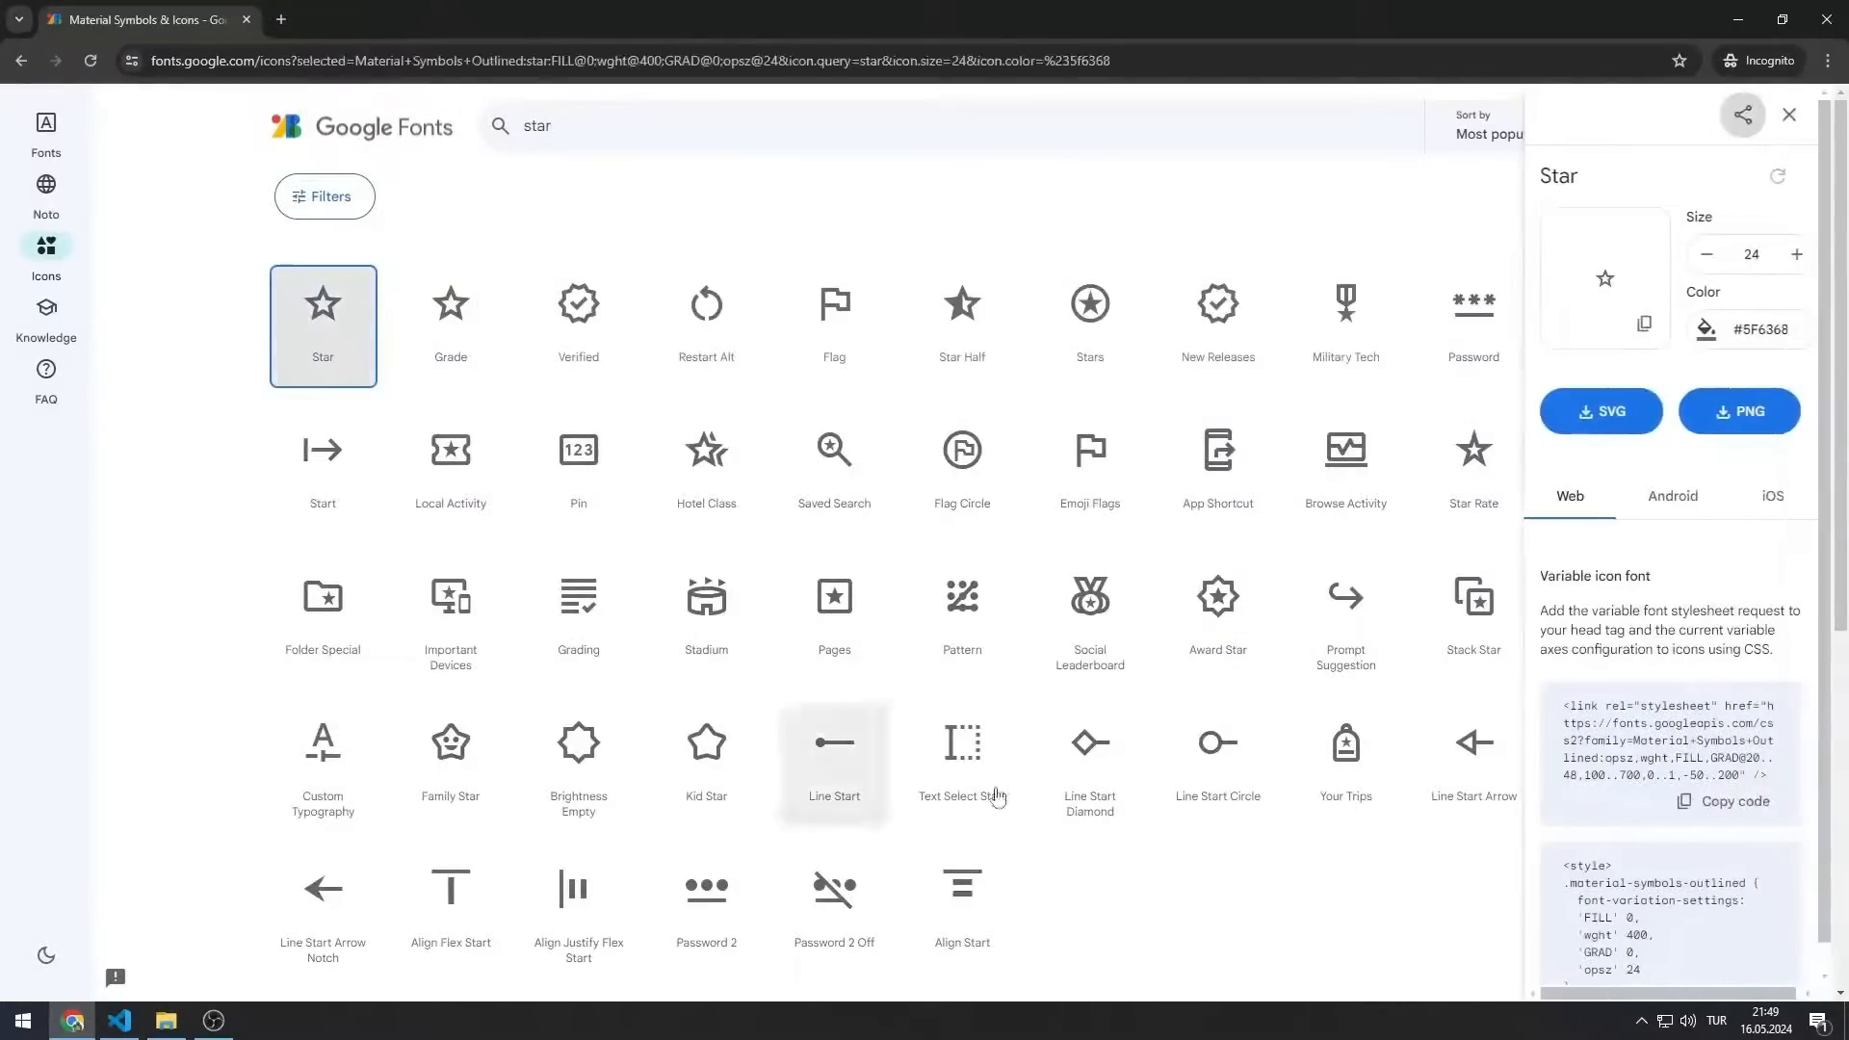
{"action": "scroll", "scroll_direction": "down", "scroll_amount": 3}
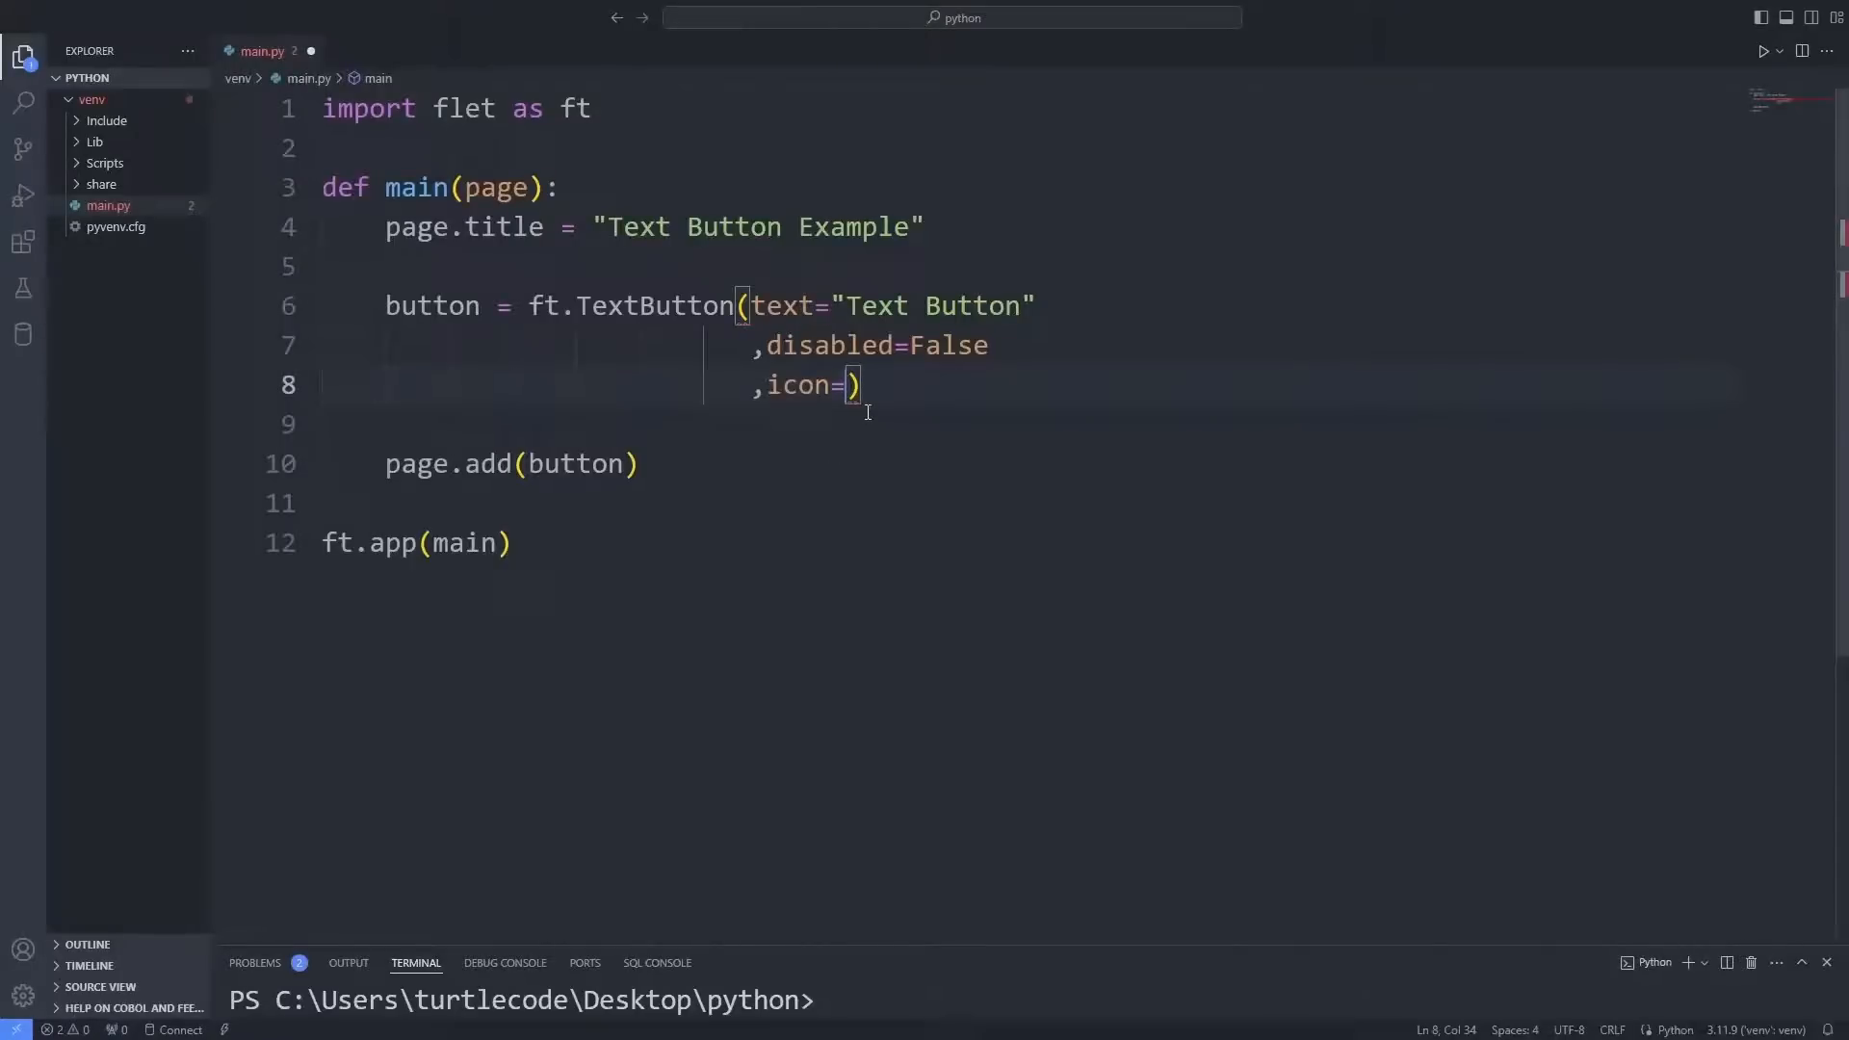
- Set icon='star', run the app, then look up the Verified icon and return to VS Code
{"action": "type", "text": "'star'"}
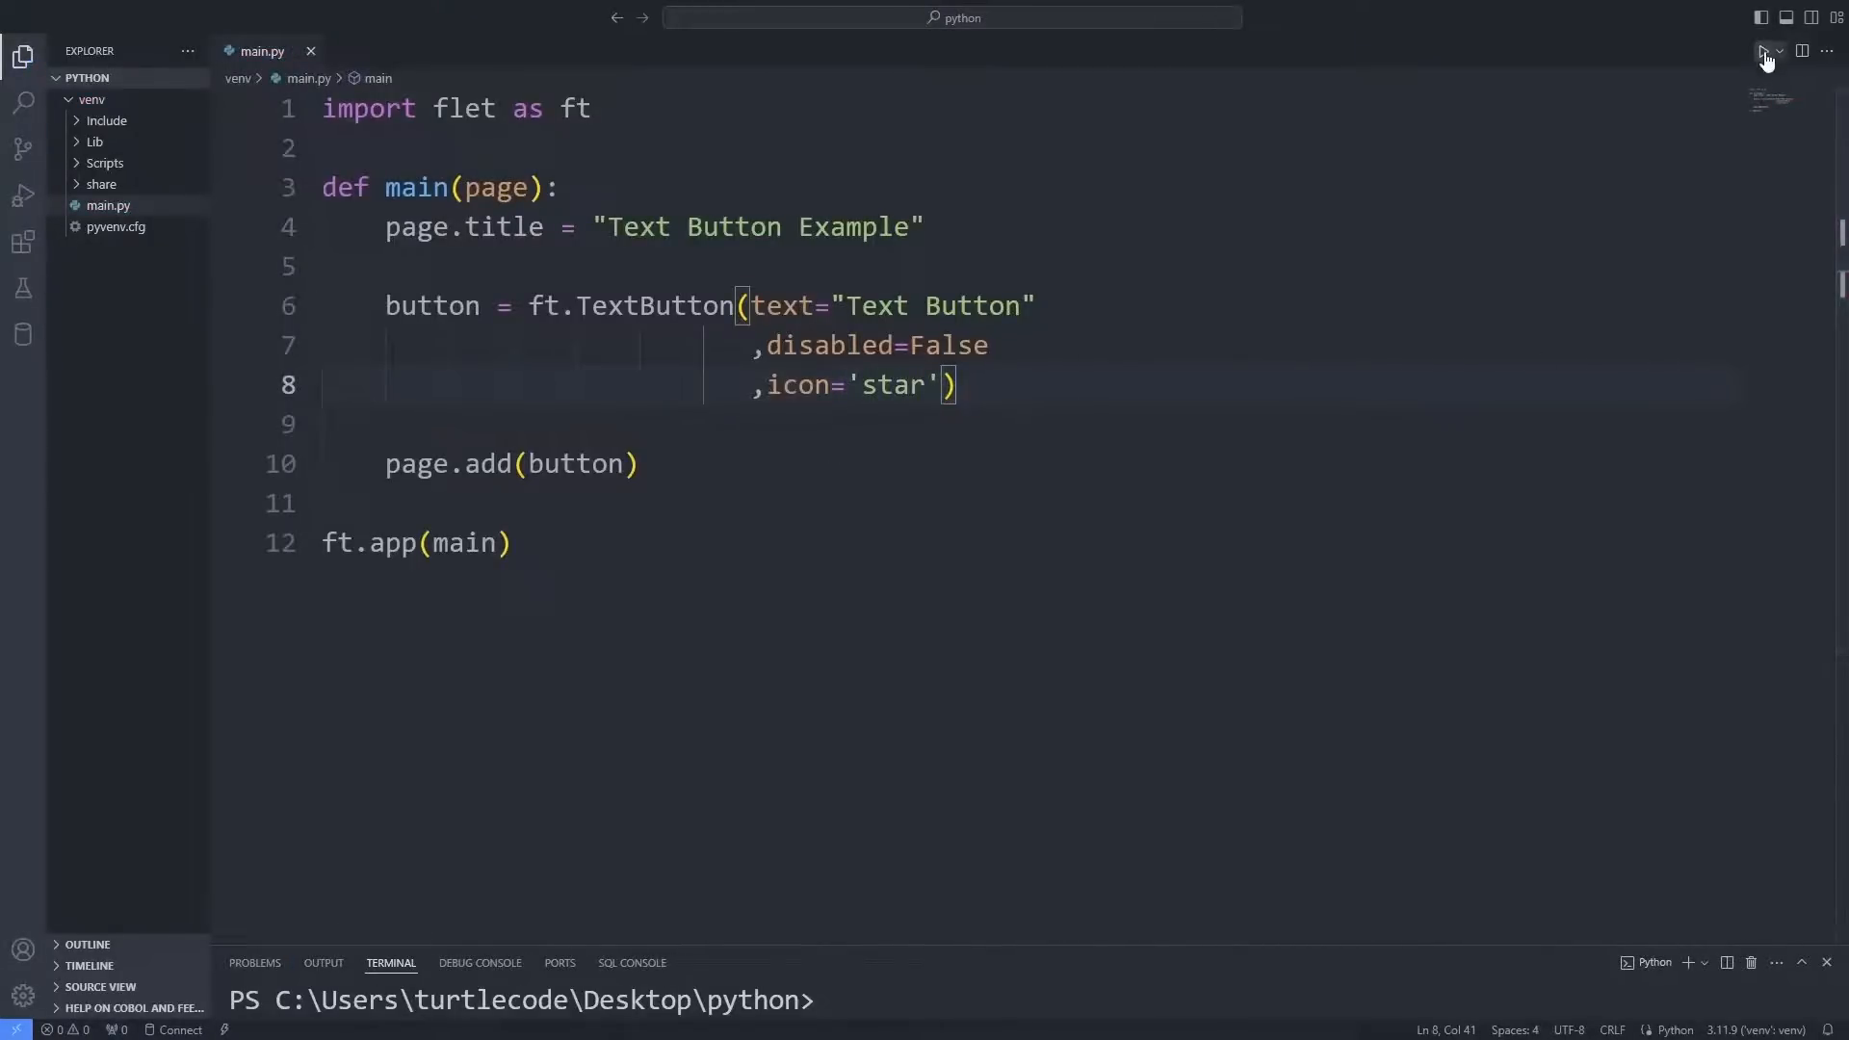
{"action": "left_click", "coordinate": [1763, 51]}
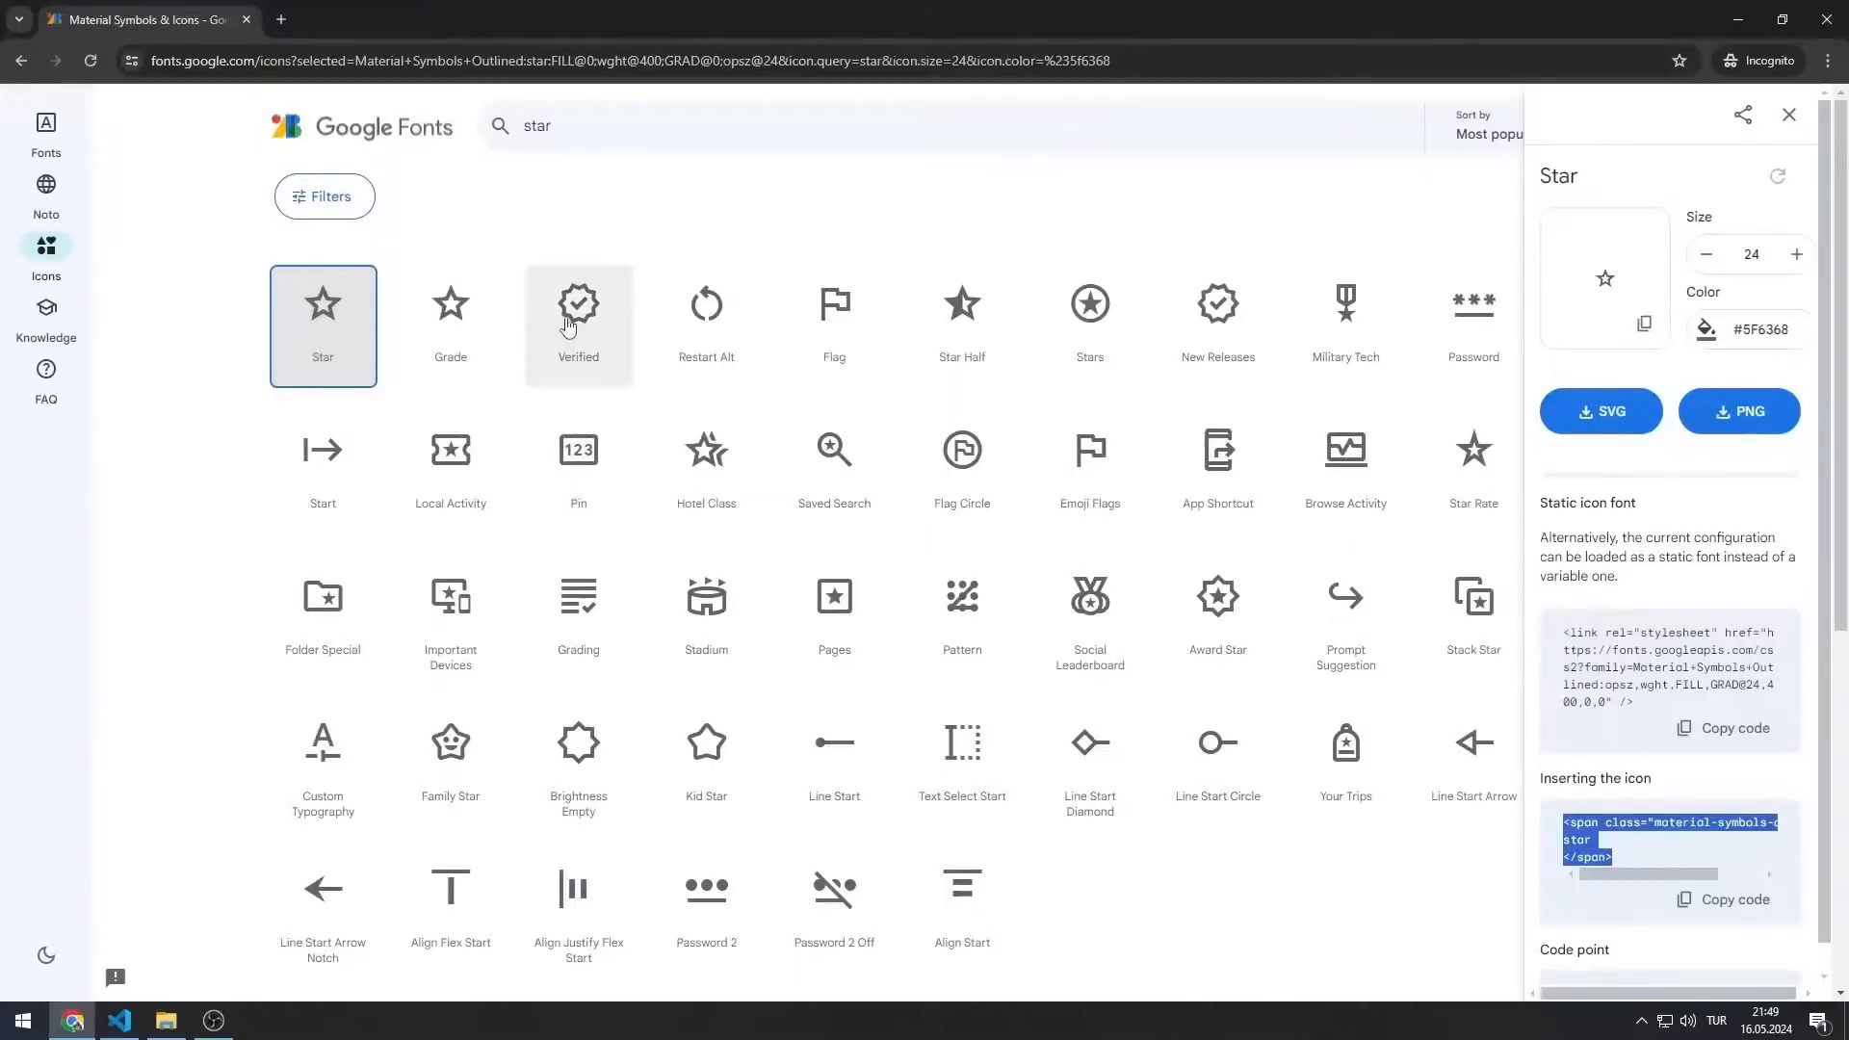
{"action": "left_click", "coordinate": [577, 325]}
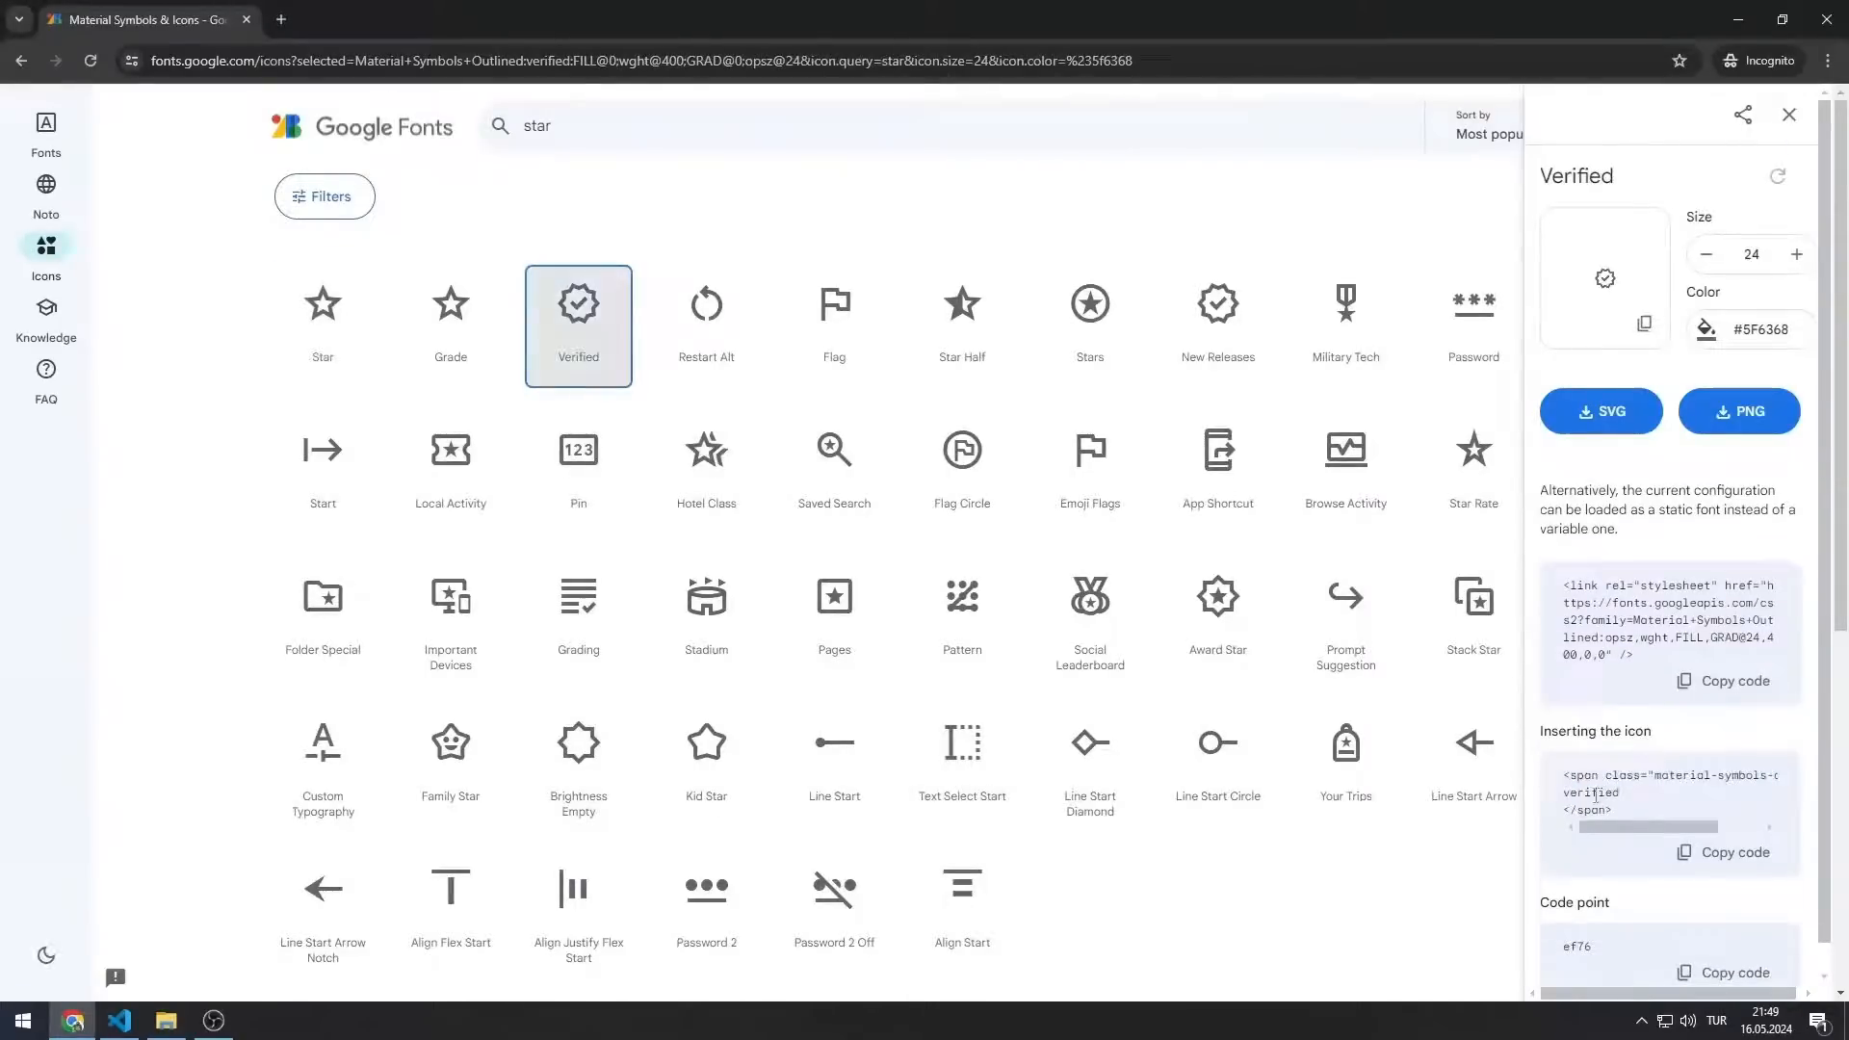
{"action": "key", "text": "alt+tab"}
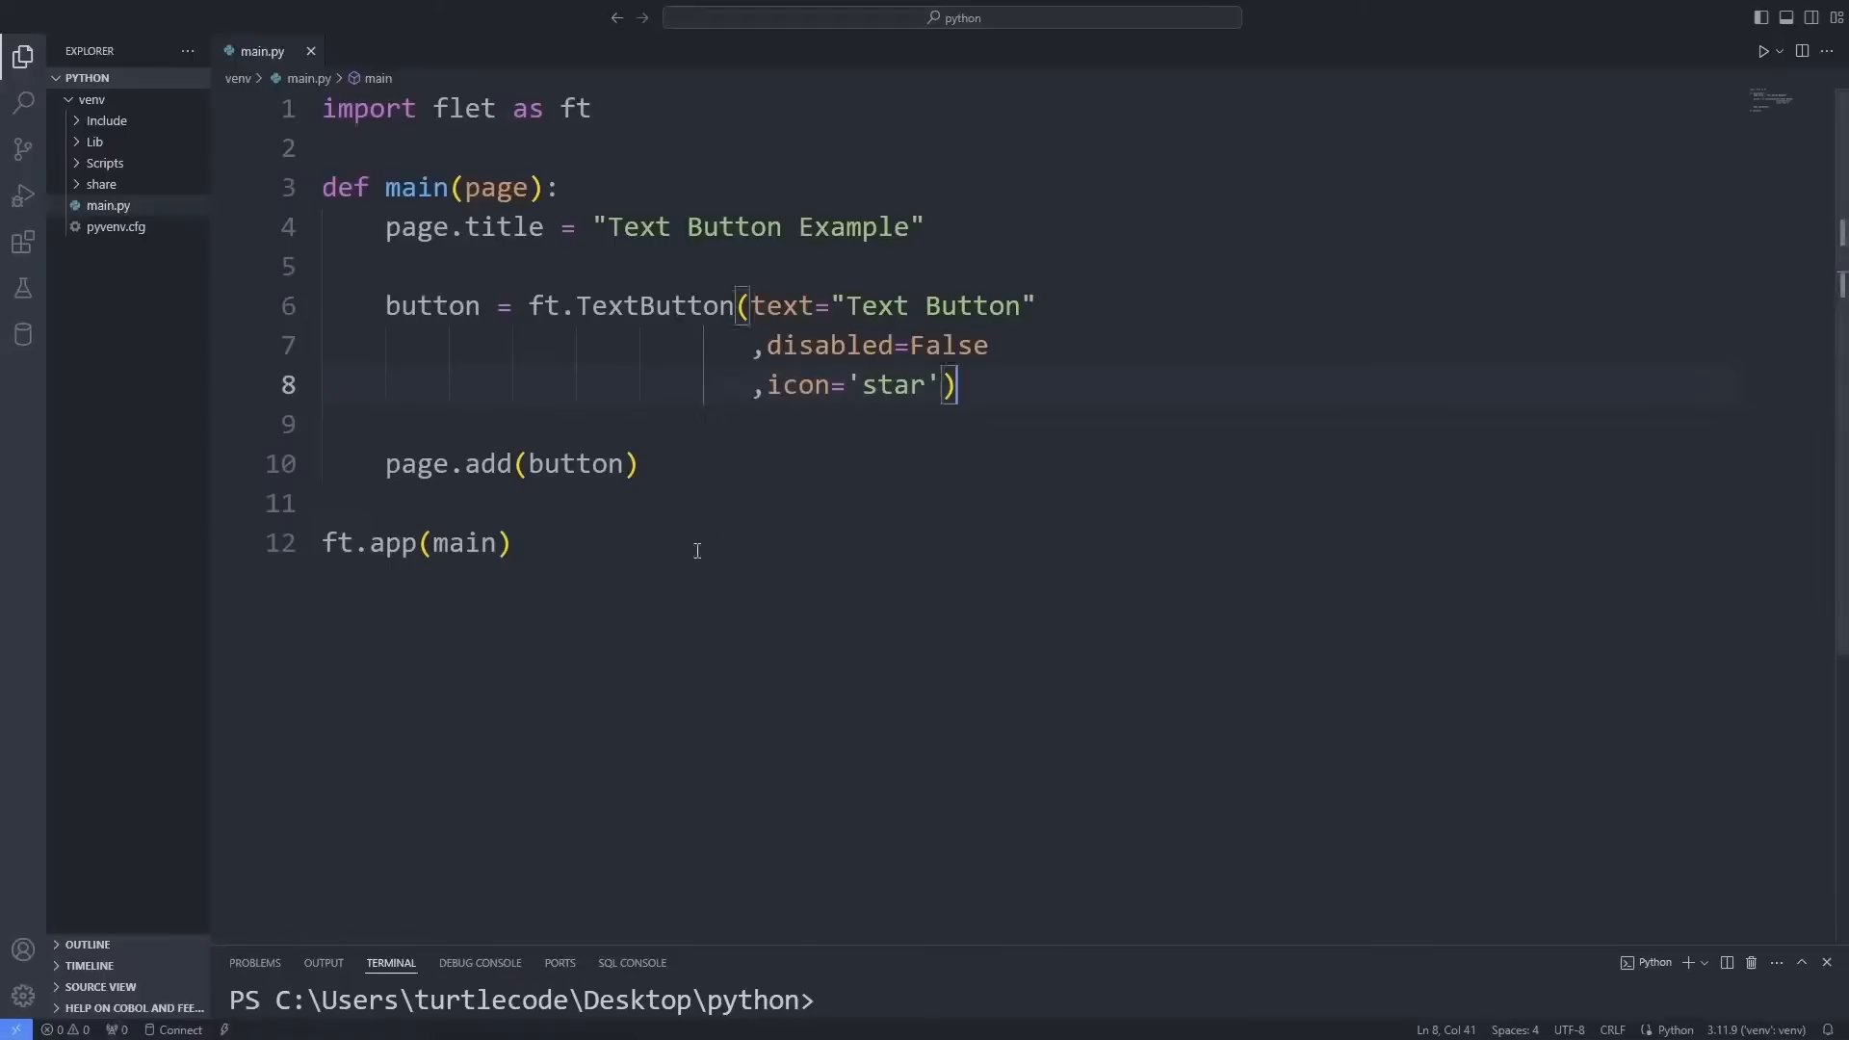
- Change the icon to 'verified', run to see the badge icon, and close the window
{"action": "type", "text": "verified"}
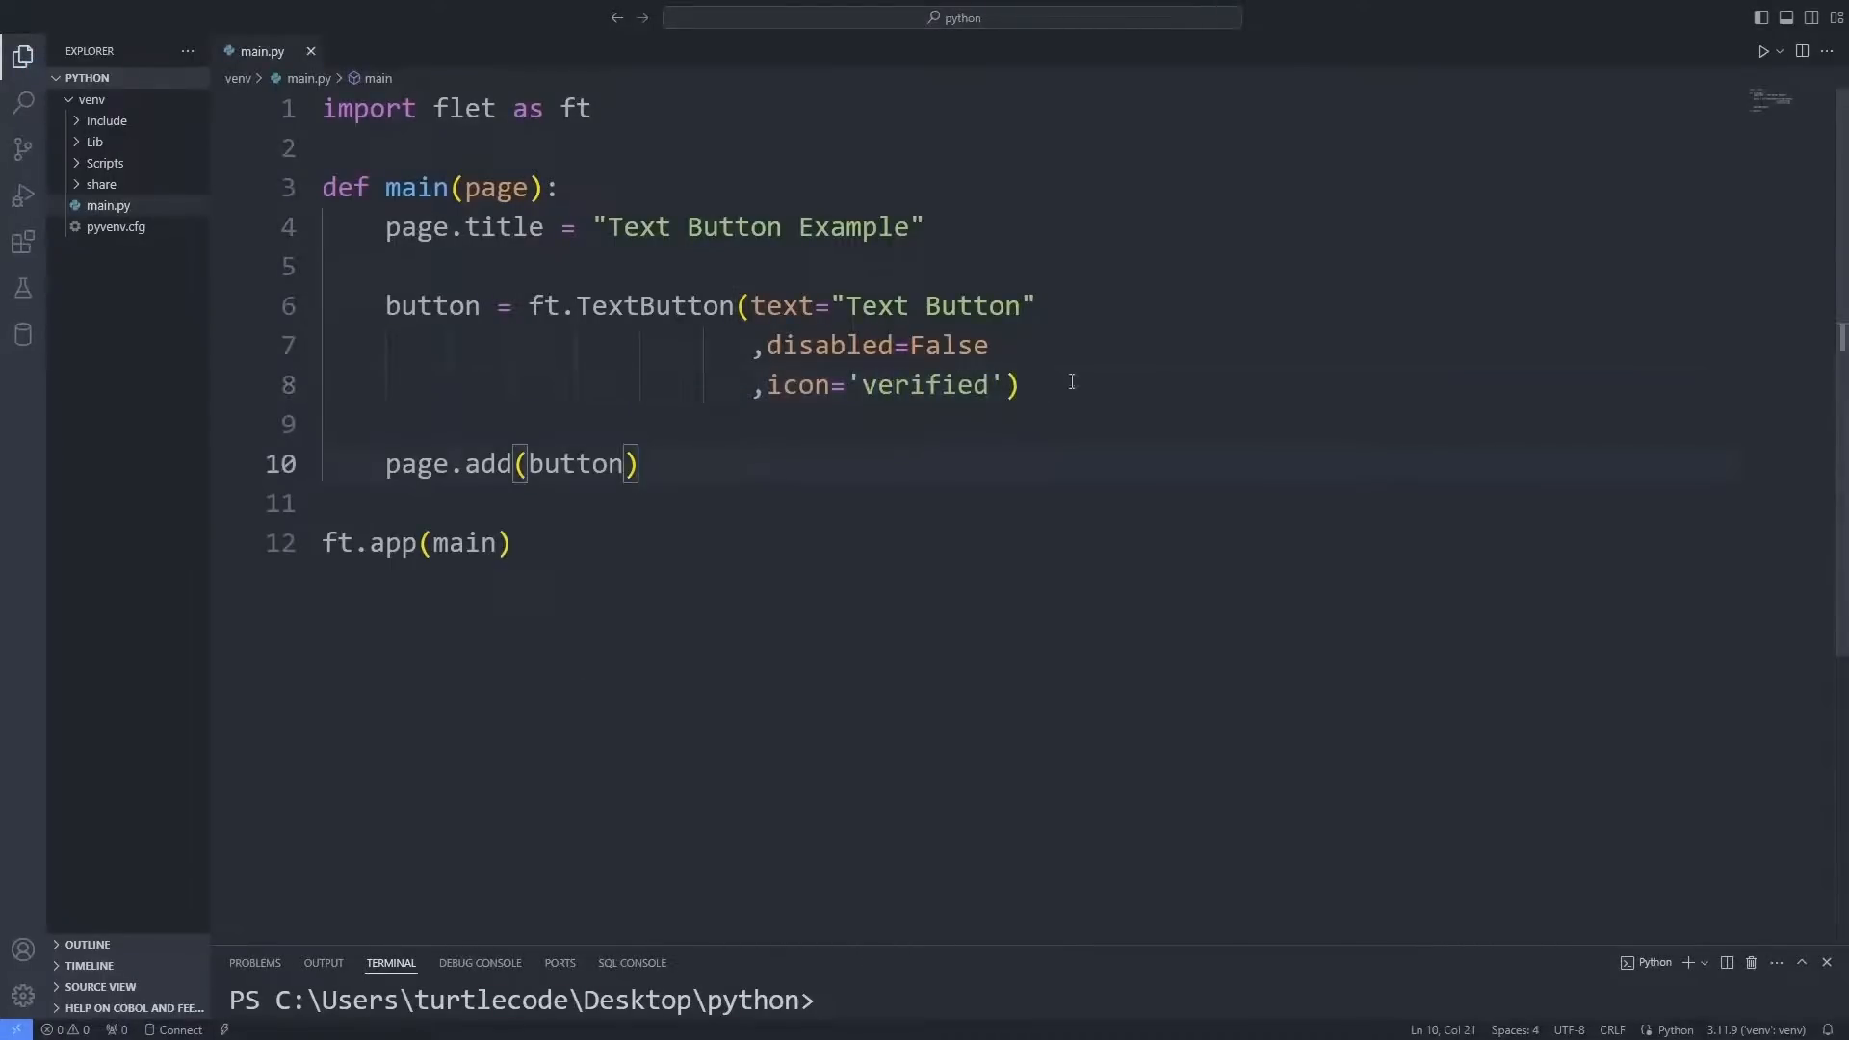
{"action": "mouse_move", "coordinate": [1455, 250]}
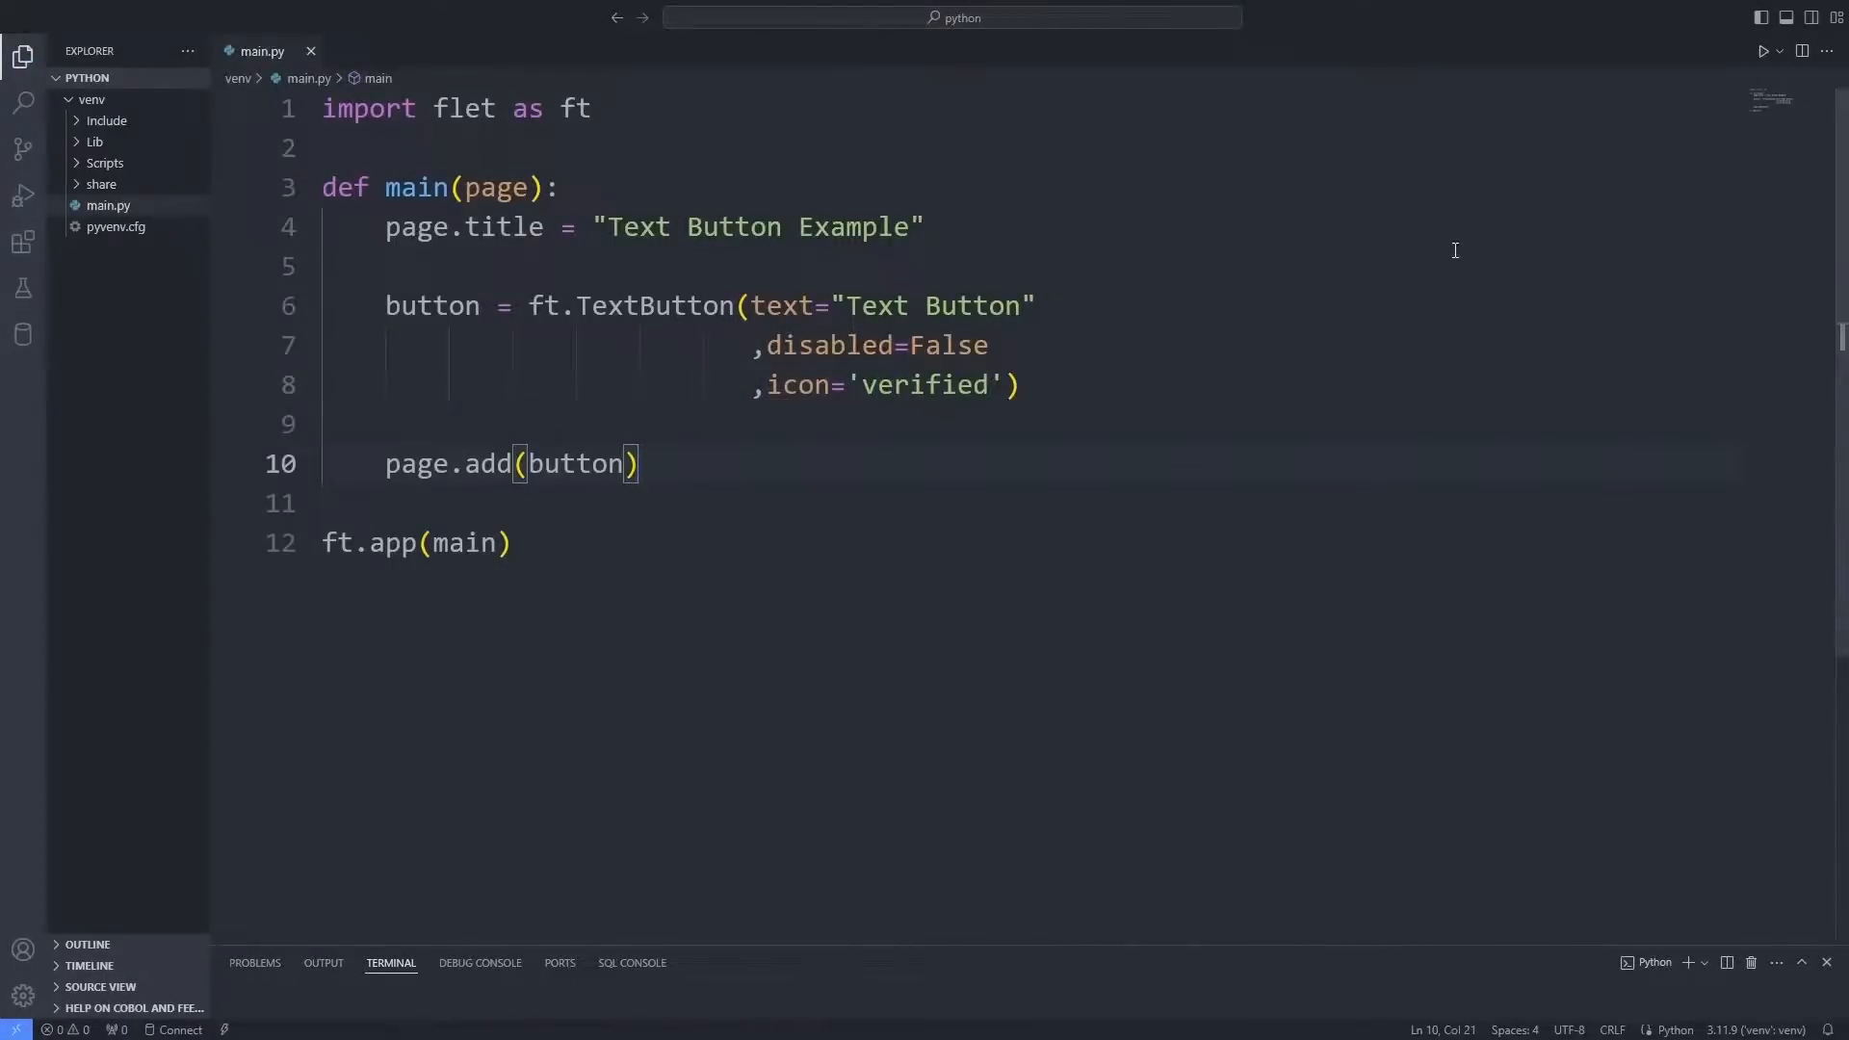
{"action": "left_click", "coordinate": [1764, 51]}
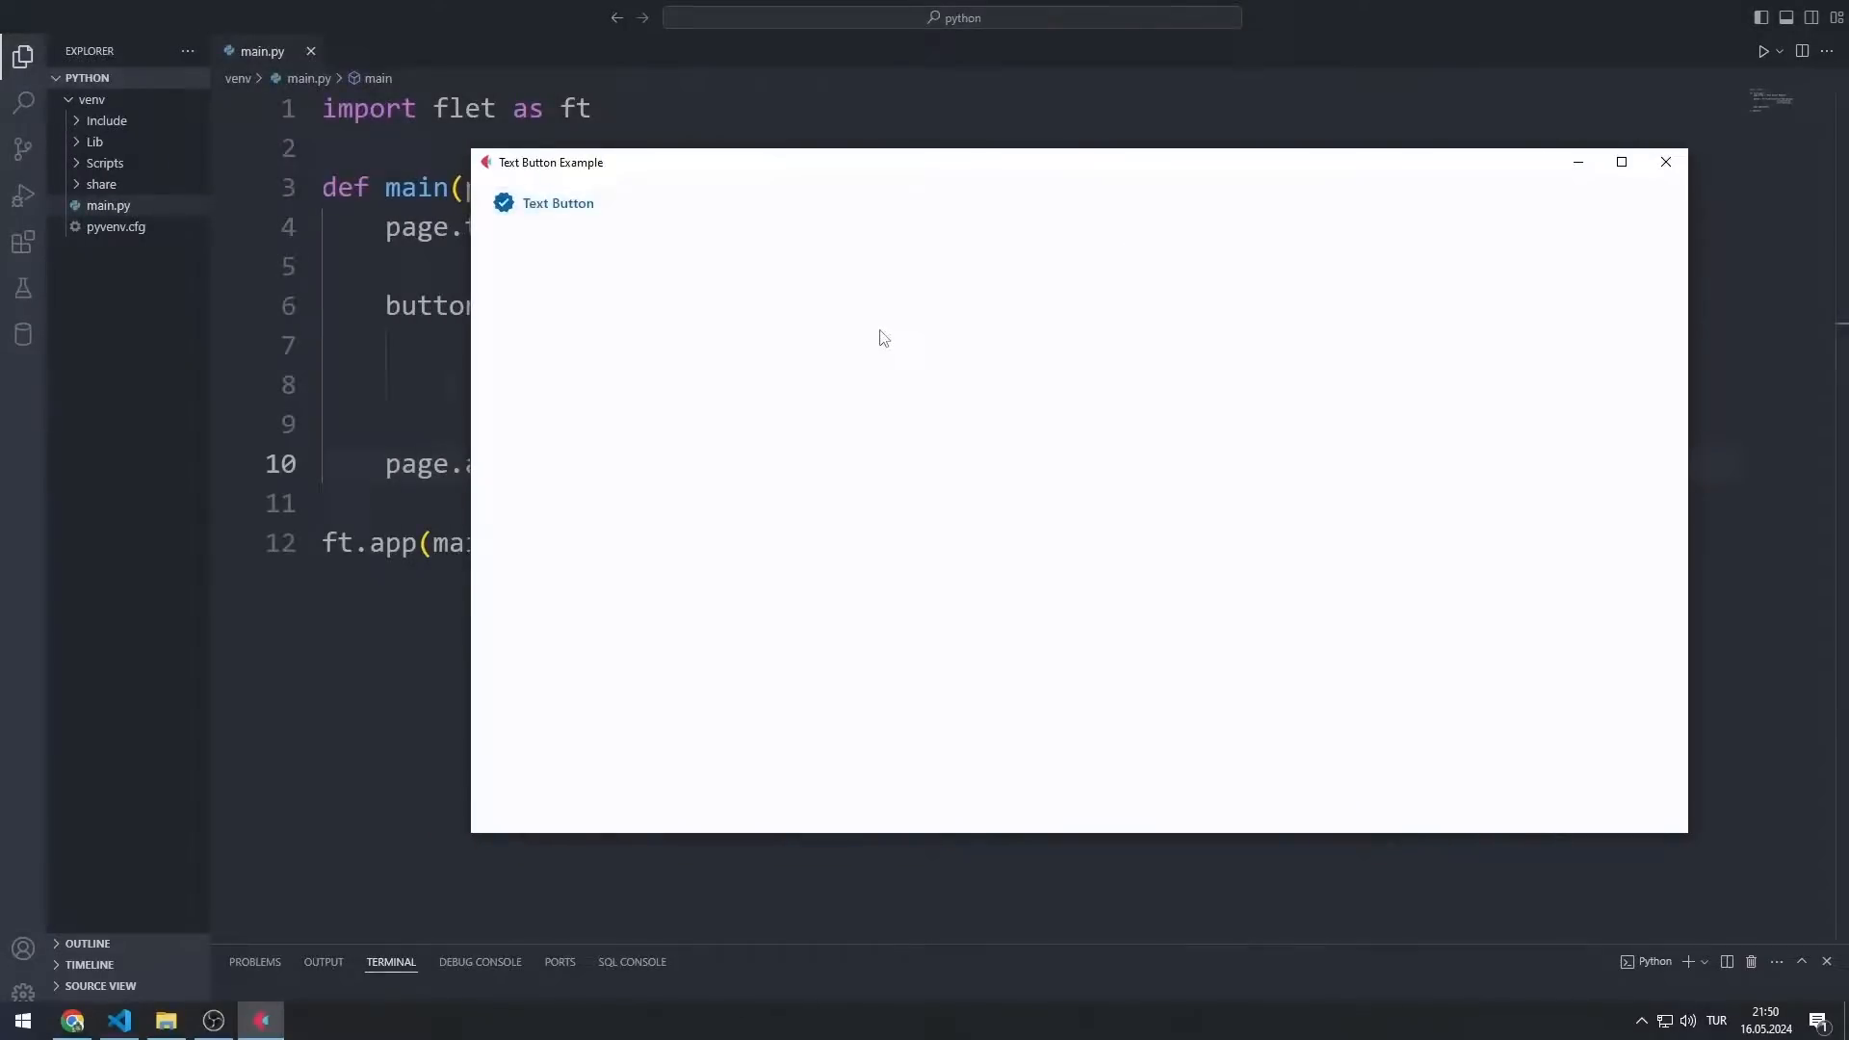
{"action": "left_click", "coordinate": [1666, 162]}
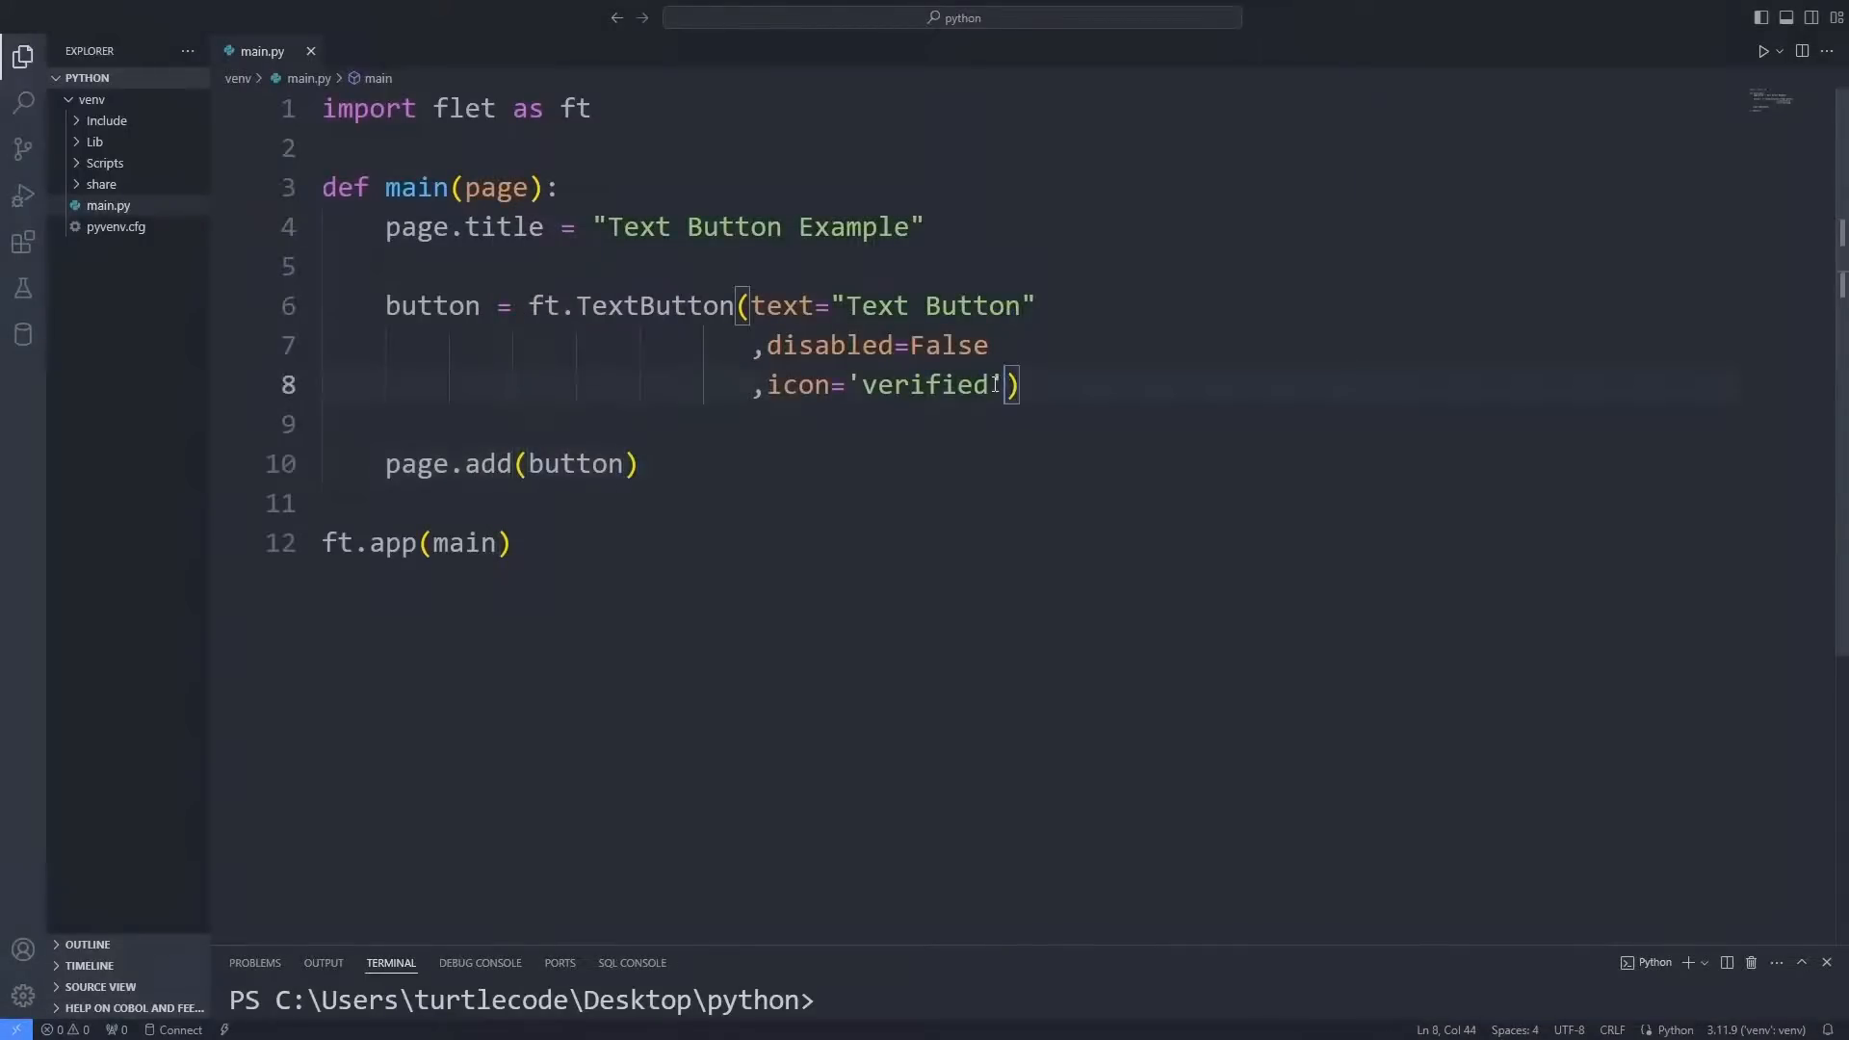
- Pass on_click=button_clicked and data=0 to the TextButton, then move to the page.title line
{"action": "type", "text": ",on_cl)"}
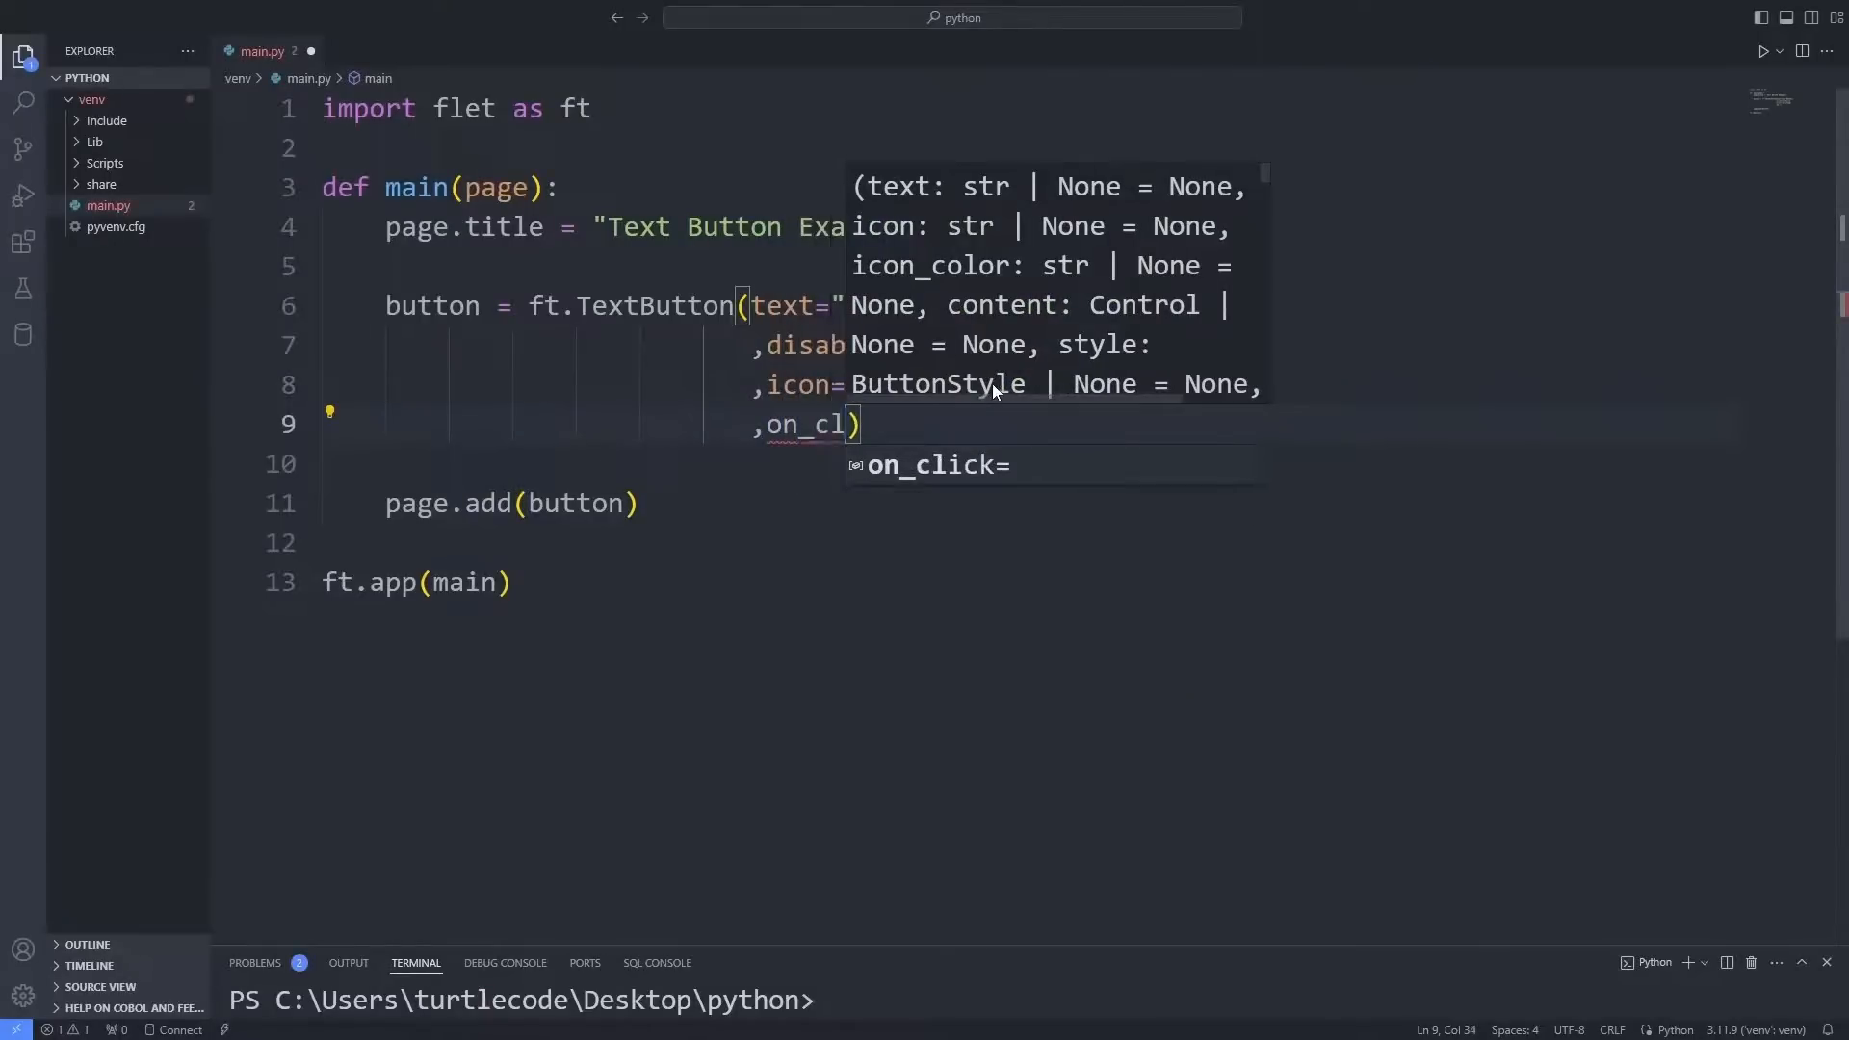
{"action": "type", "text": "on_click=button_clicke"}
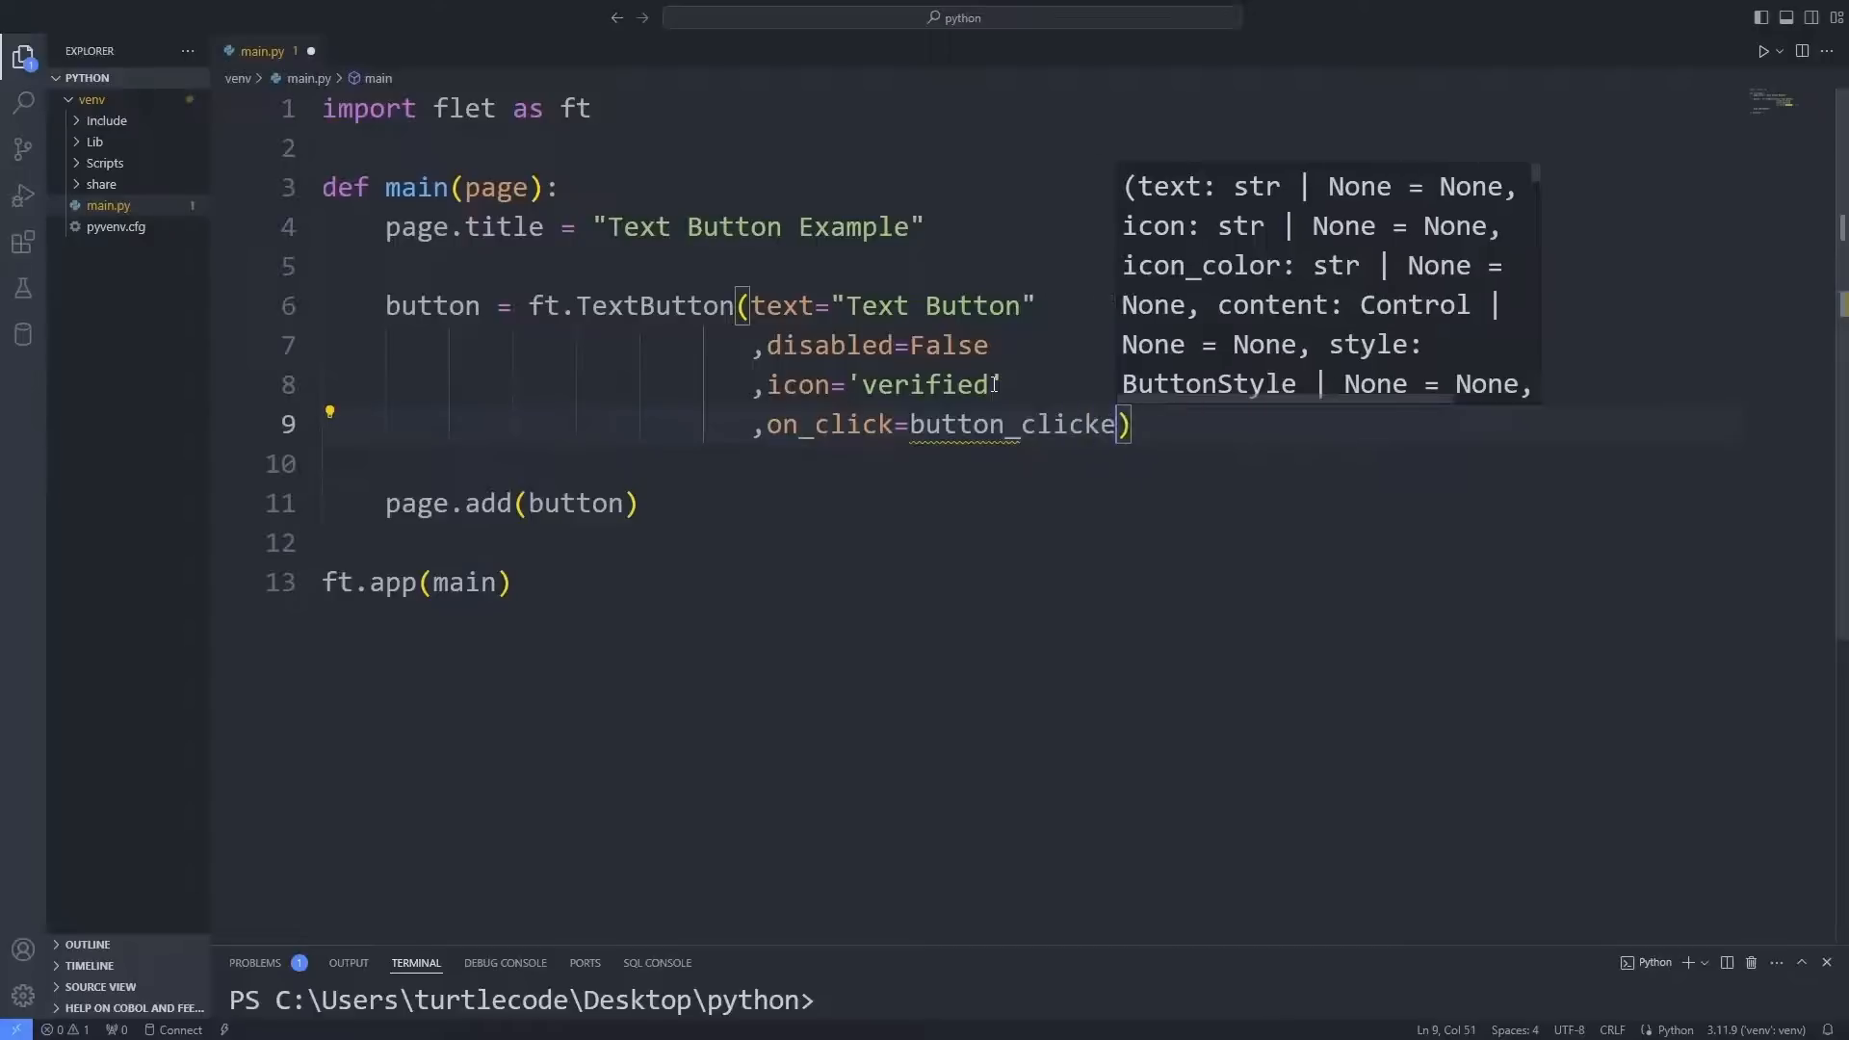
{"action": "type", "text": ",data=0"}
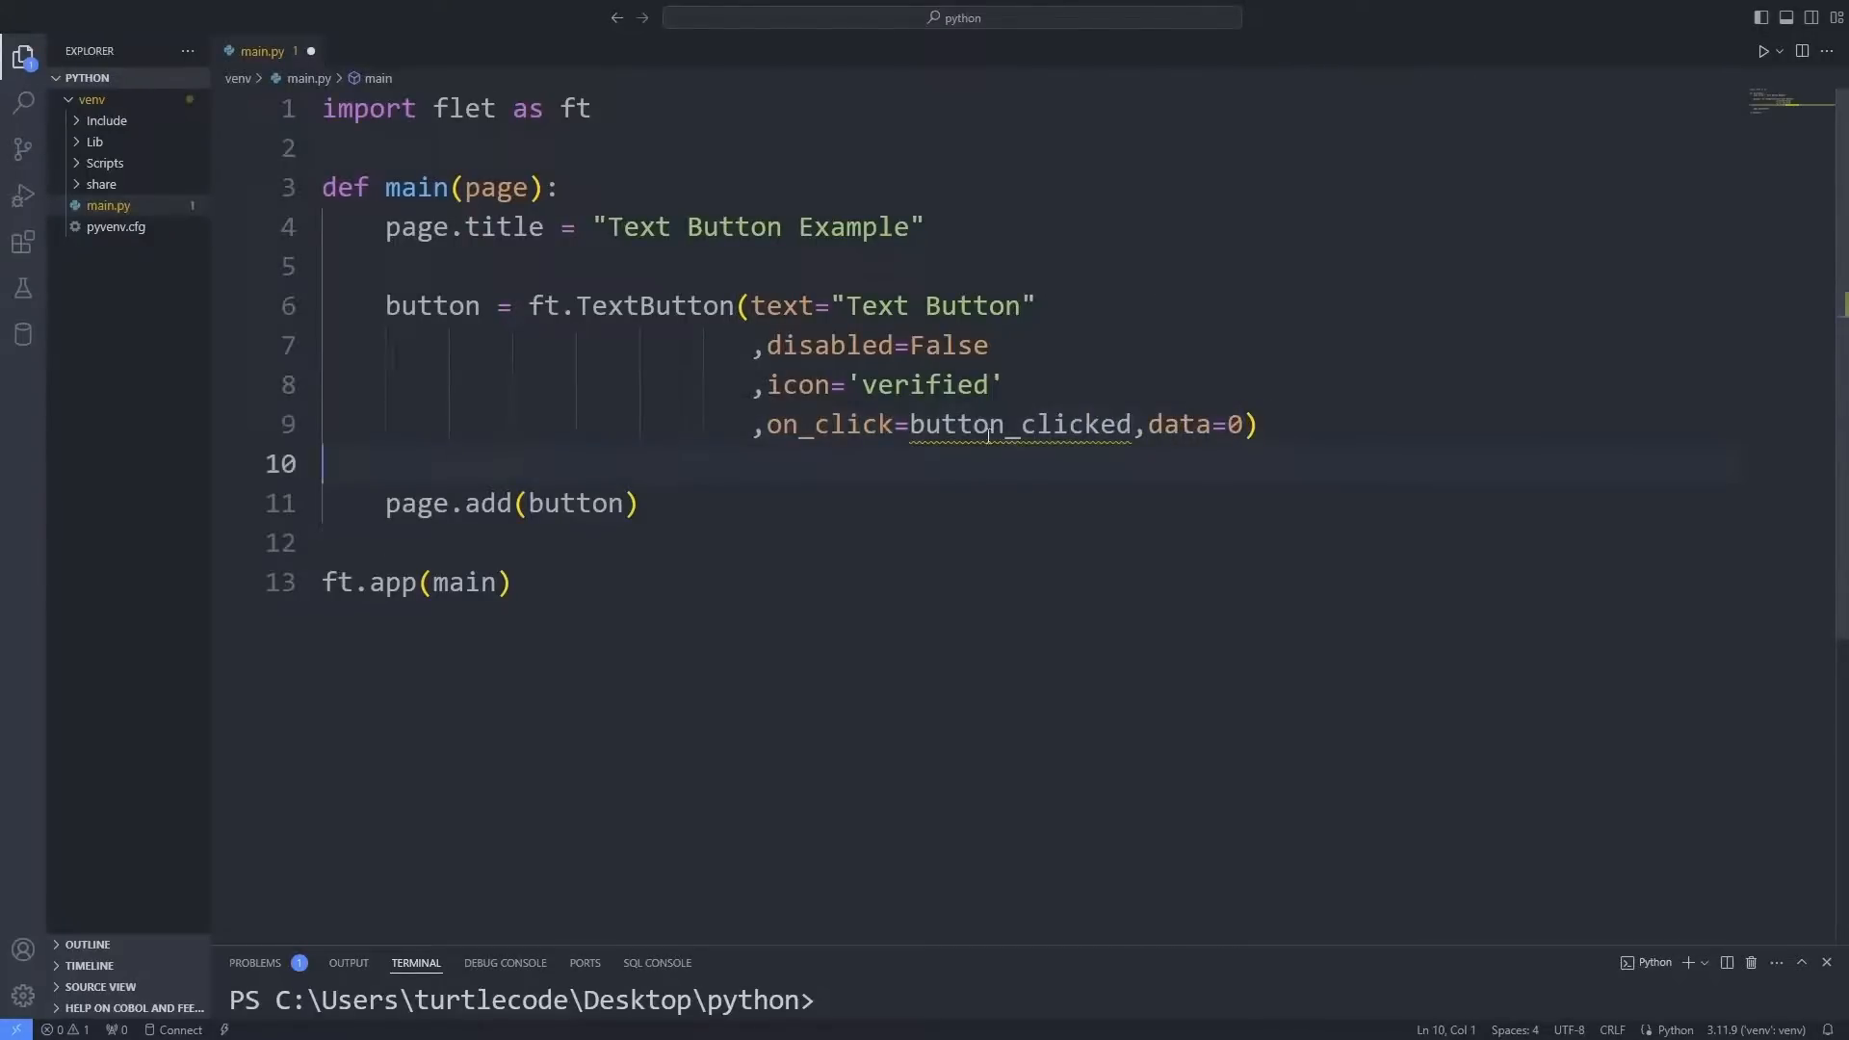
{"action": "left_click", "coordinate": [925, 226]}
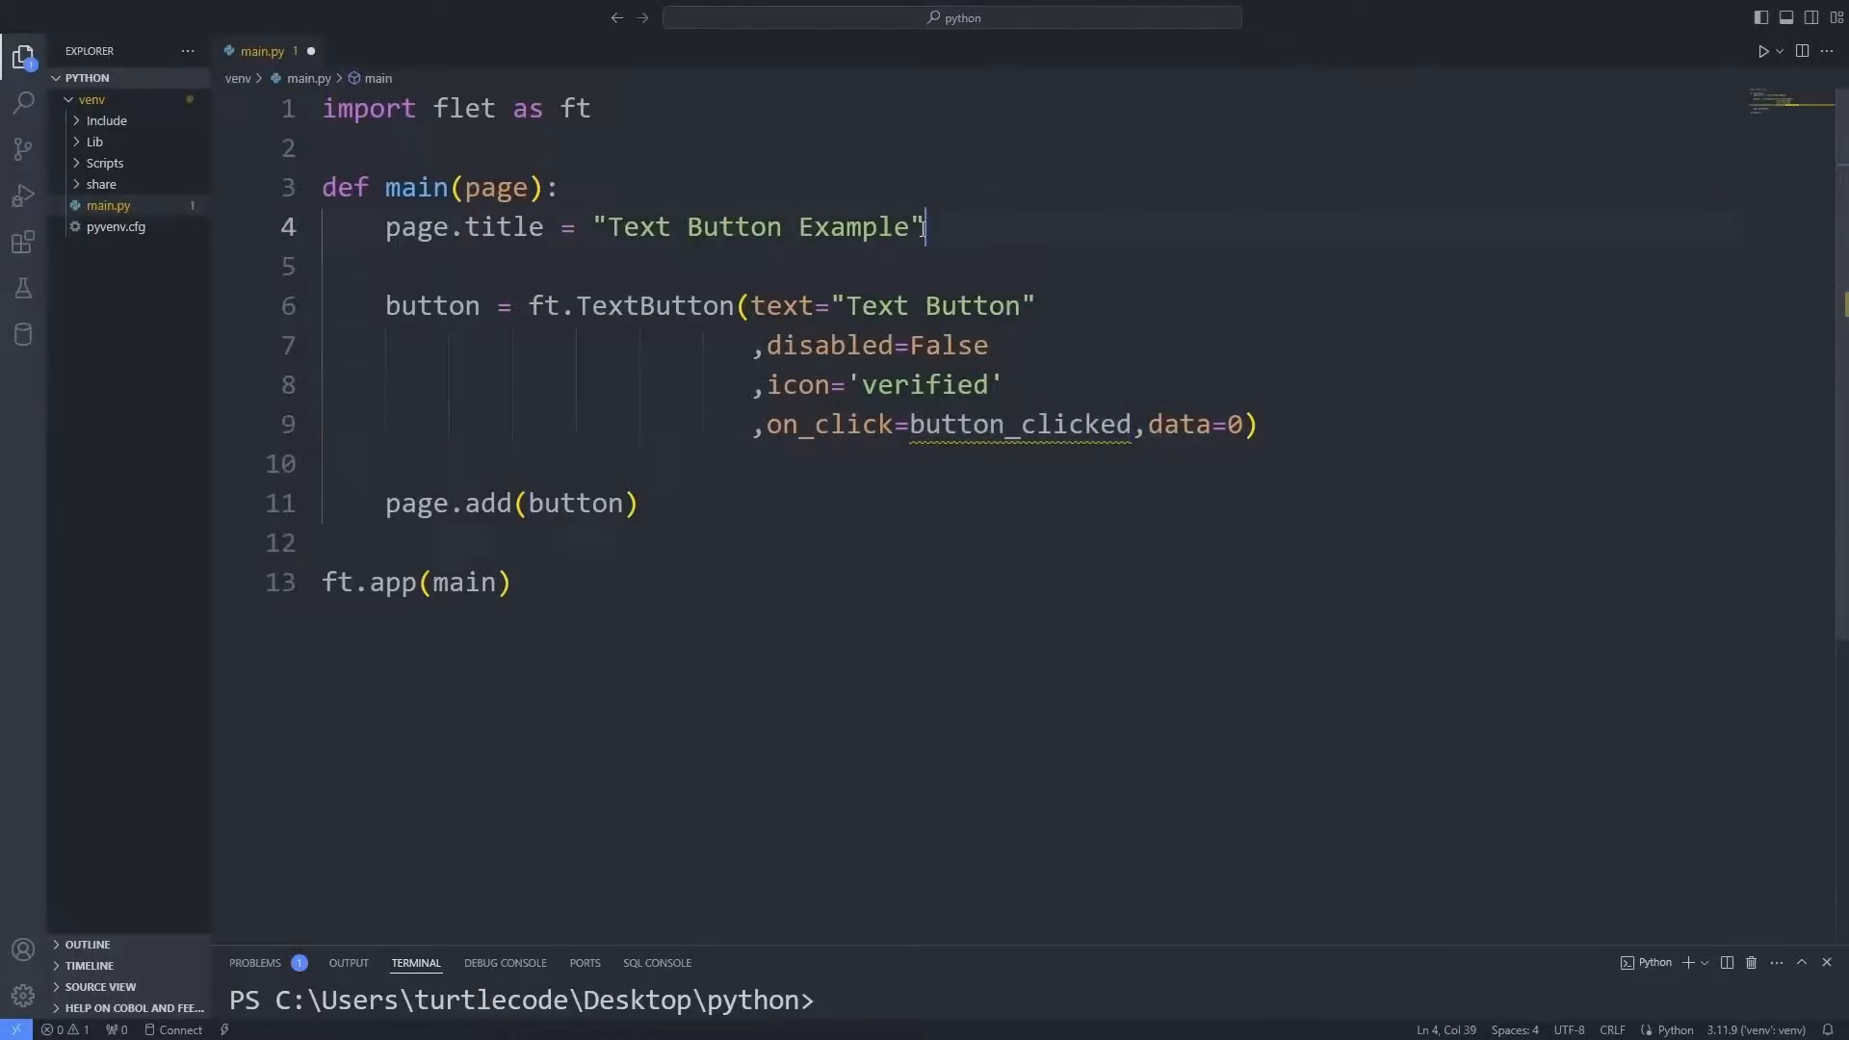
- Define button_clicked(e) that increments button.data by 1
{"action": "type", "text": "def button_clicked"}
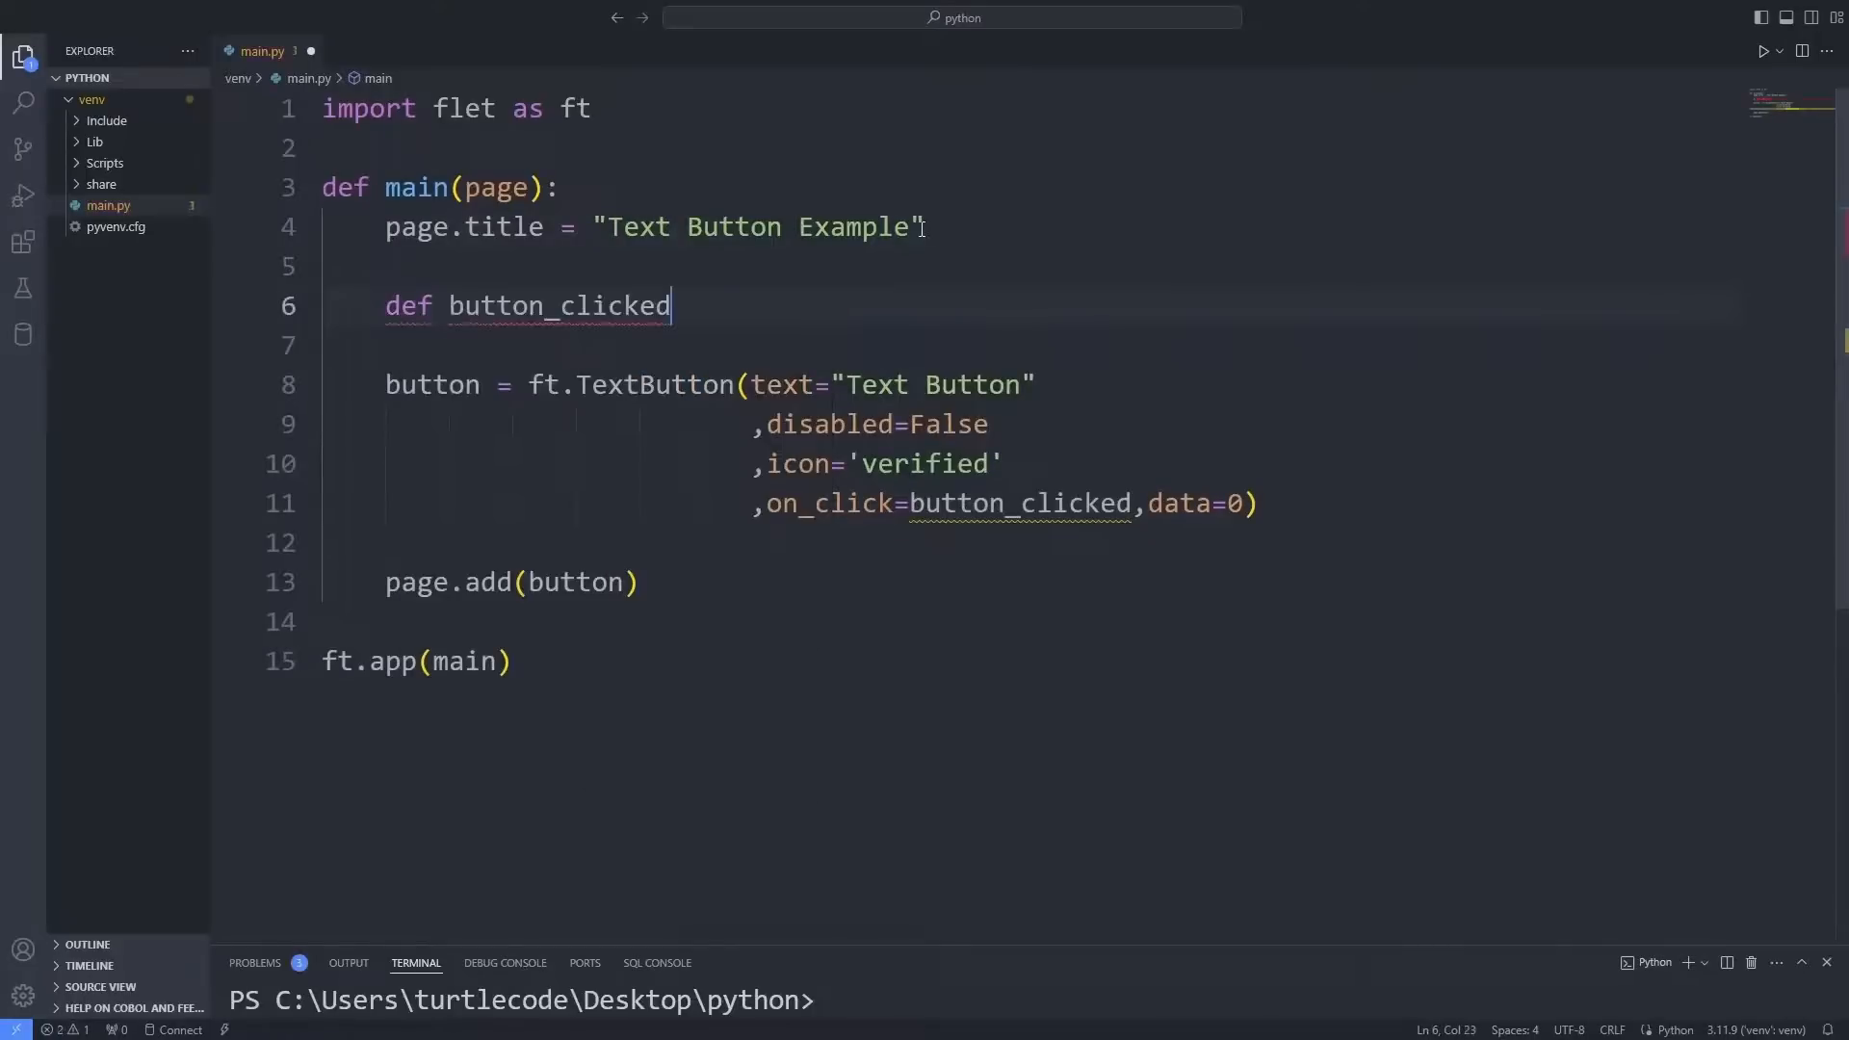
{"action": "type", "text": "(e):"}
{"action": "type", "text": "bu"}
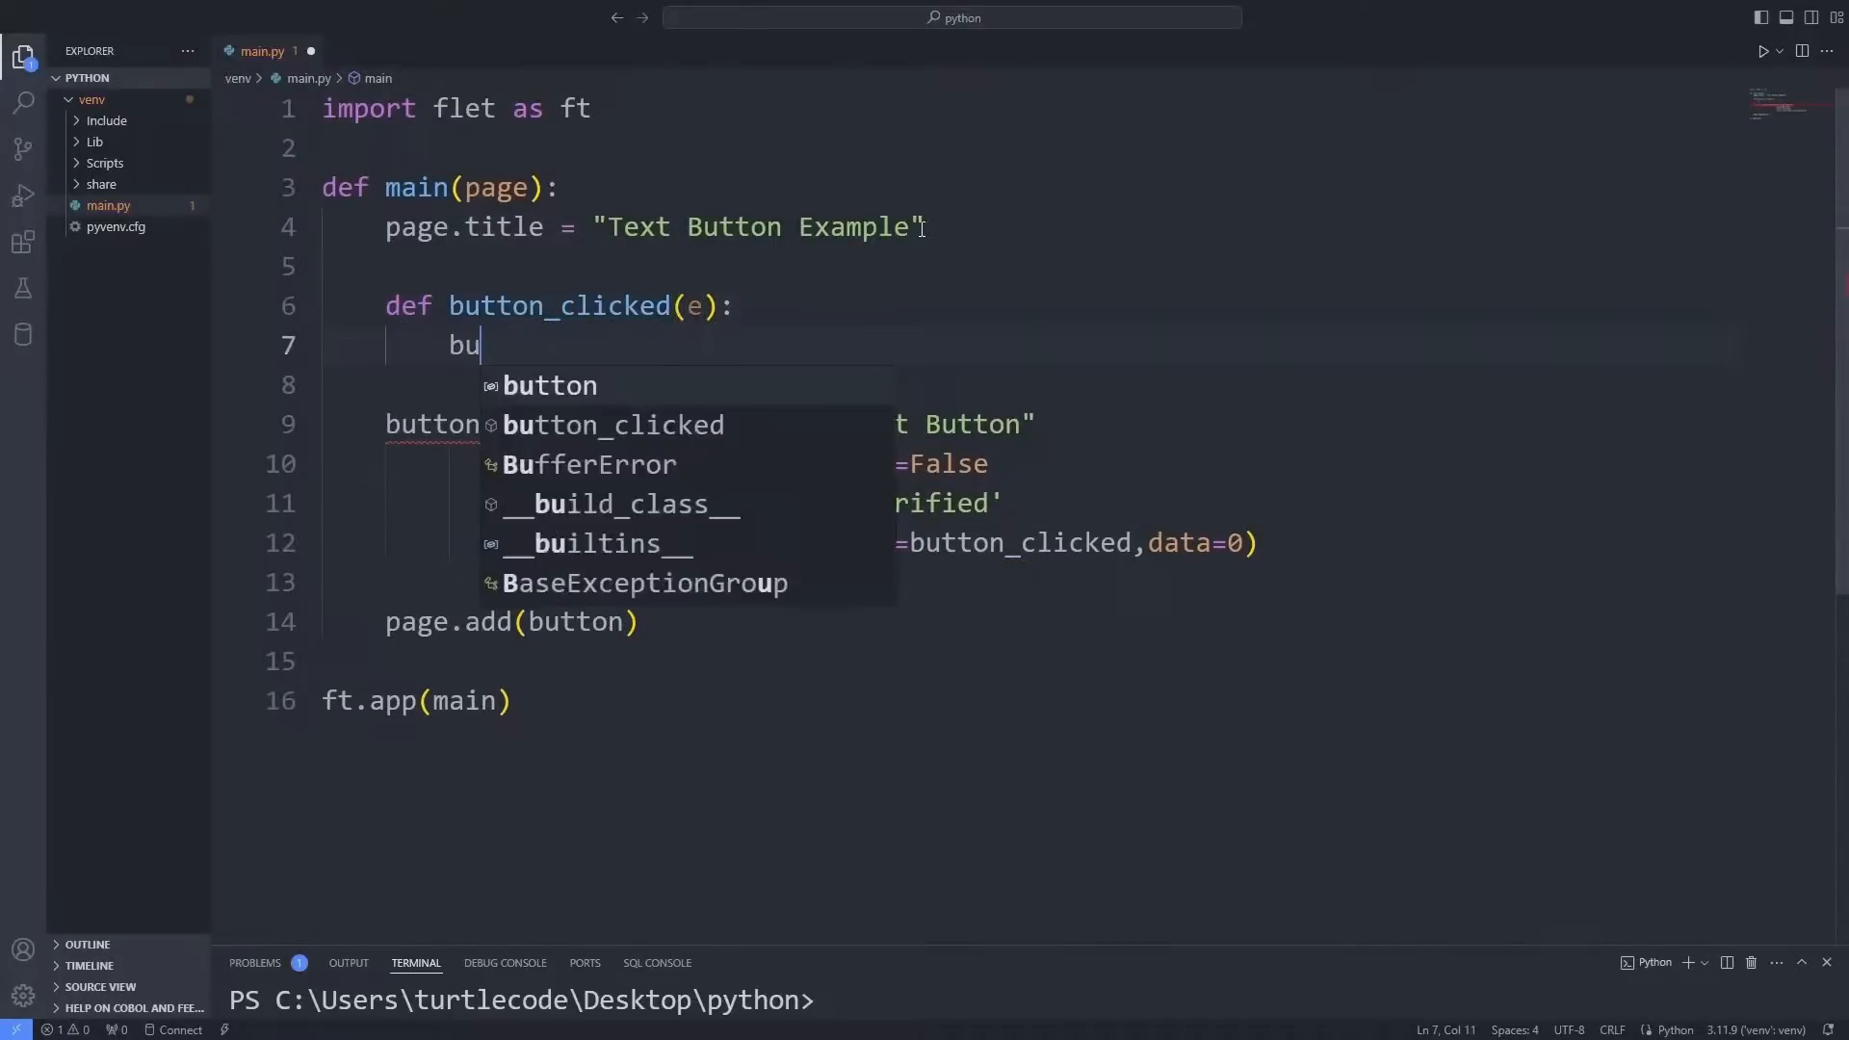
{"action": "type", "text": "tton.data"}
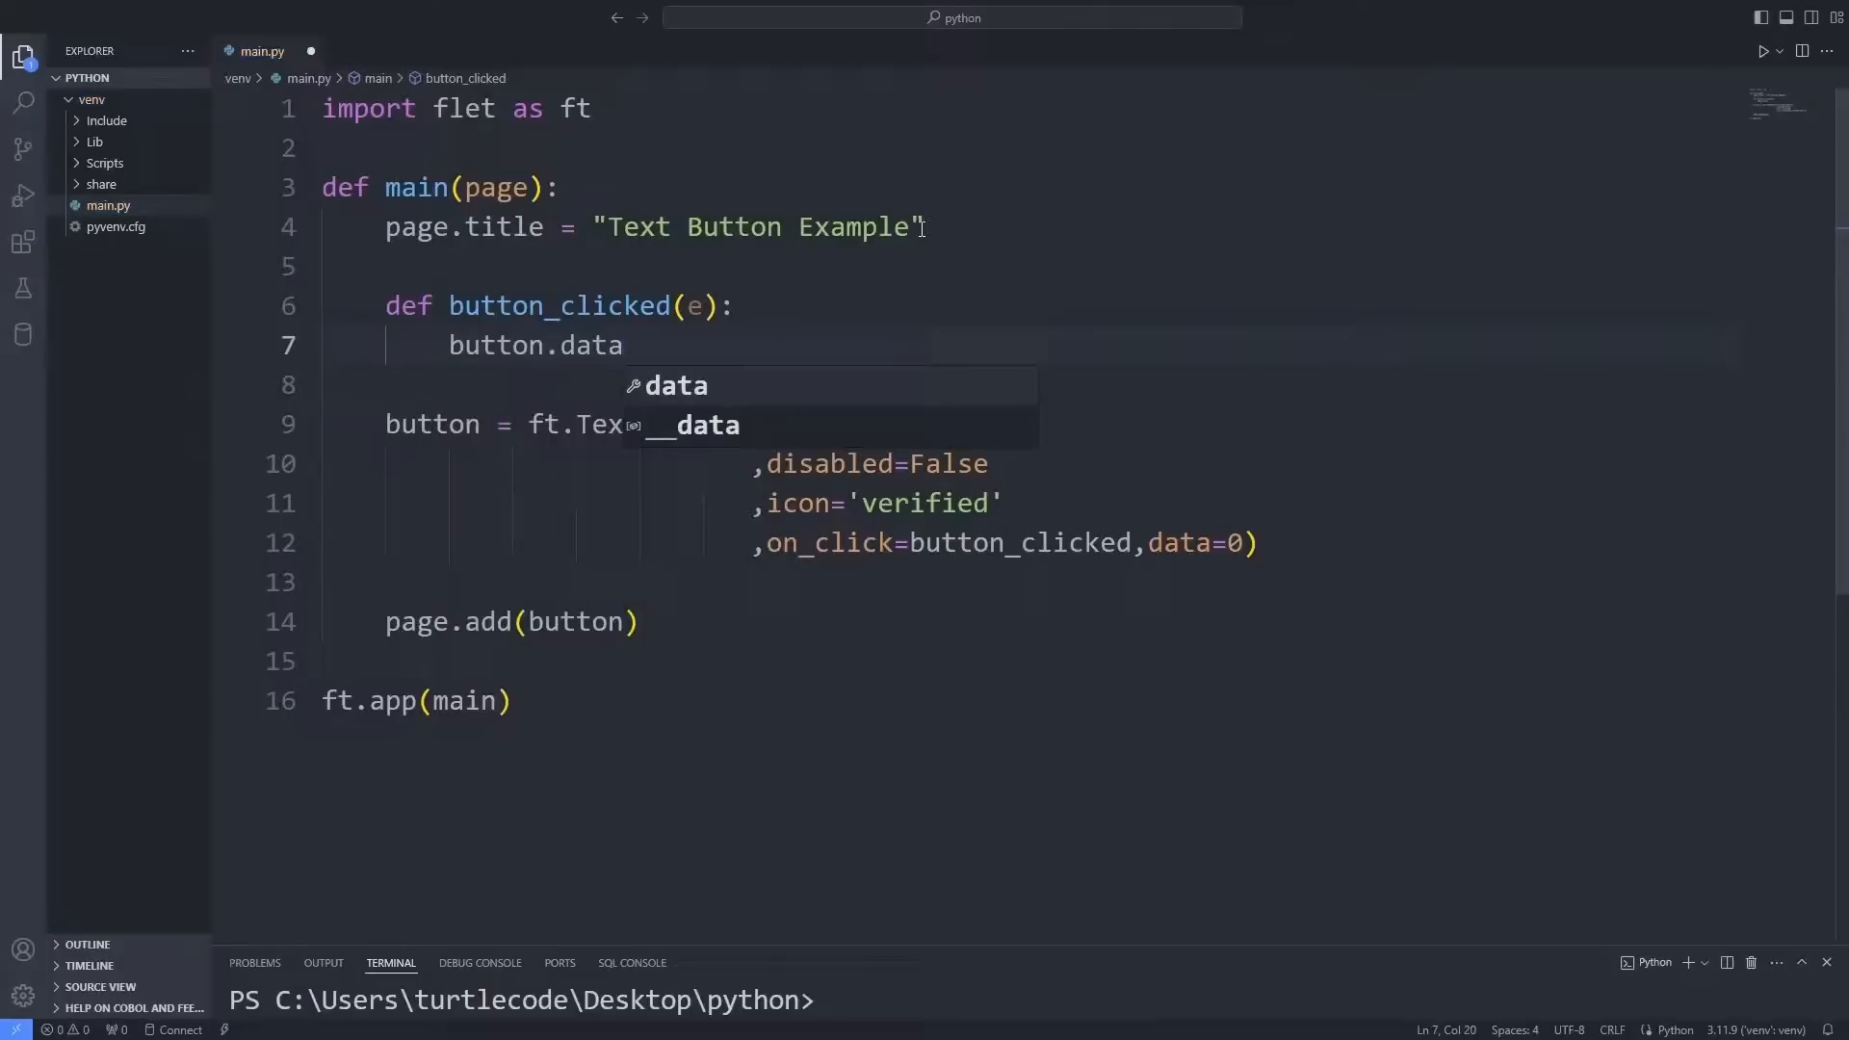
{"action": "type", "text": "+="}
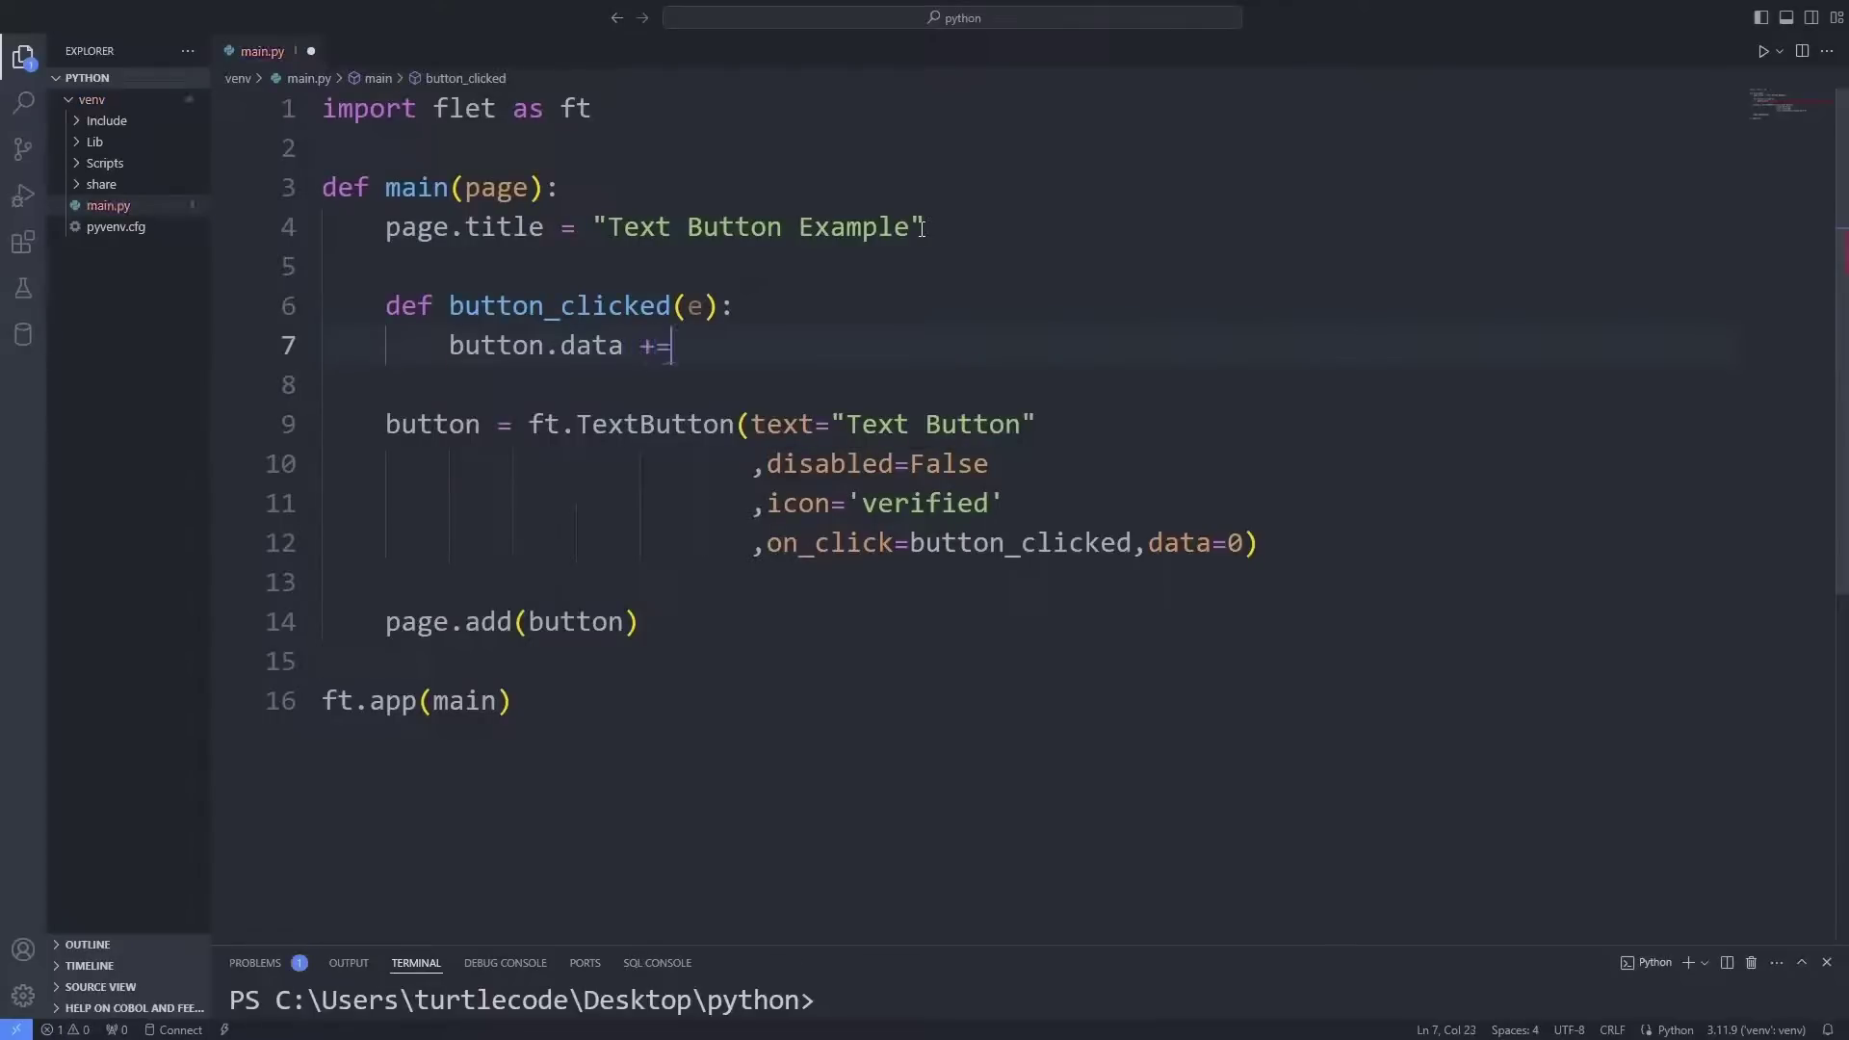
{"action": "type", "text": "1"}
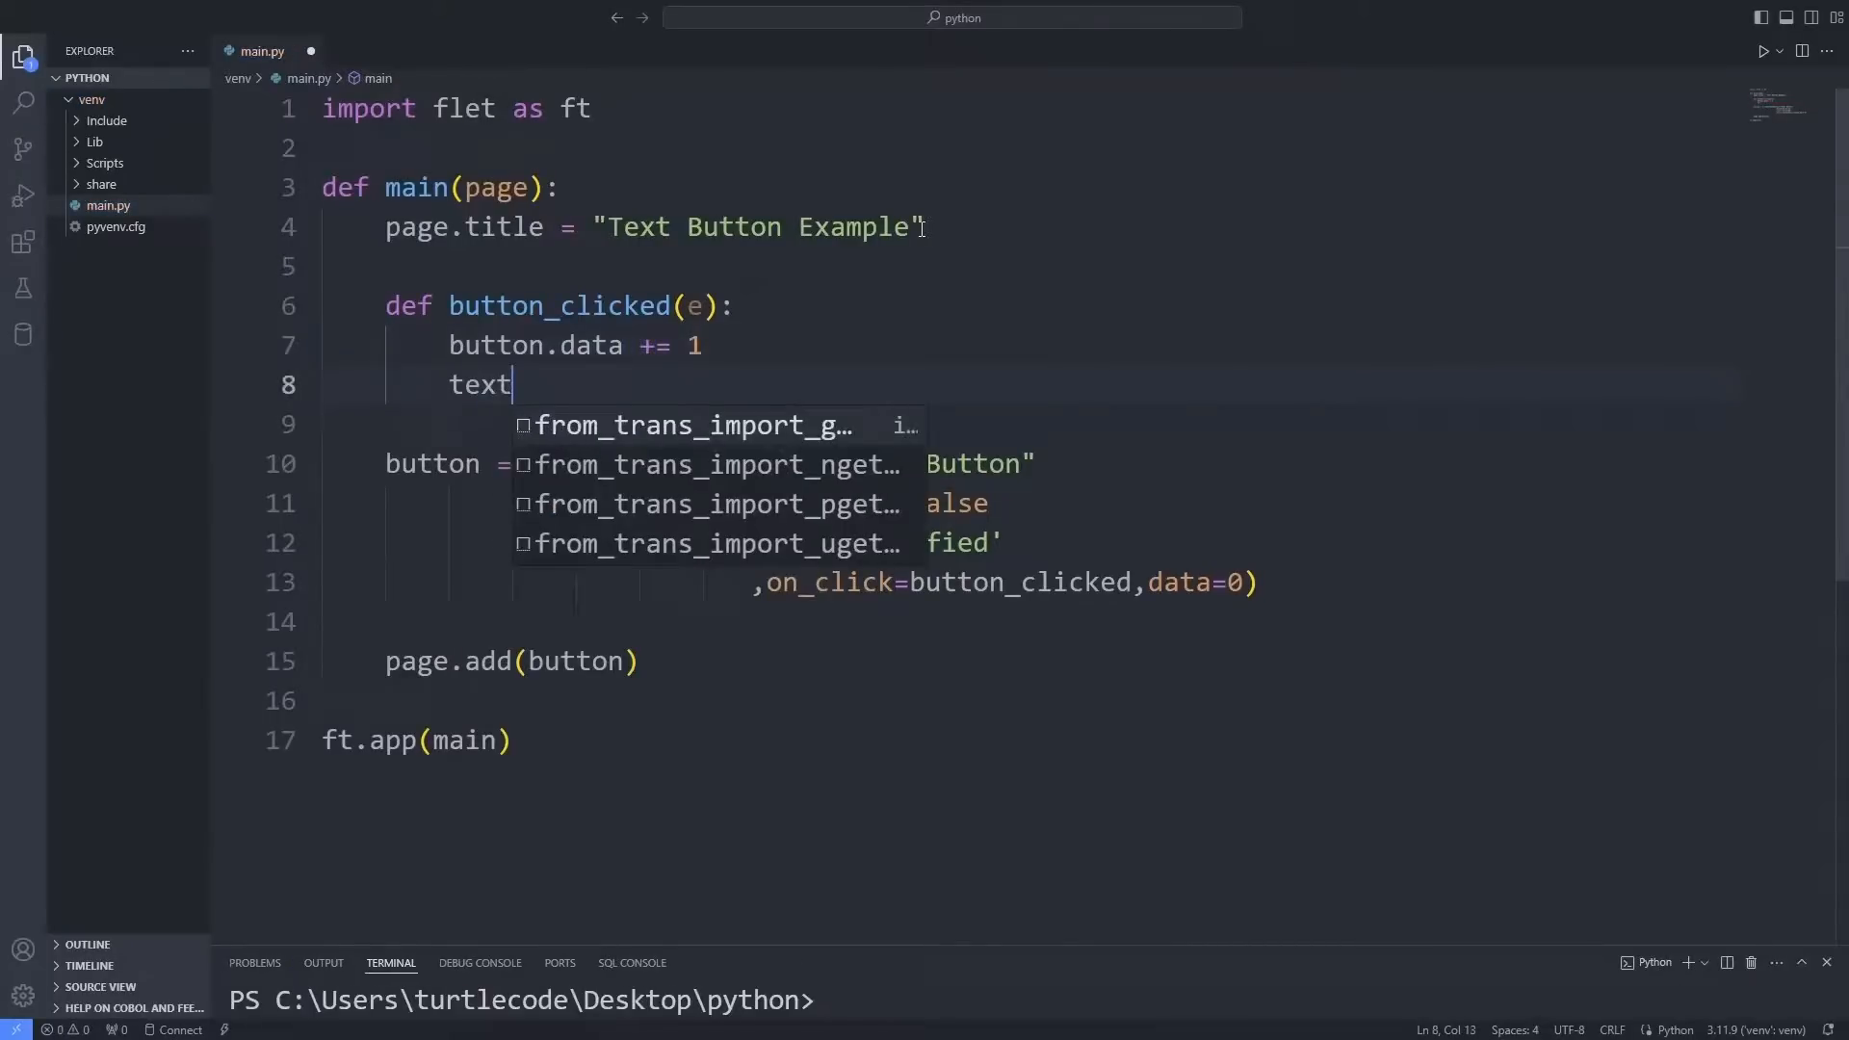
- Set text.value to f"Button Clicked {button.data} time(s)." in the handler
{"action": "type", "text": ".value ="}
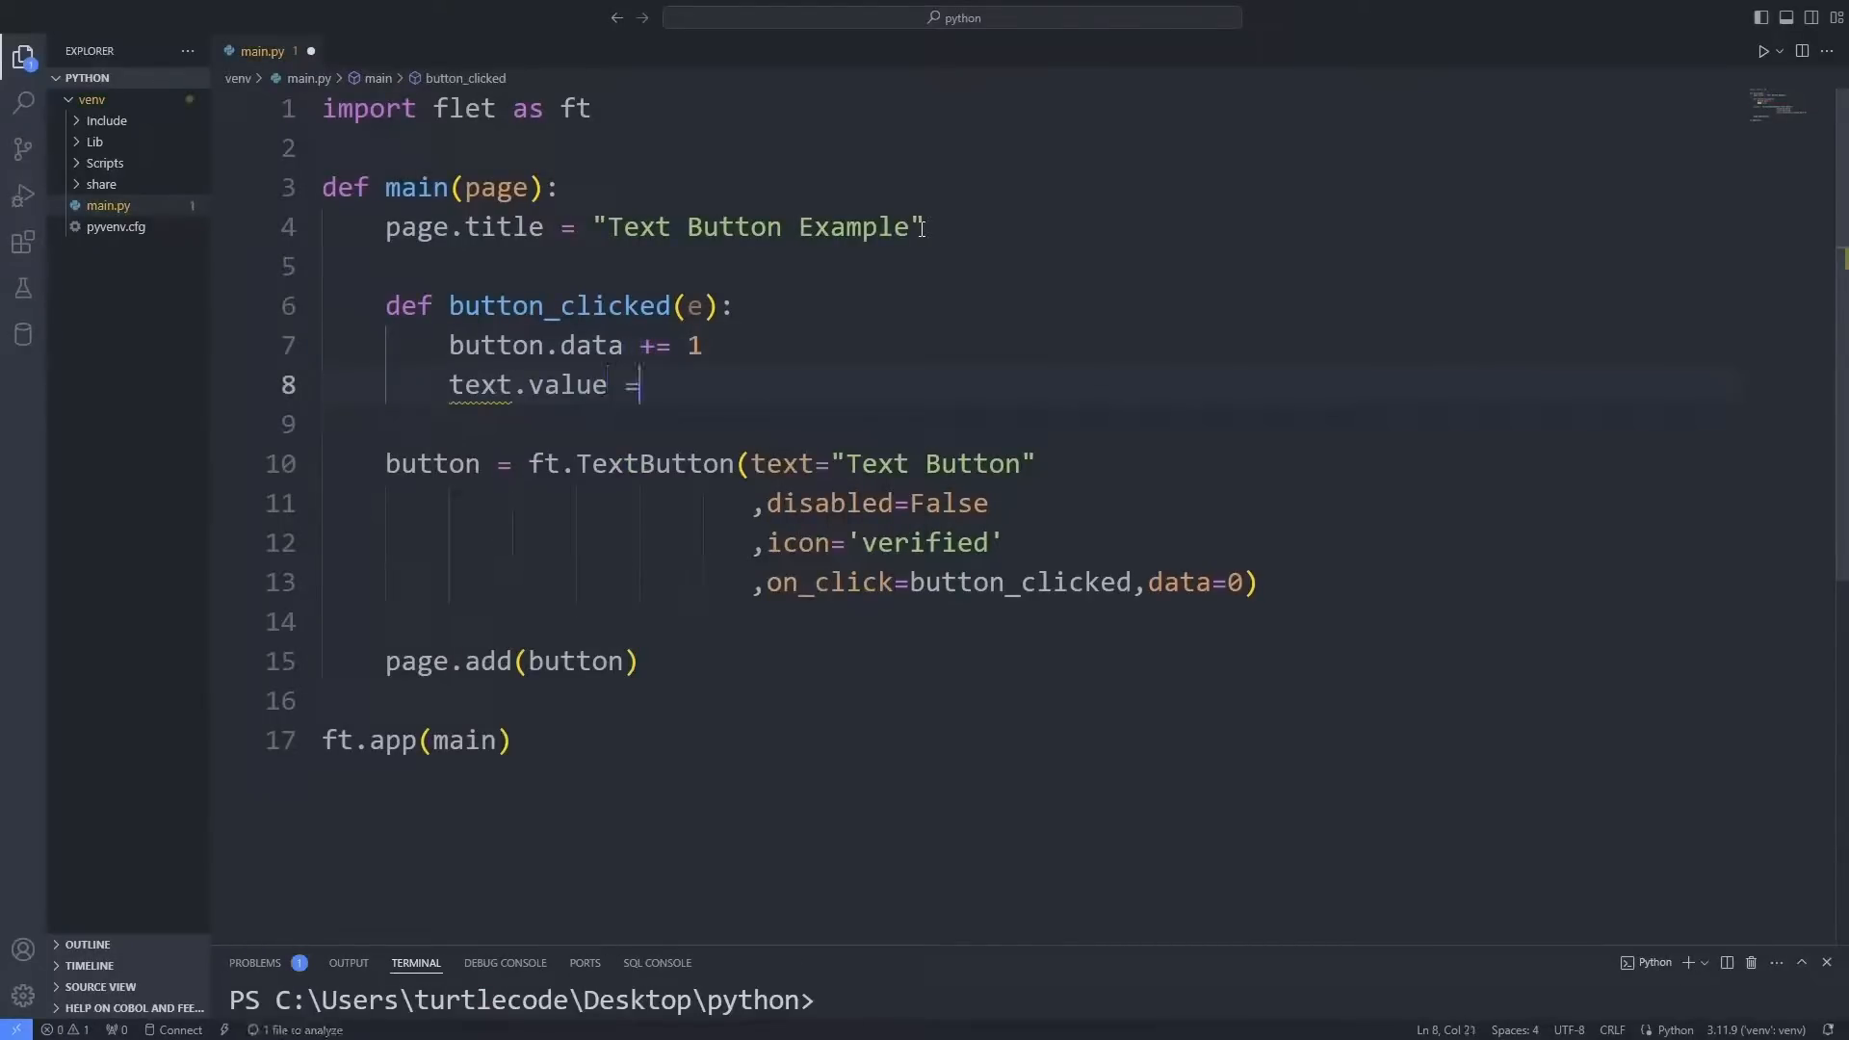
{"action": "type", "text": "f\"B\""}
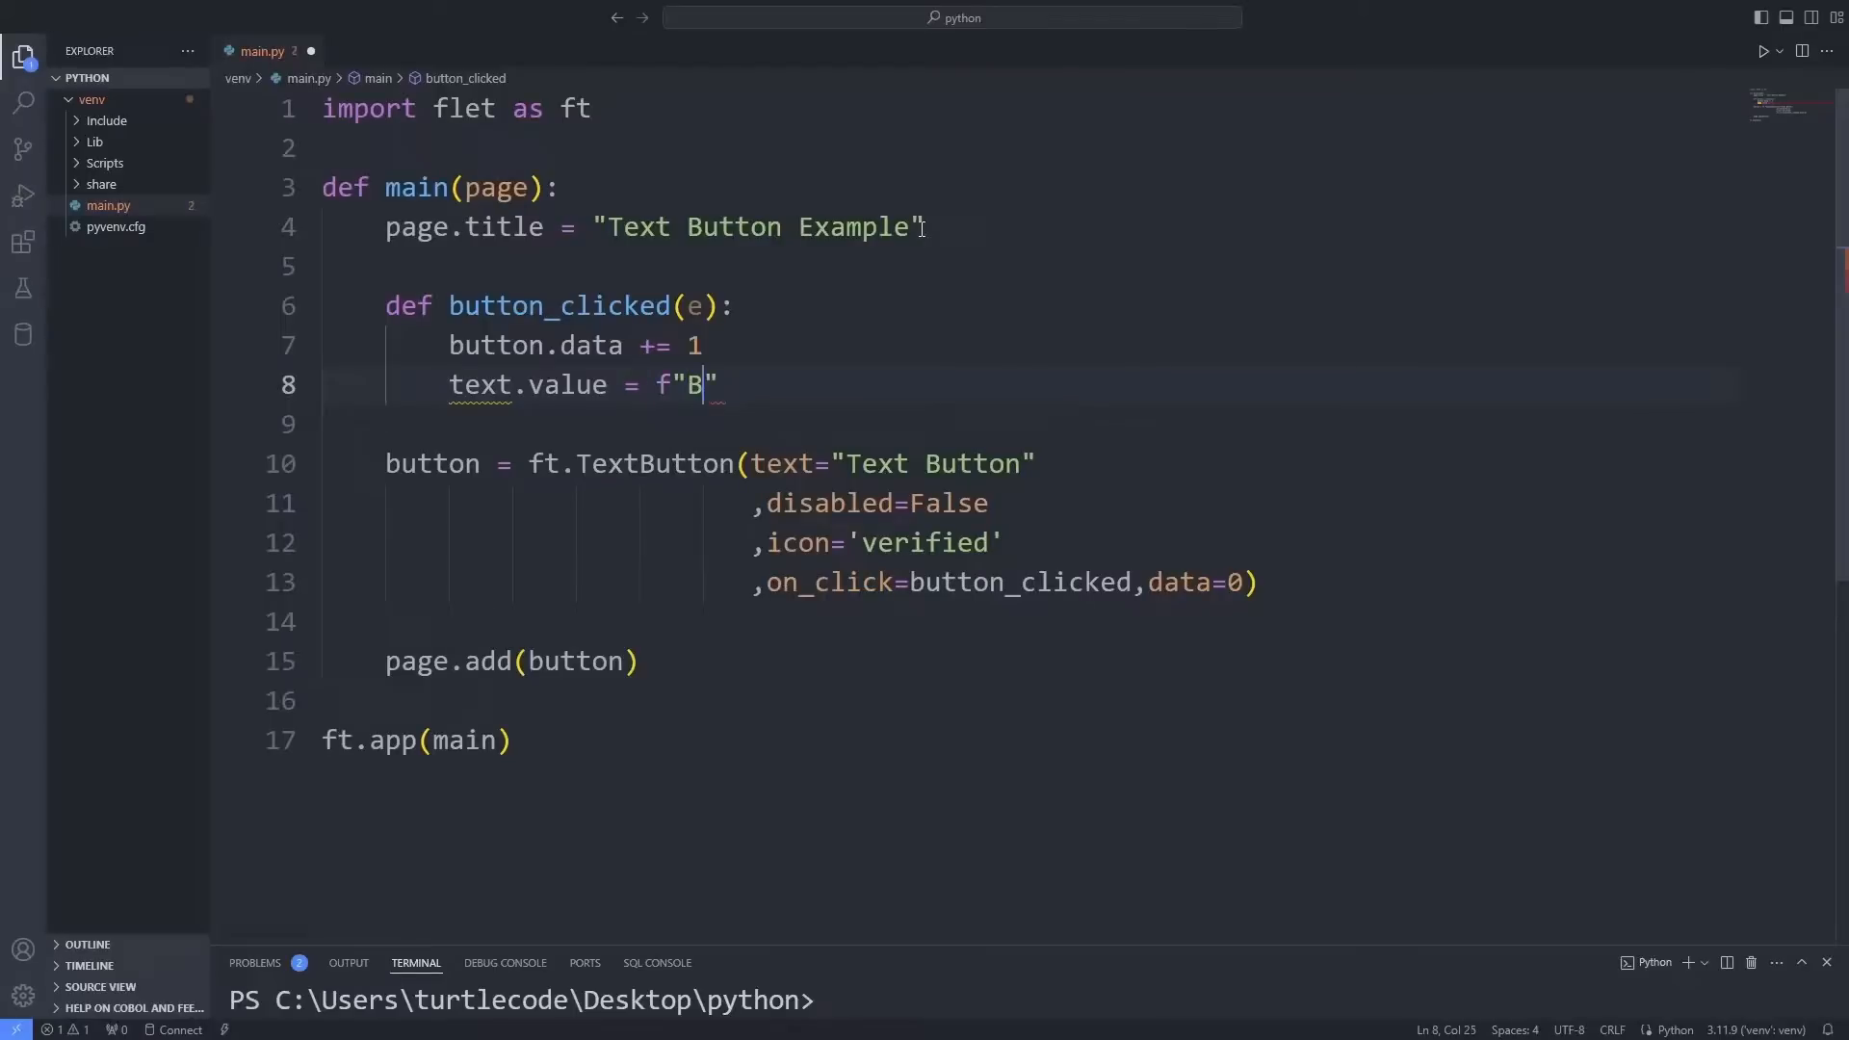
{"action": "type", "text": "utton"}
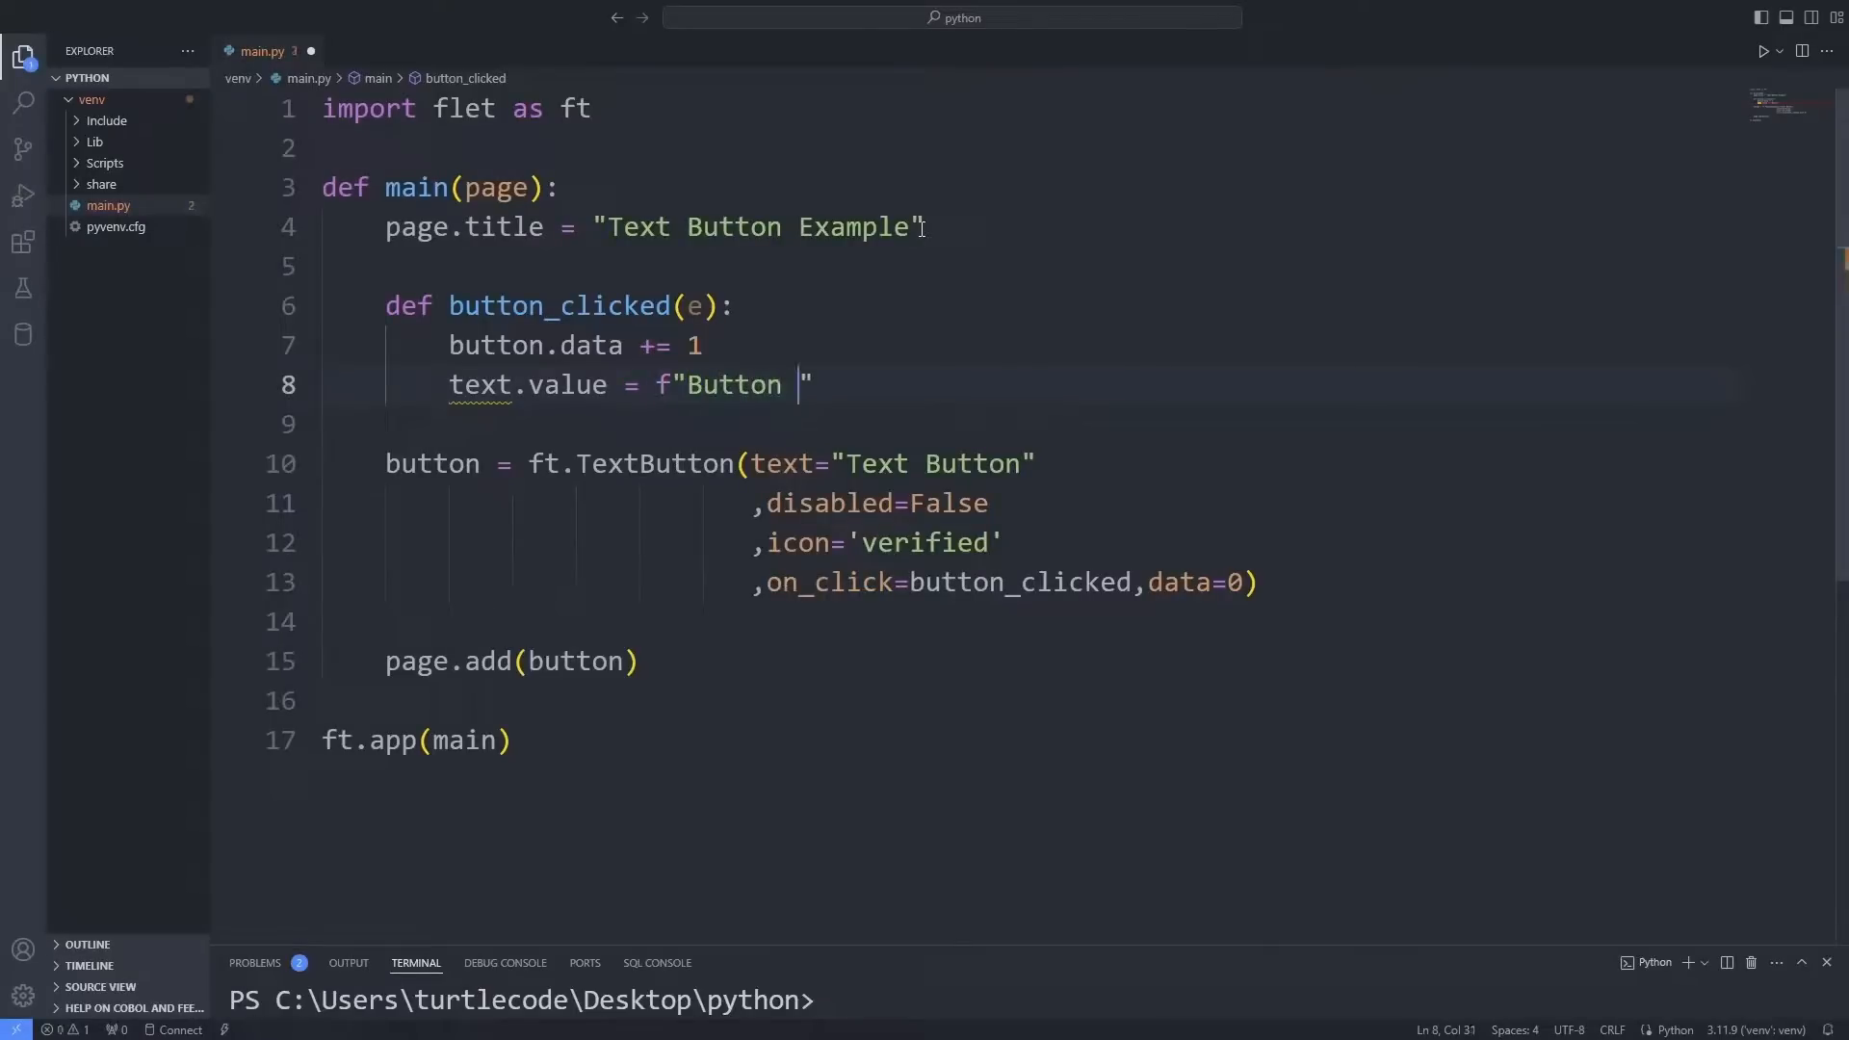
{"action": "type", "text": "Clicked {b}"}
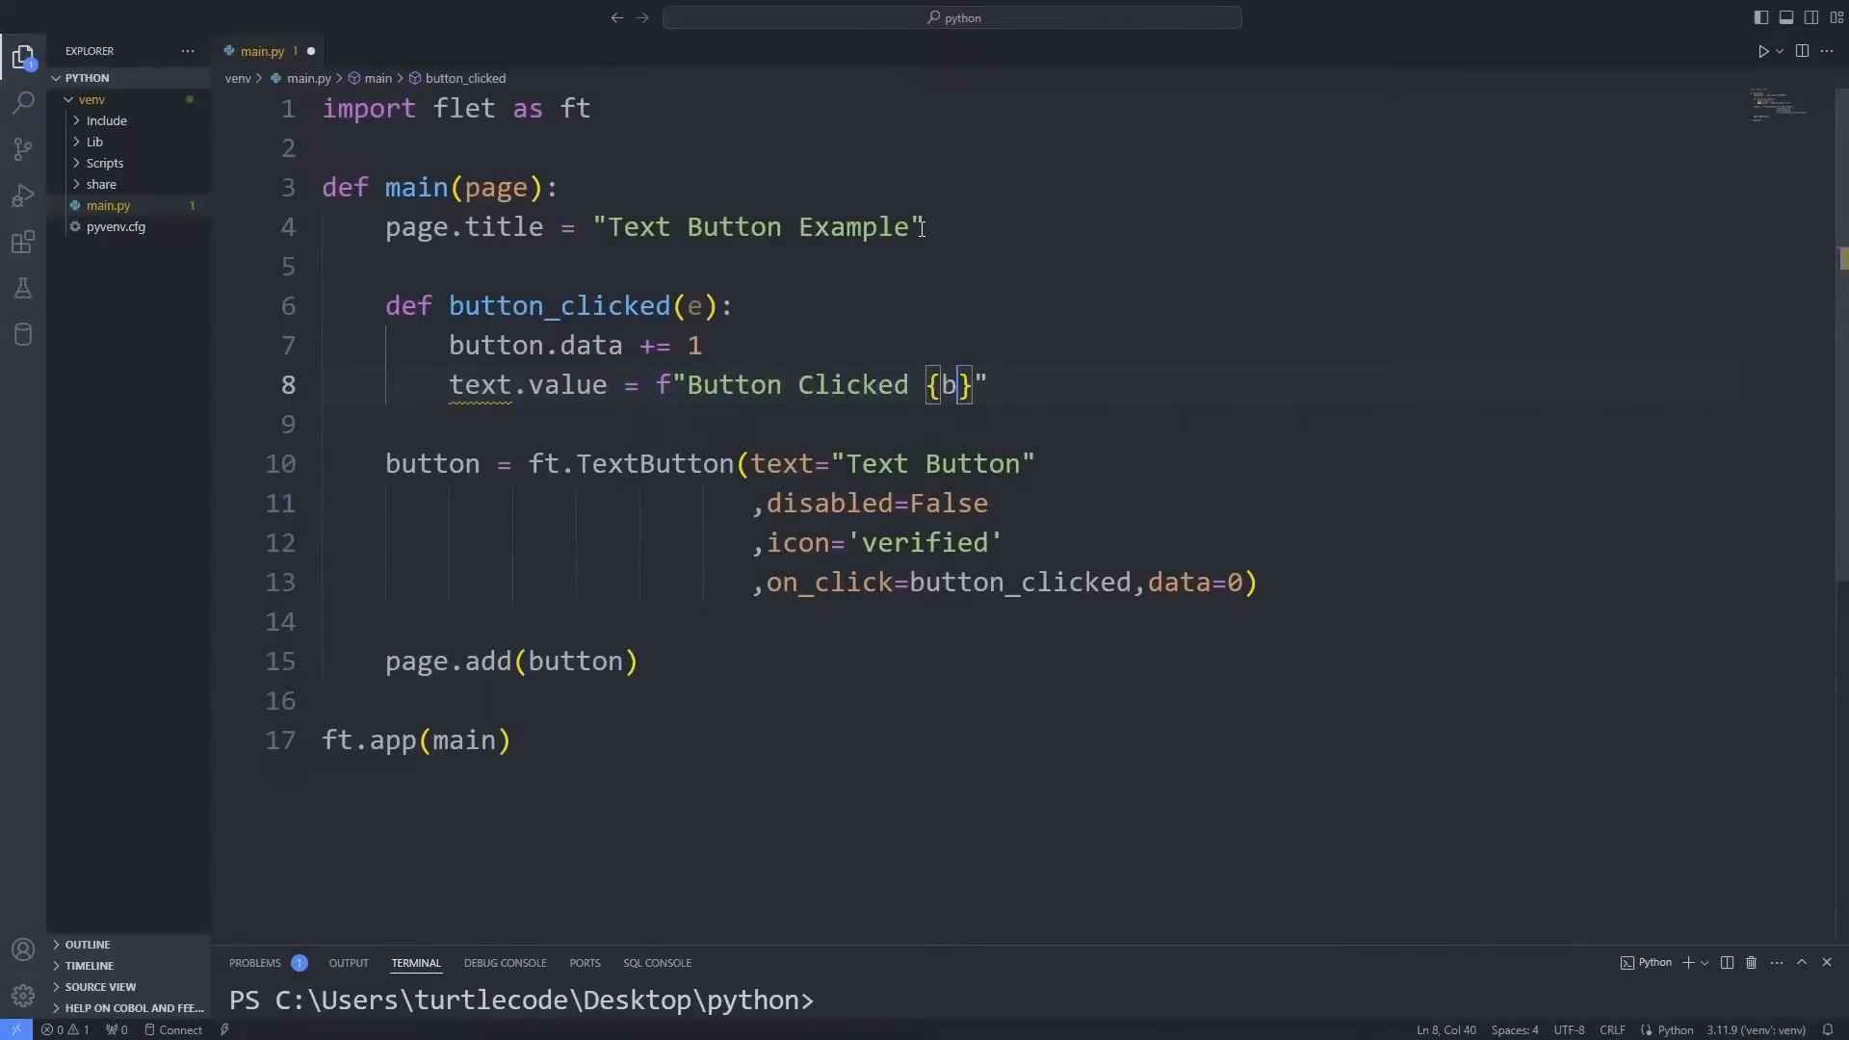
{"action": "type", "text": "utton.data} tim"}
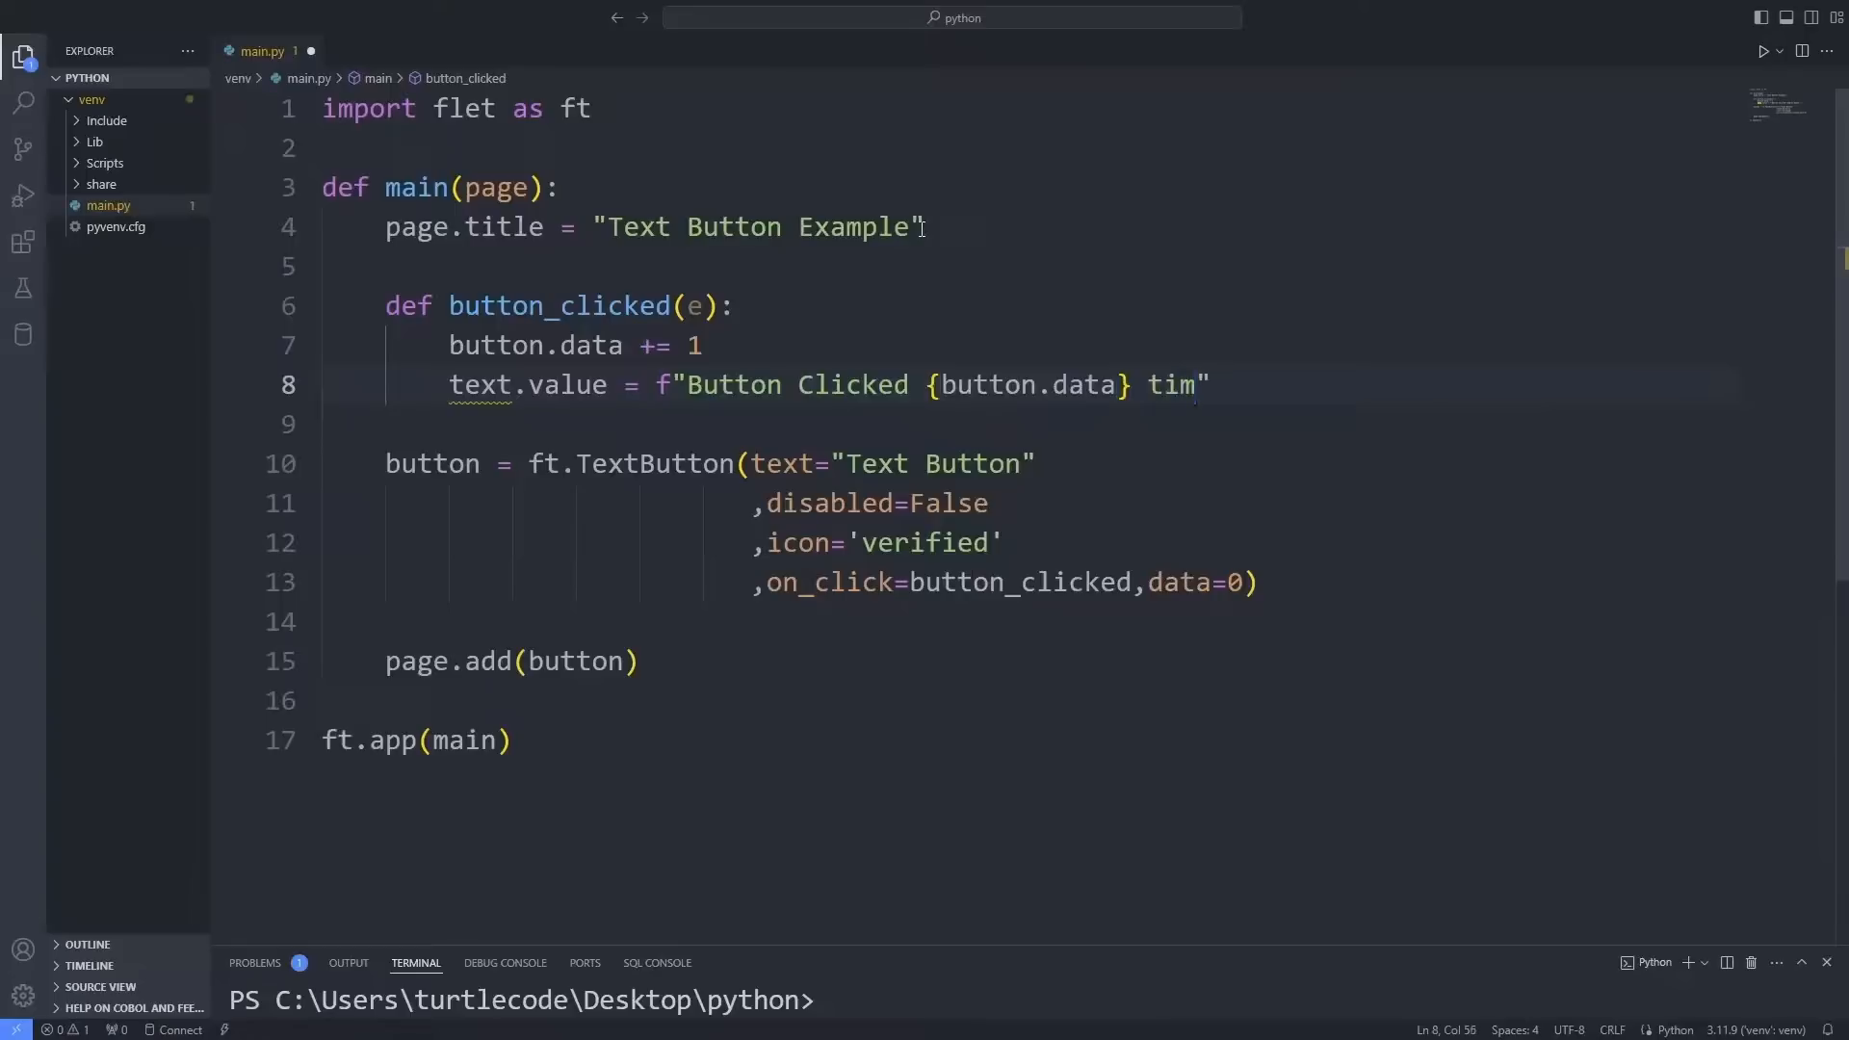
{"action": "type", "text": "e(s).\""}
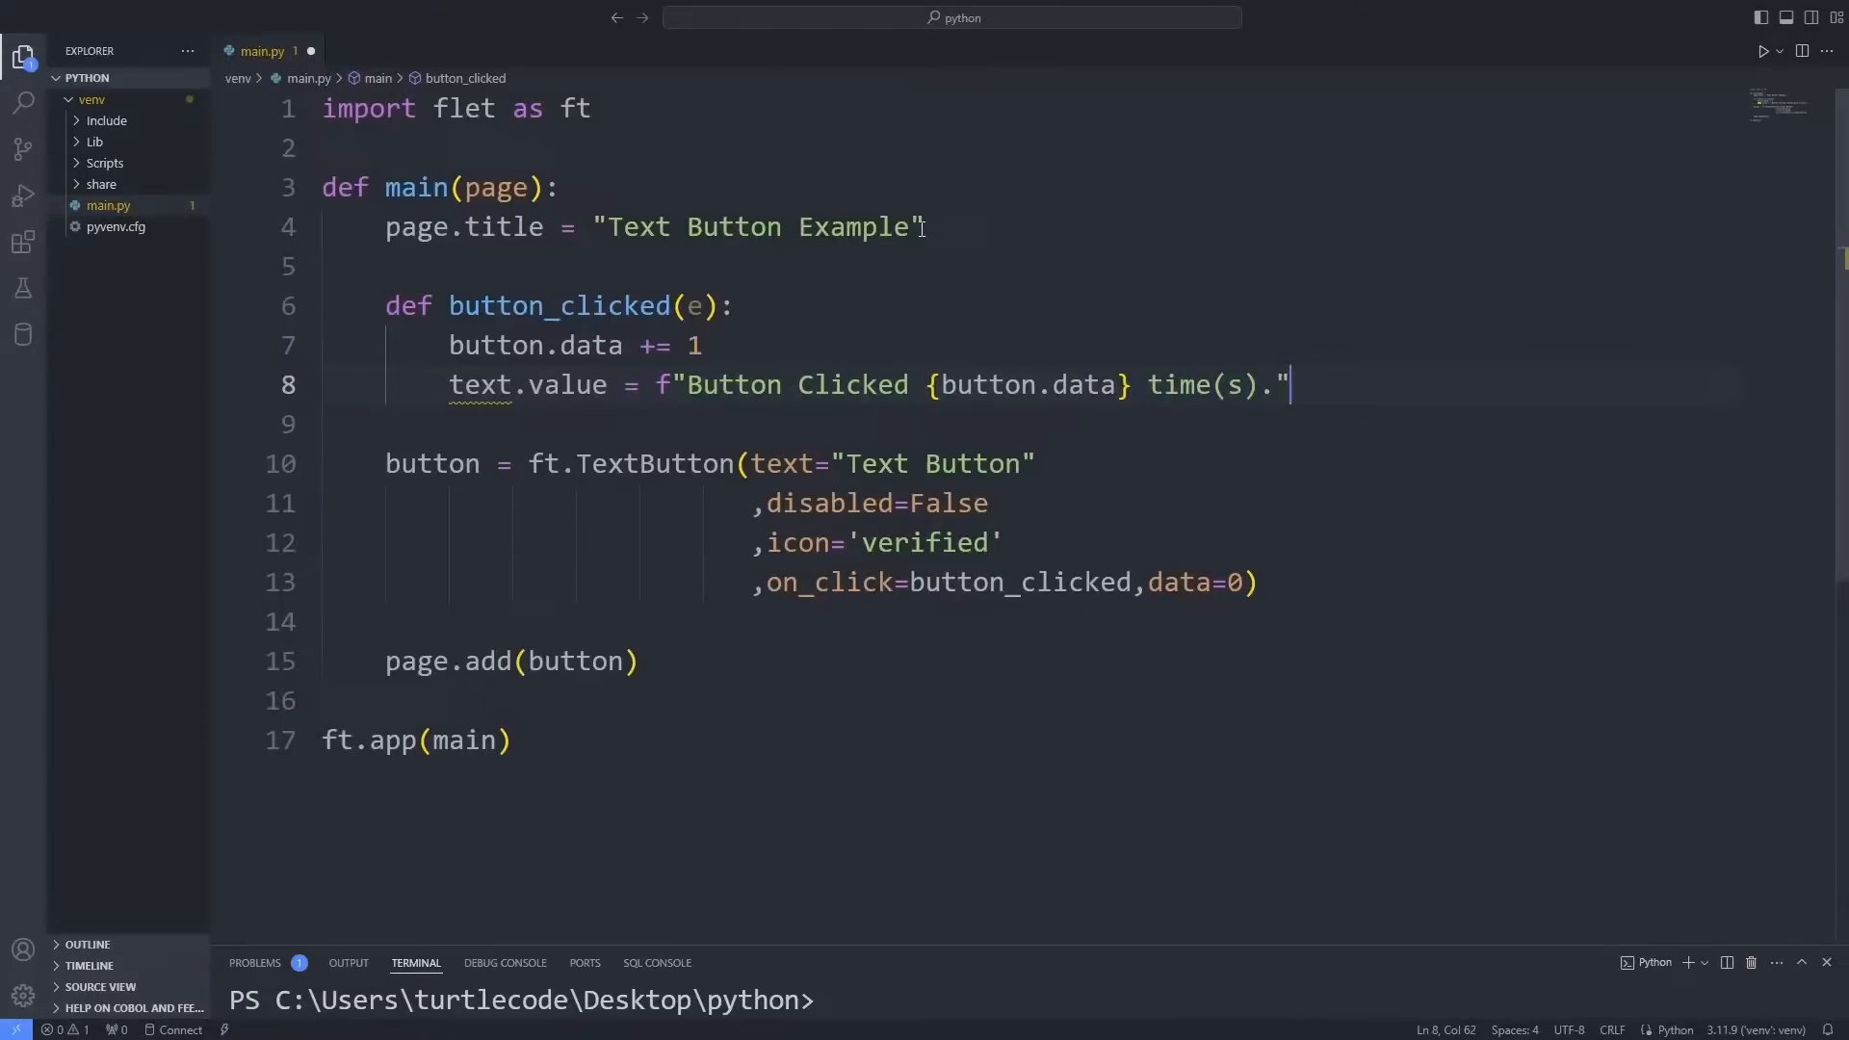
{"action": "left_click", "coordinate": [1251, 582]}
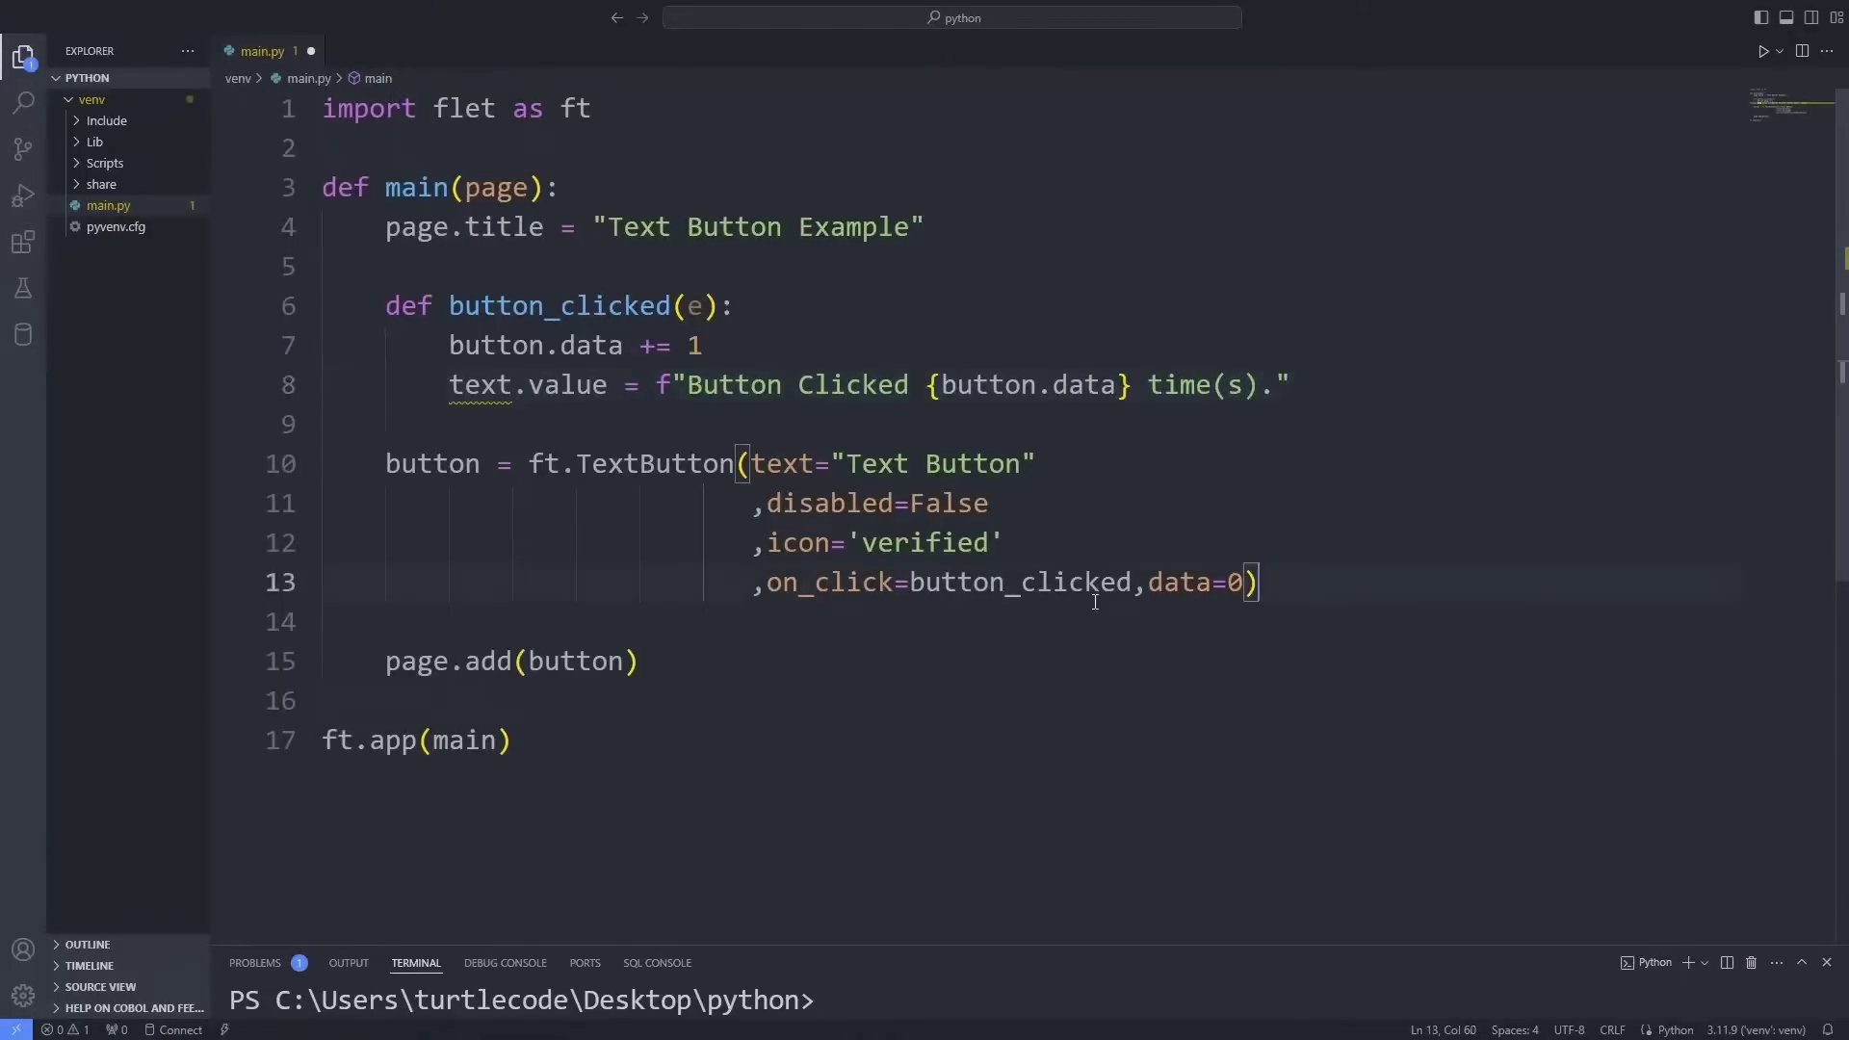
- Create text = ft.Text(), call page.update() in the handler, and add text to page.add
{"action": "type", "text": "text = ft.Text("}
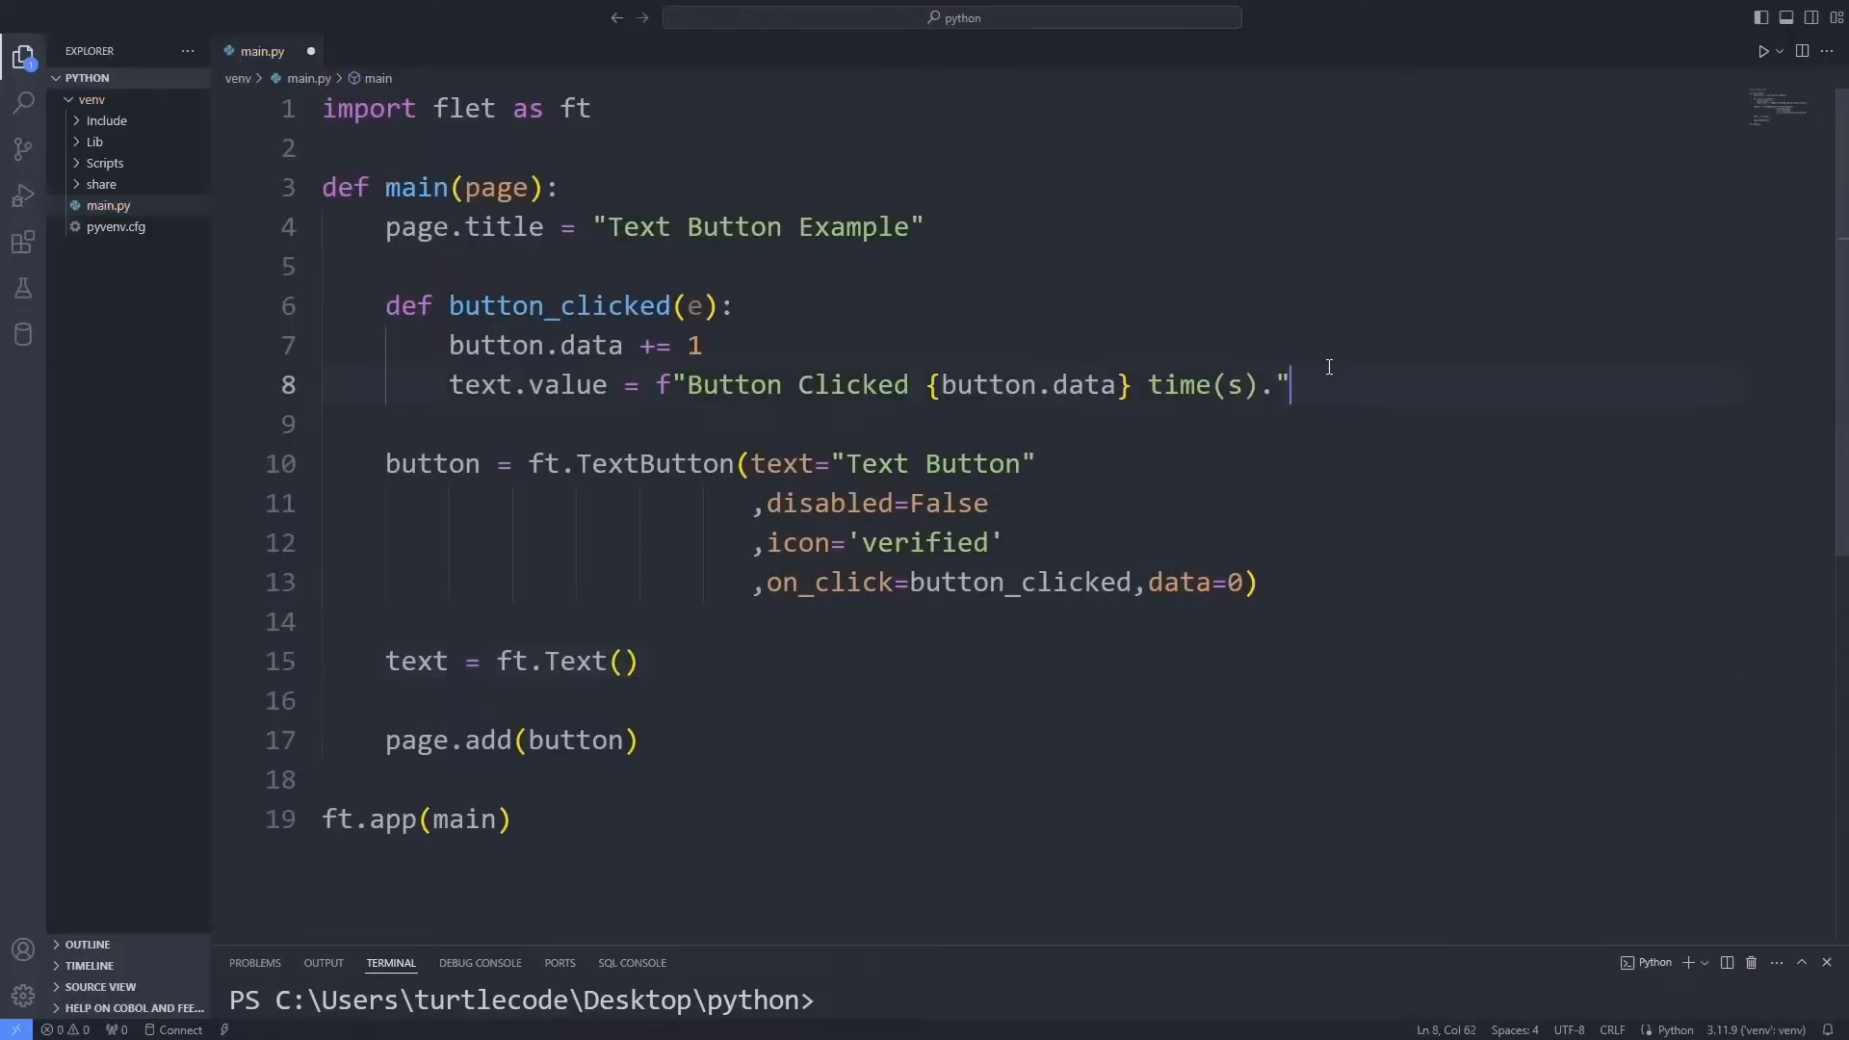
{"action": "key", "text": "Enter"}
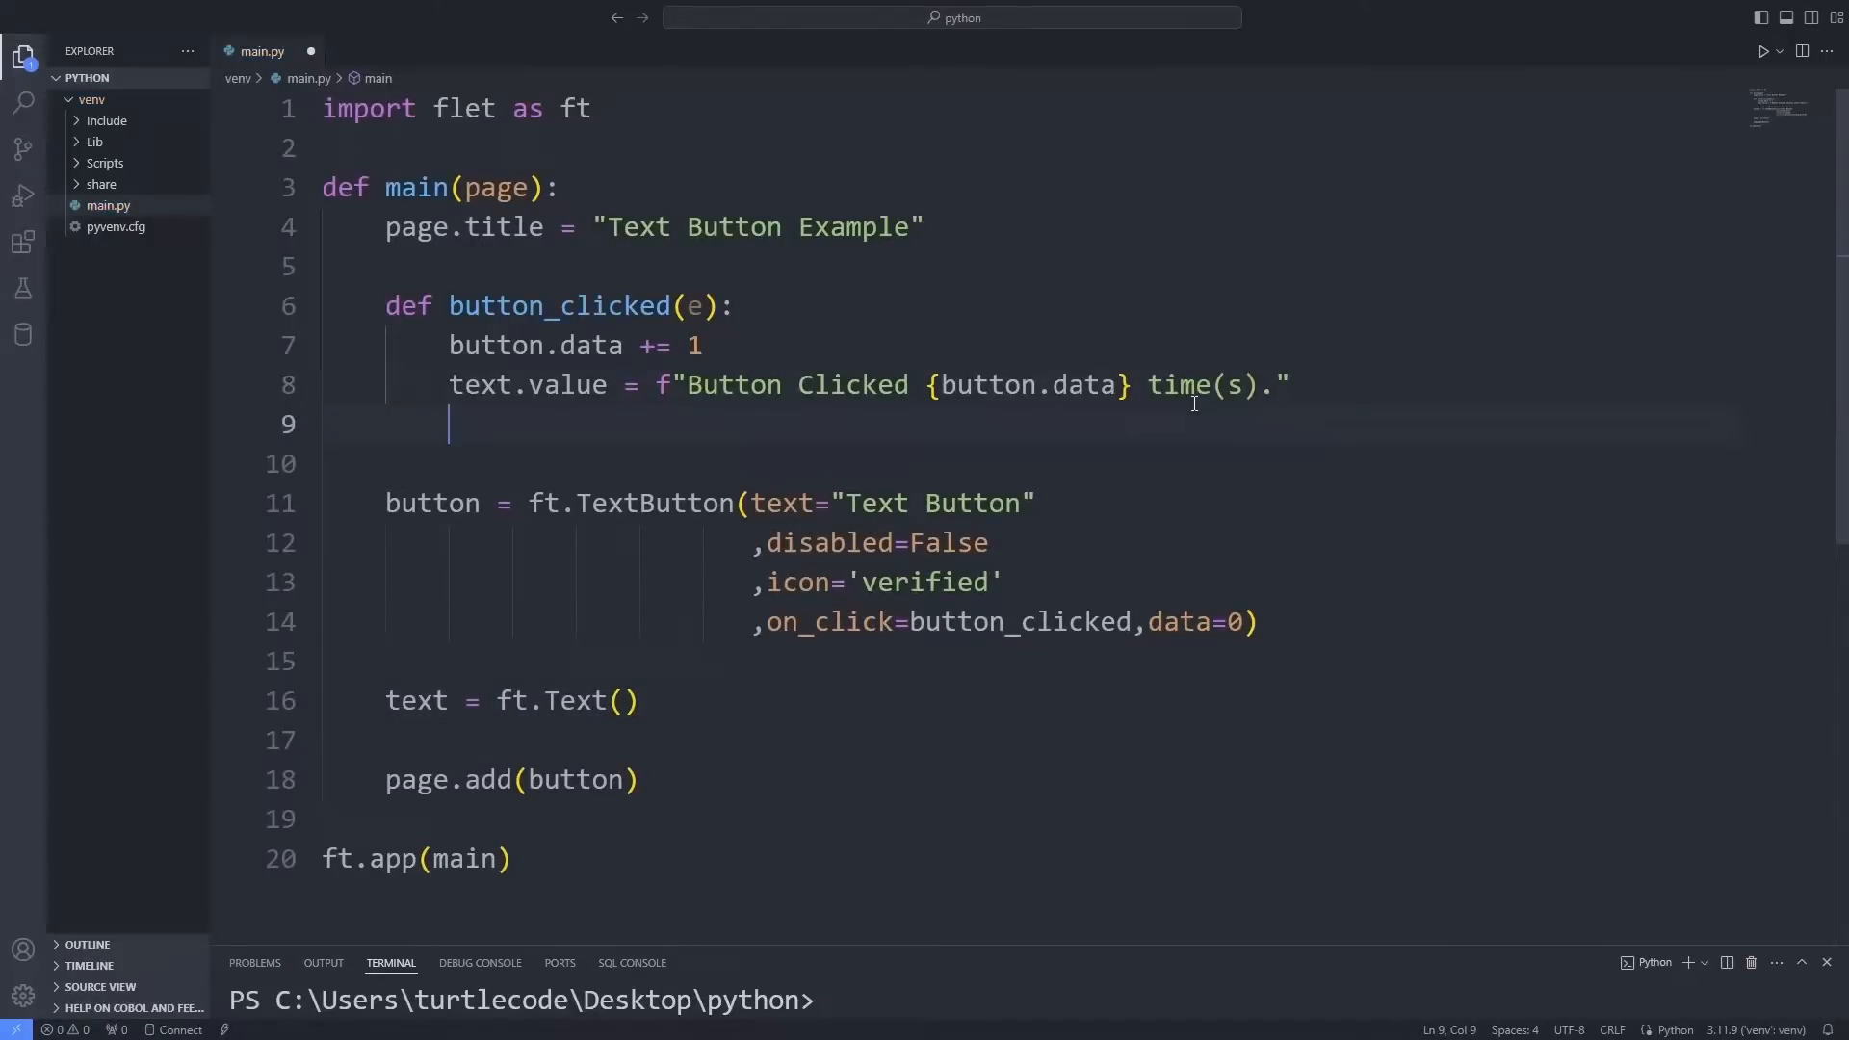
{"action": "type", "text": "pag"}
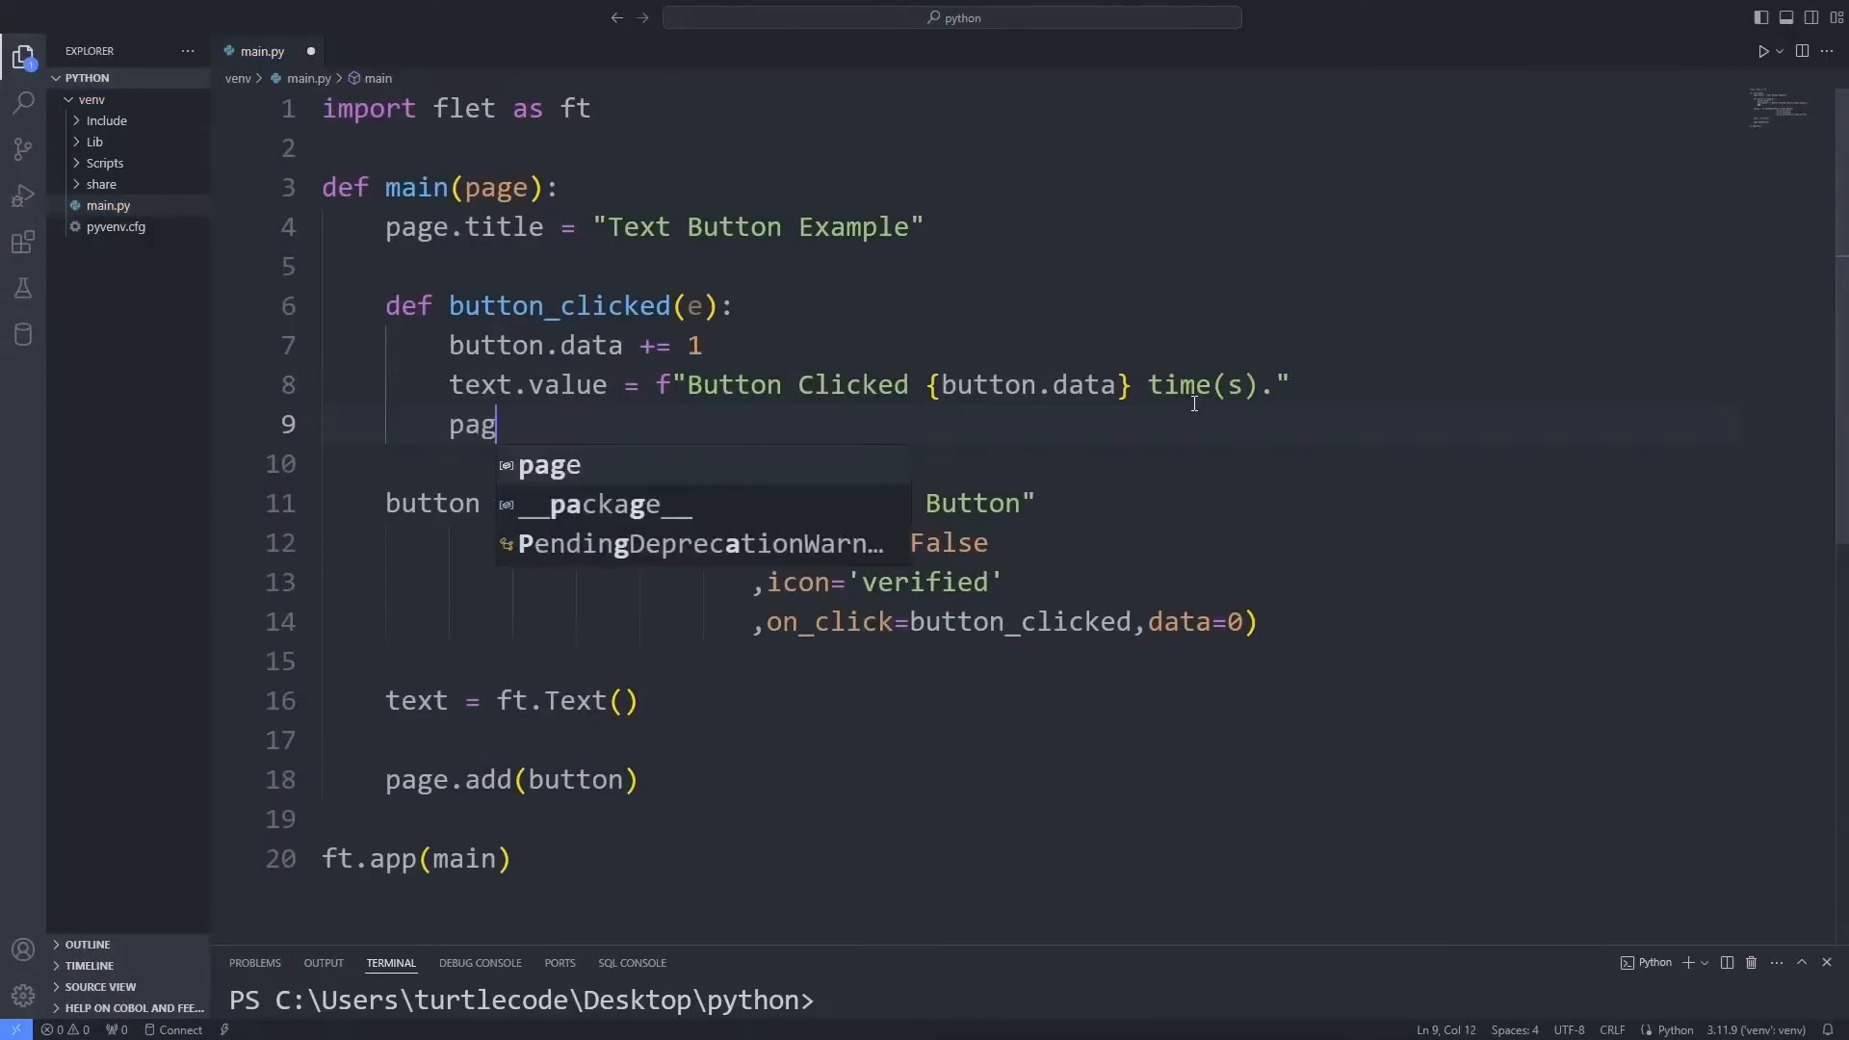
{"action": "type", "text": "e.updat"}
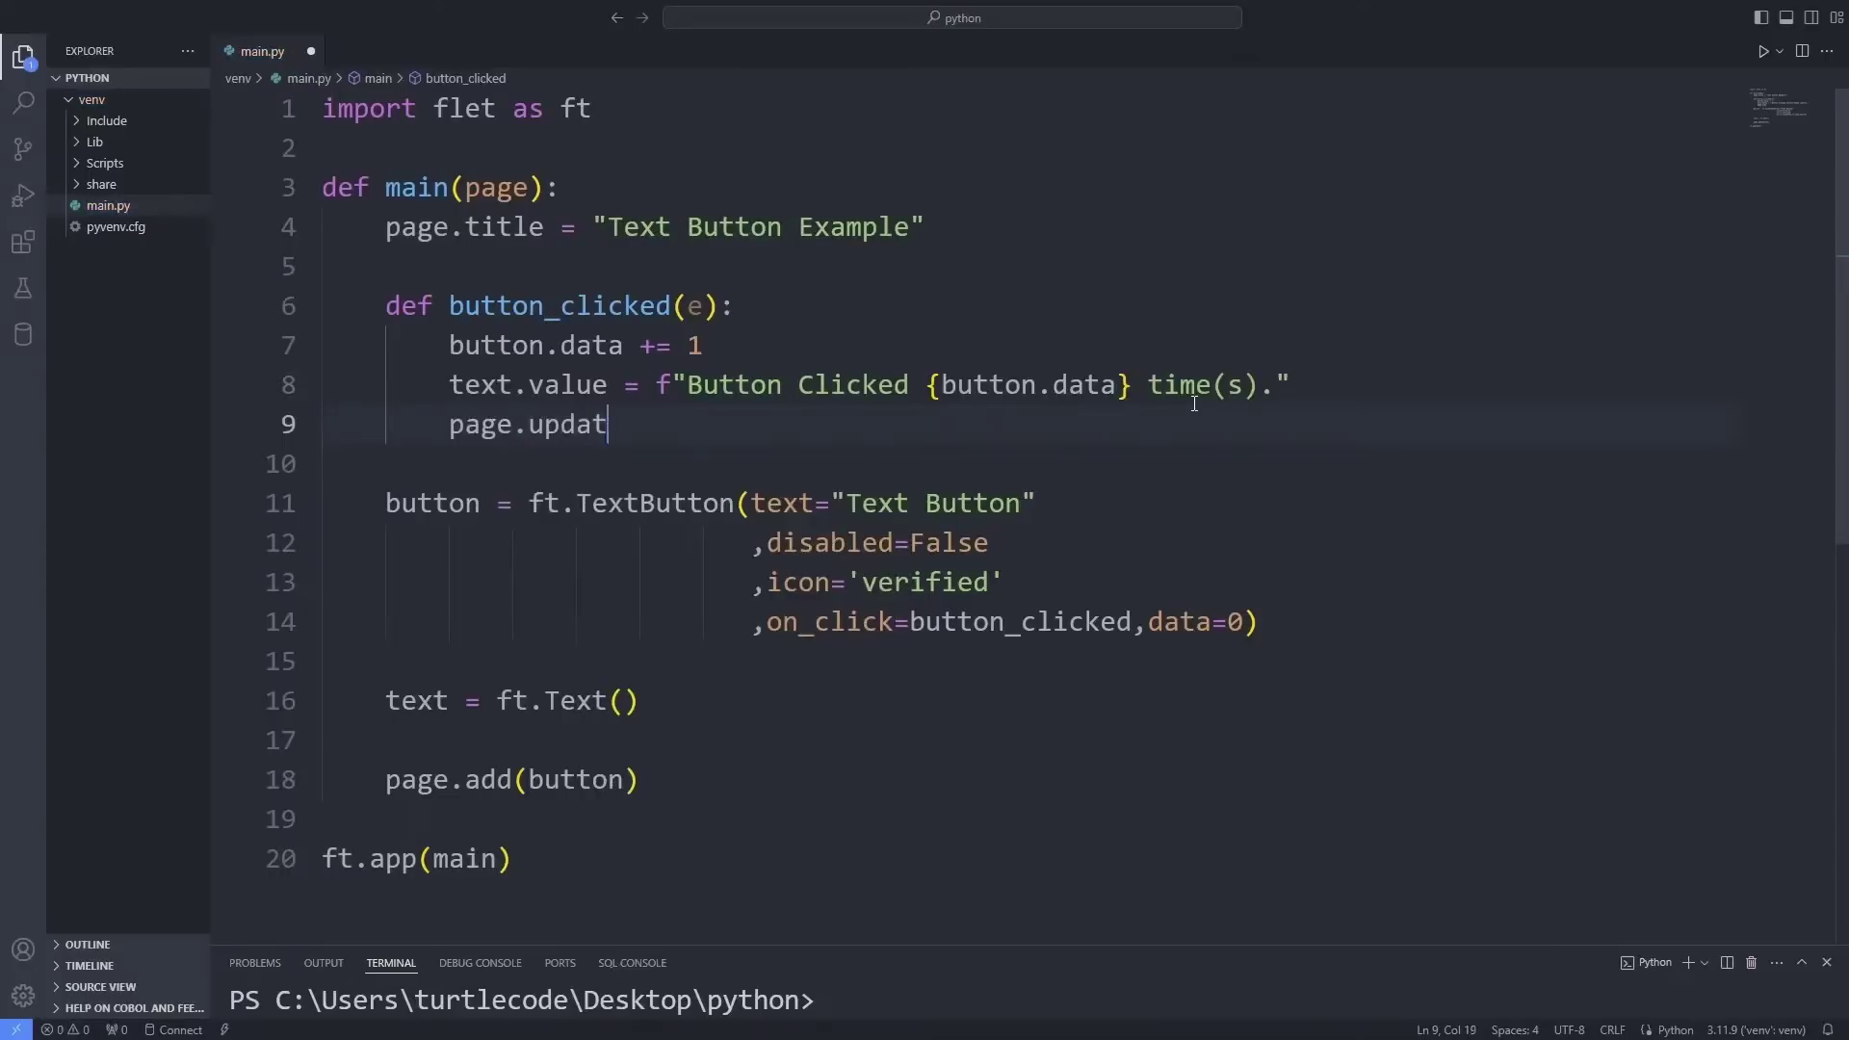
{"action": "type", "text": "e()"}
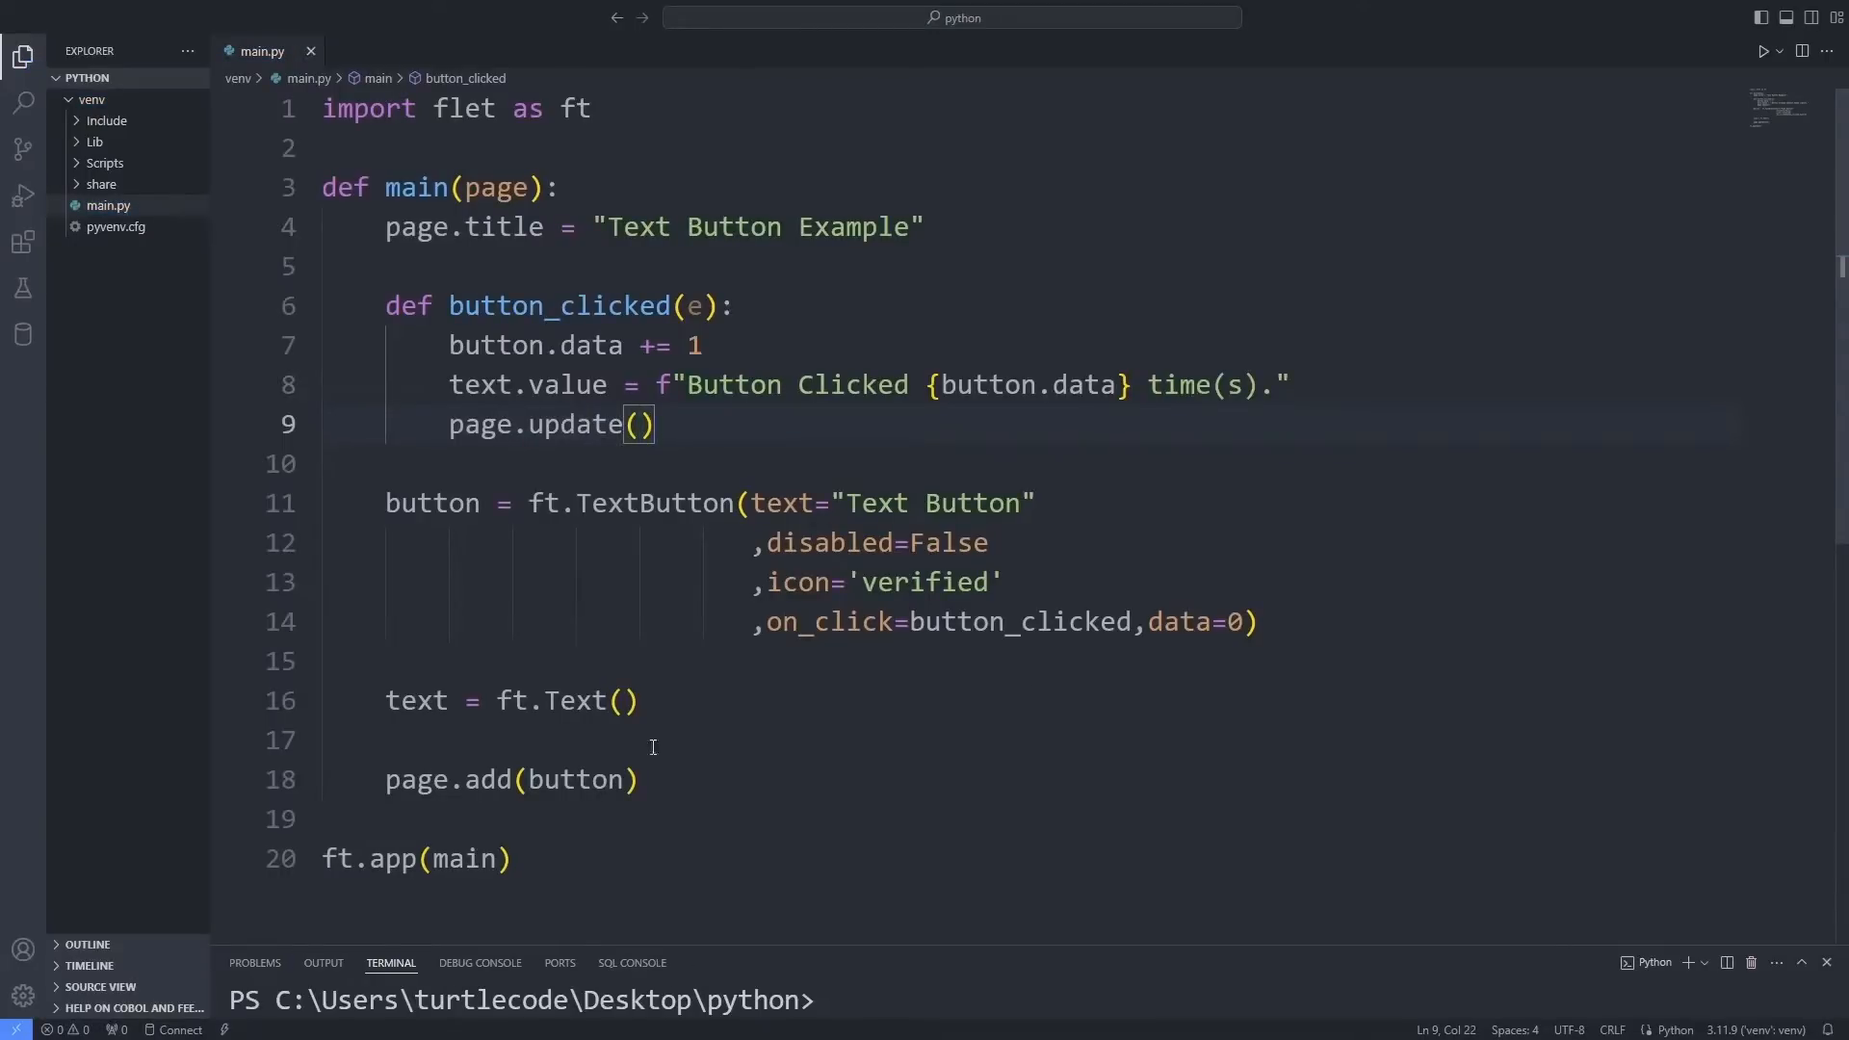
{"action": "type", "text": ",text"}
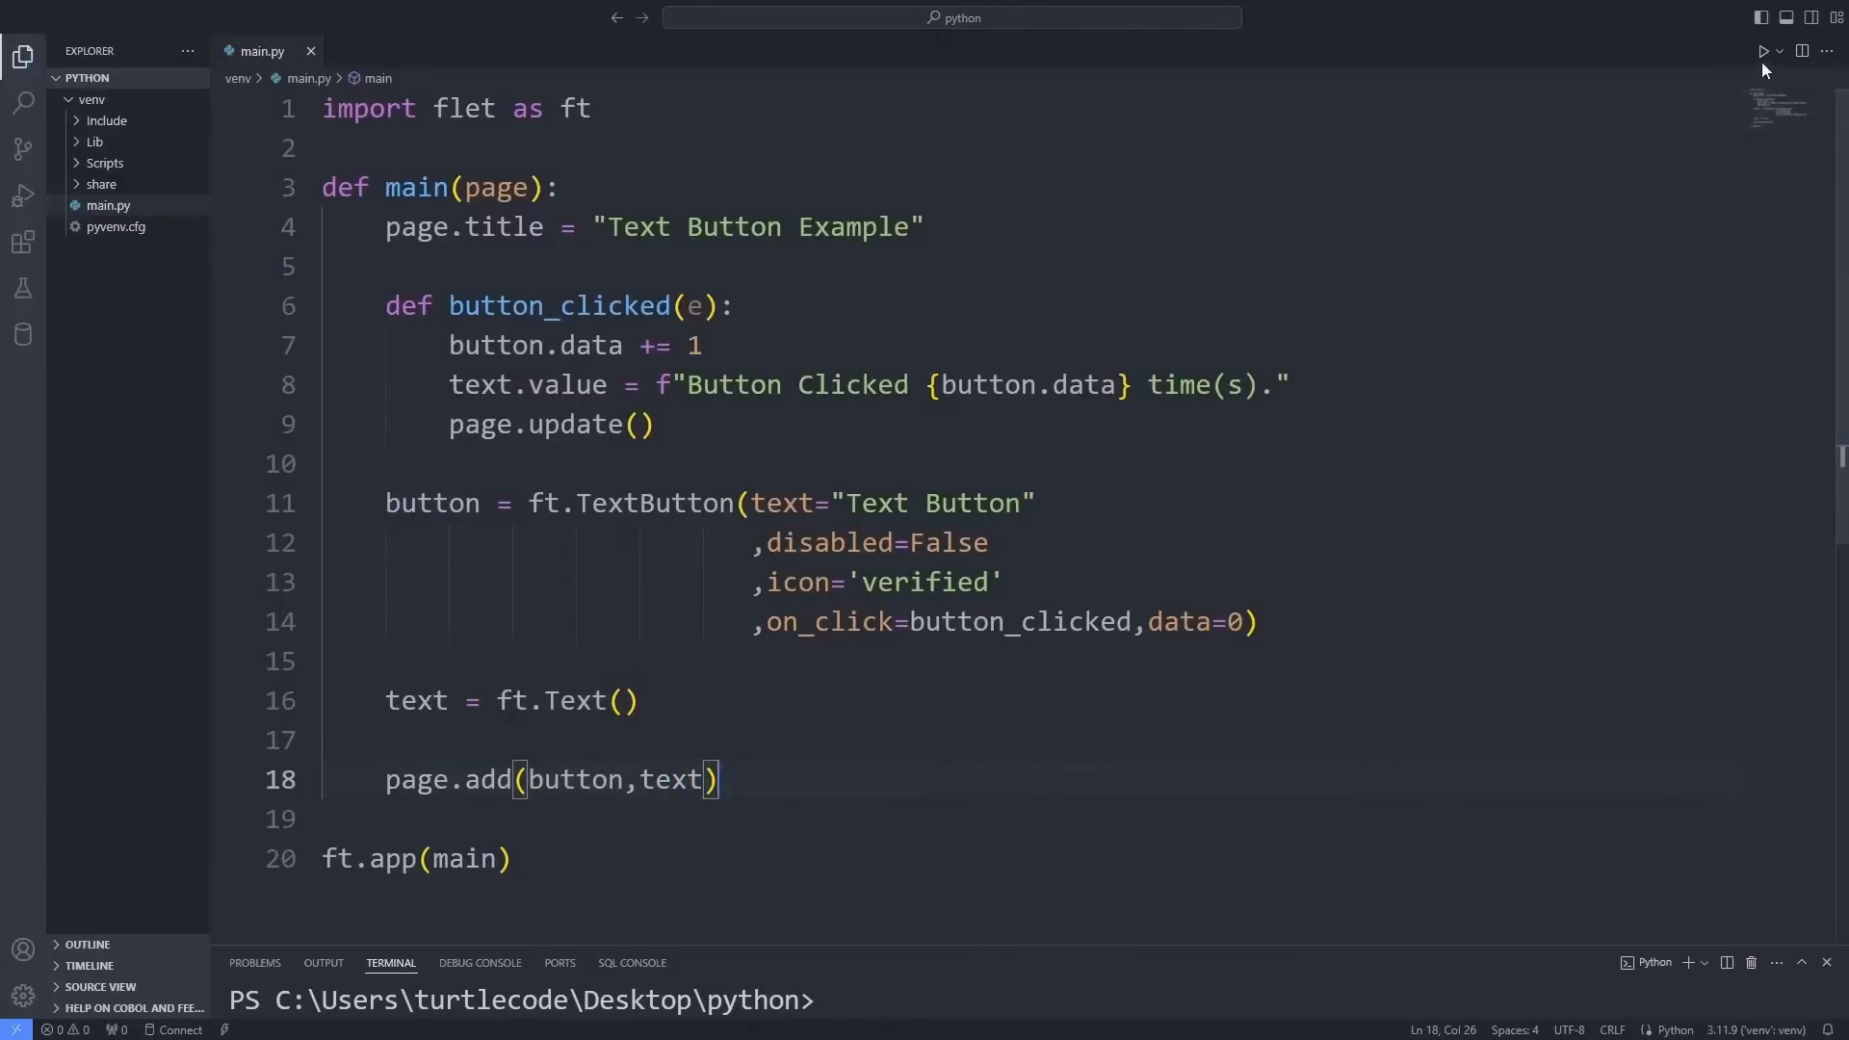
- Run the app and click the Text Button repeatedly to raise the counter
{"action": "left_click", "coordinate": [1763, 51]}
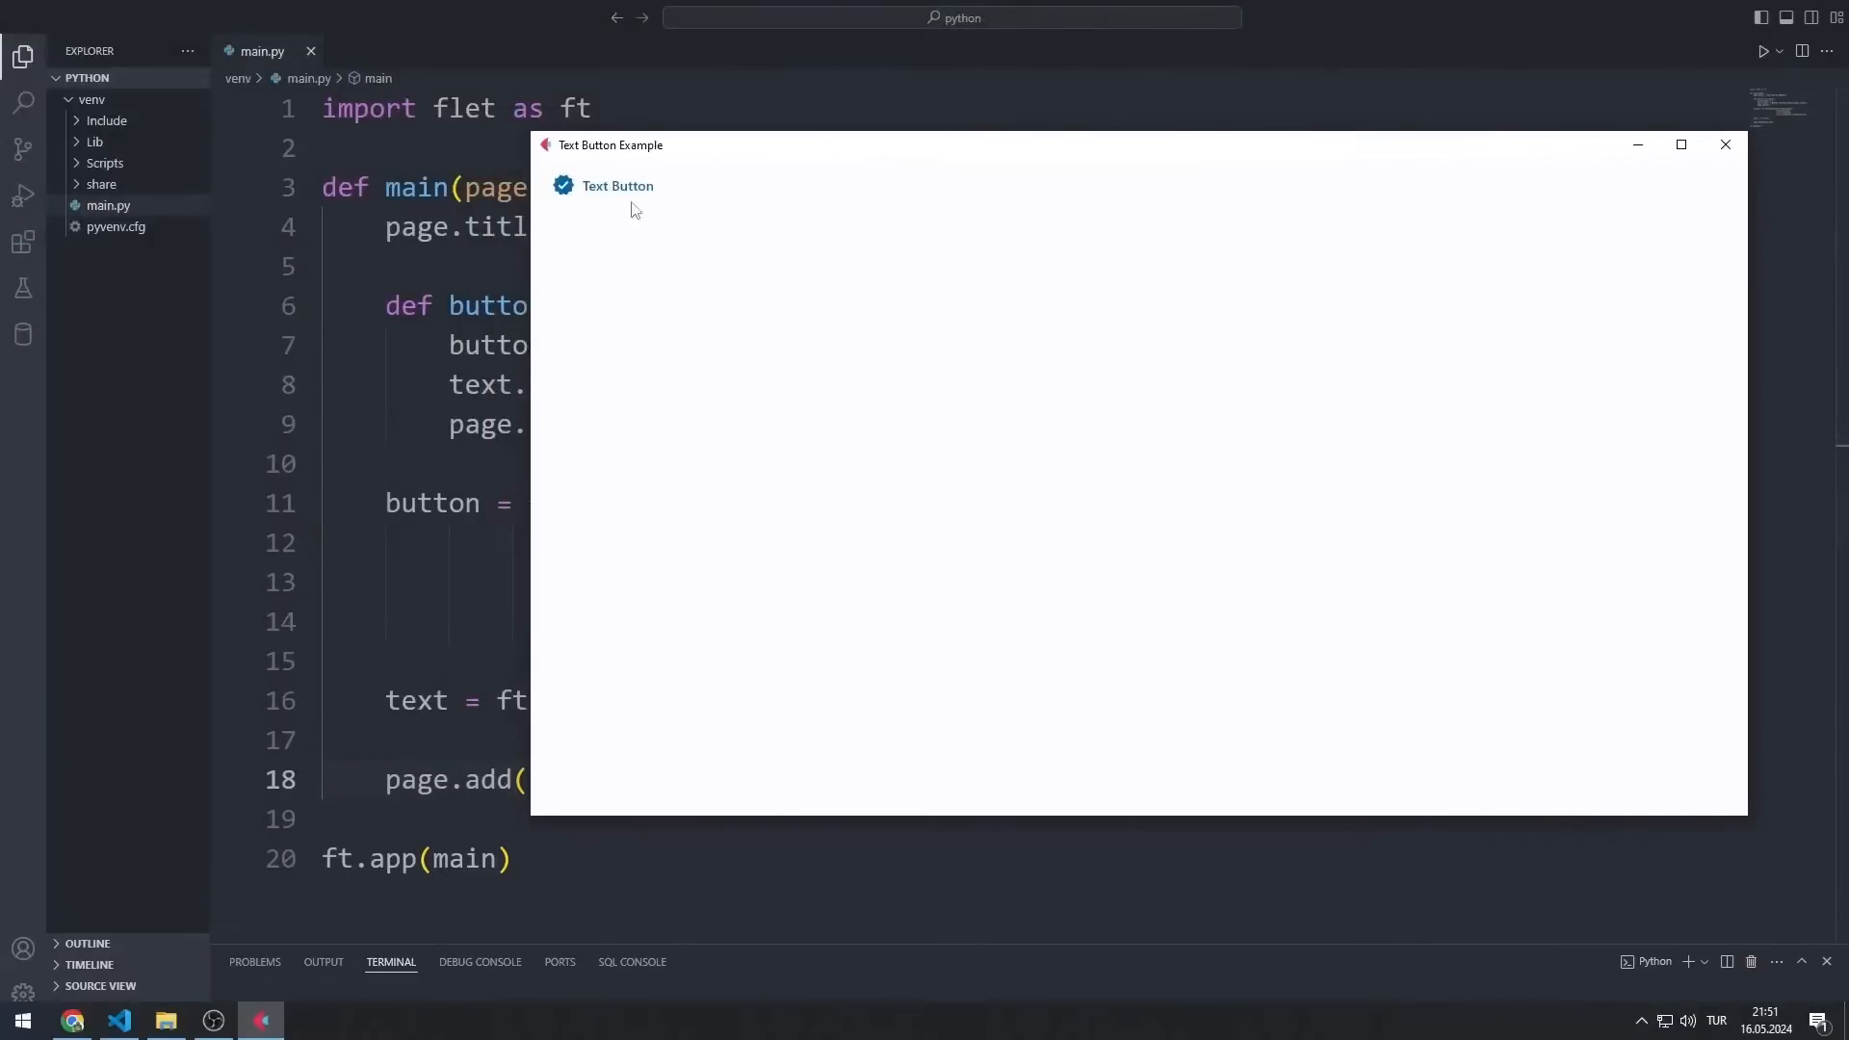
{"action": "left_click", "coordinate": [618, 186]}
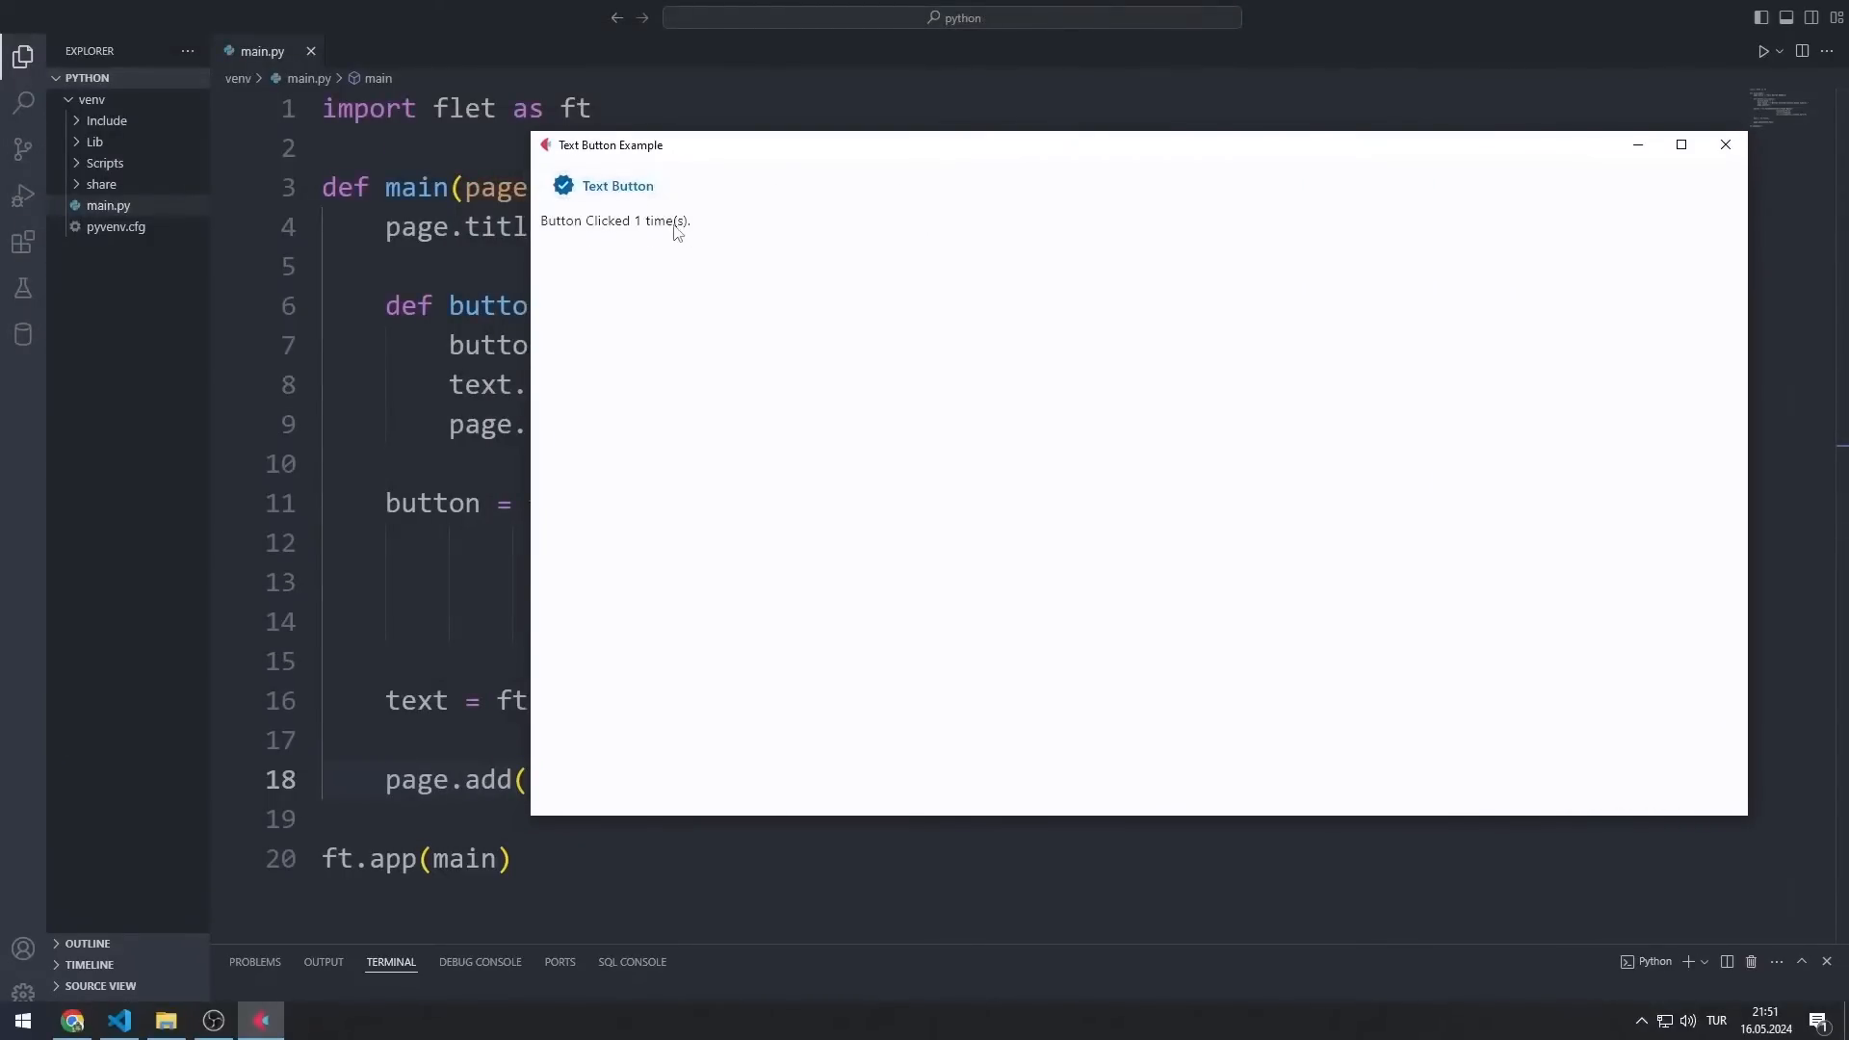
{"action": "left_click", "coordinate": [619, 185]}
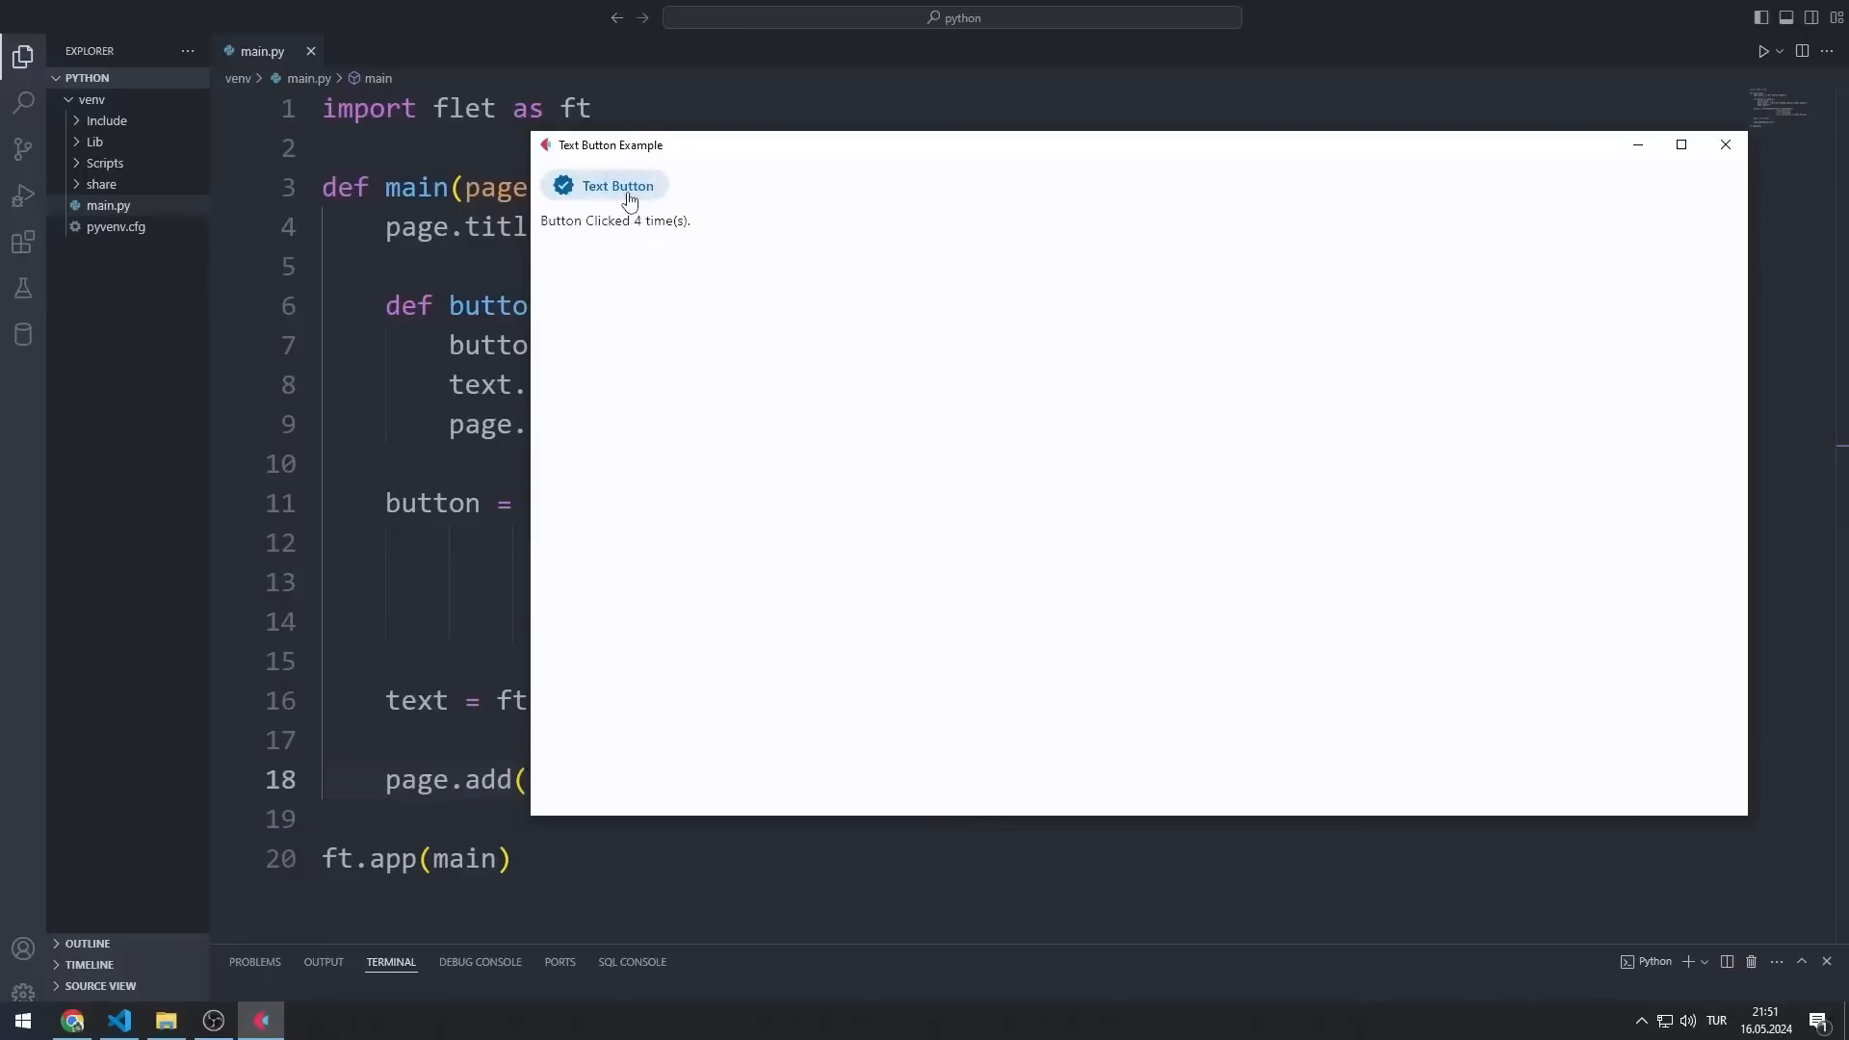
{"action": "left_click", "coordinate": [615, 185]}
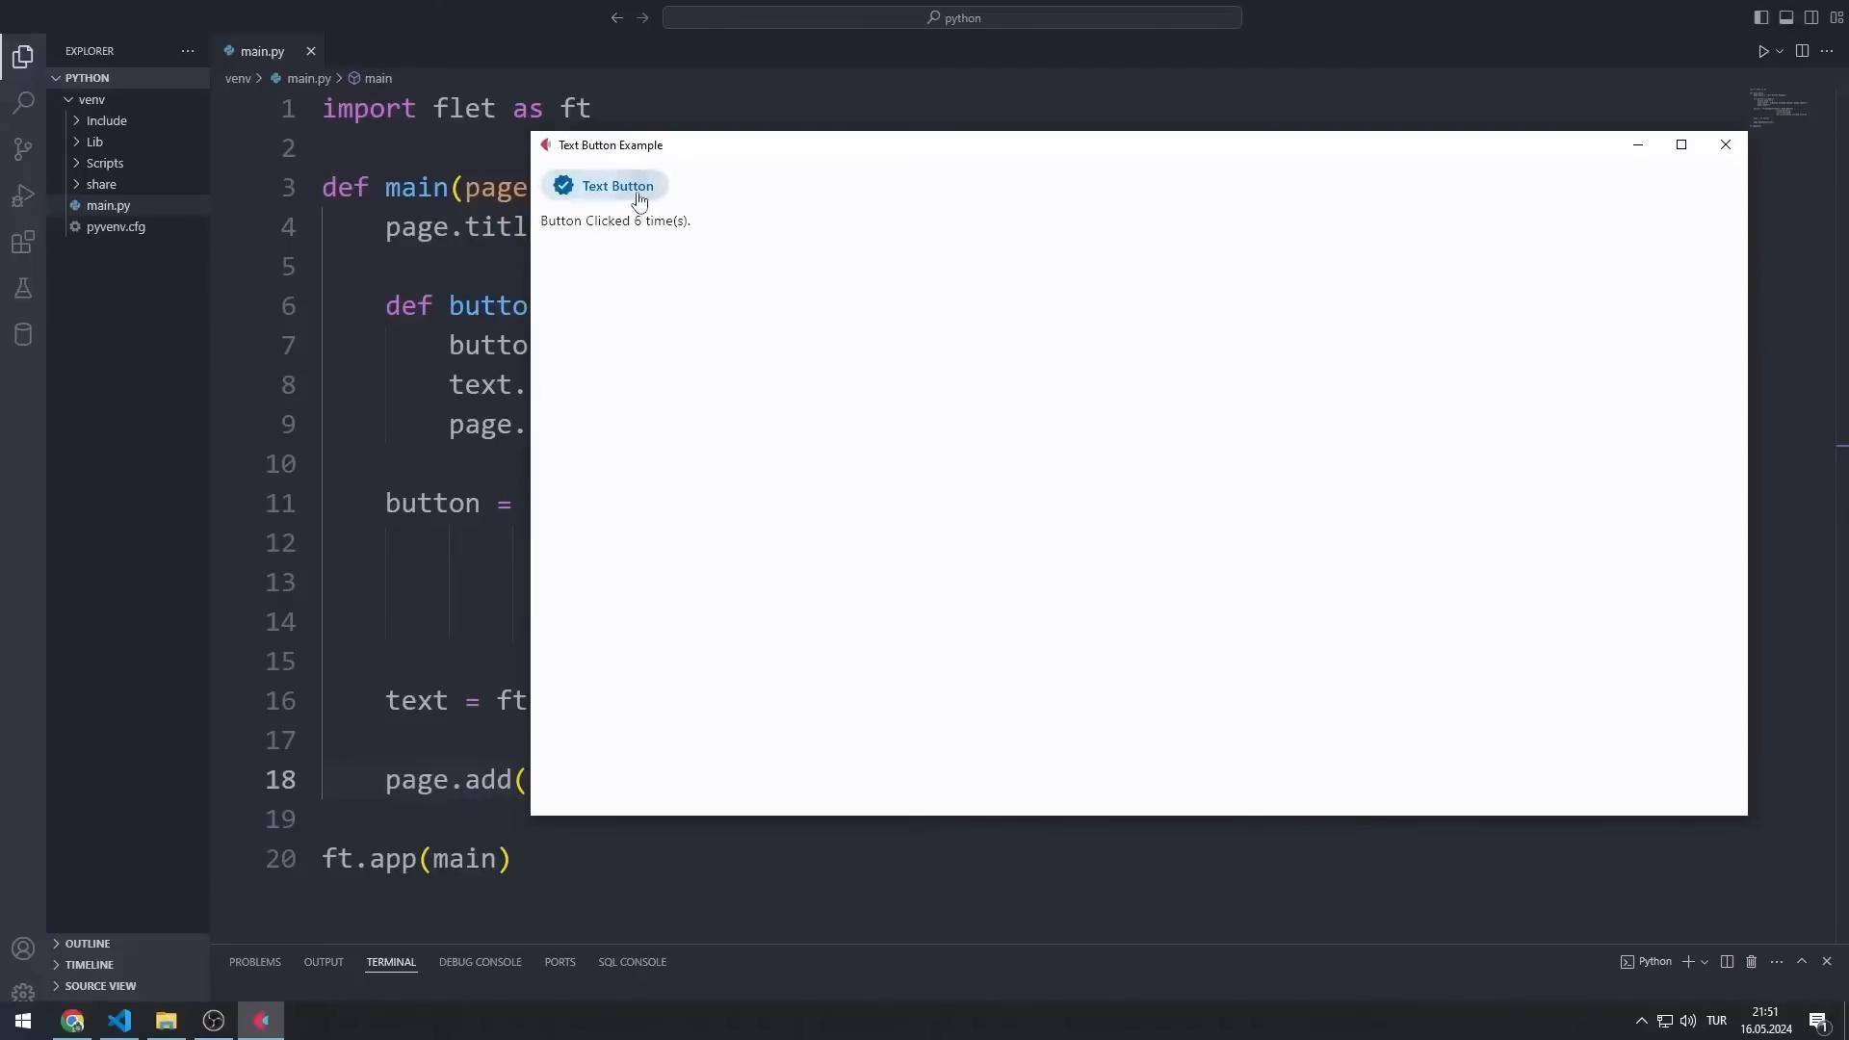
{"action": "left_click", "coordinate": [617, 185]}
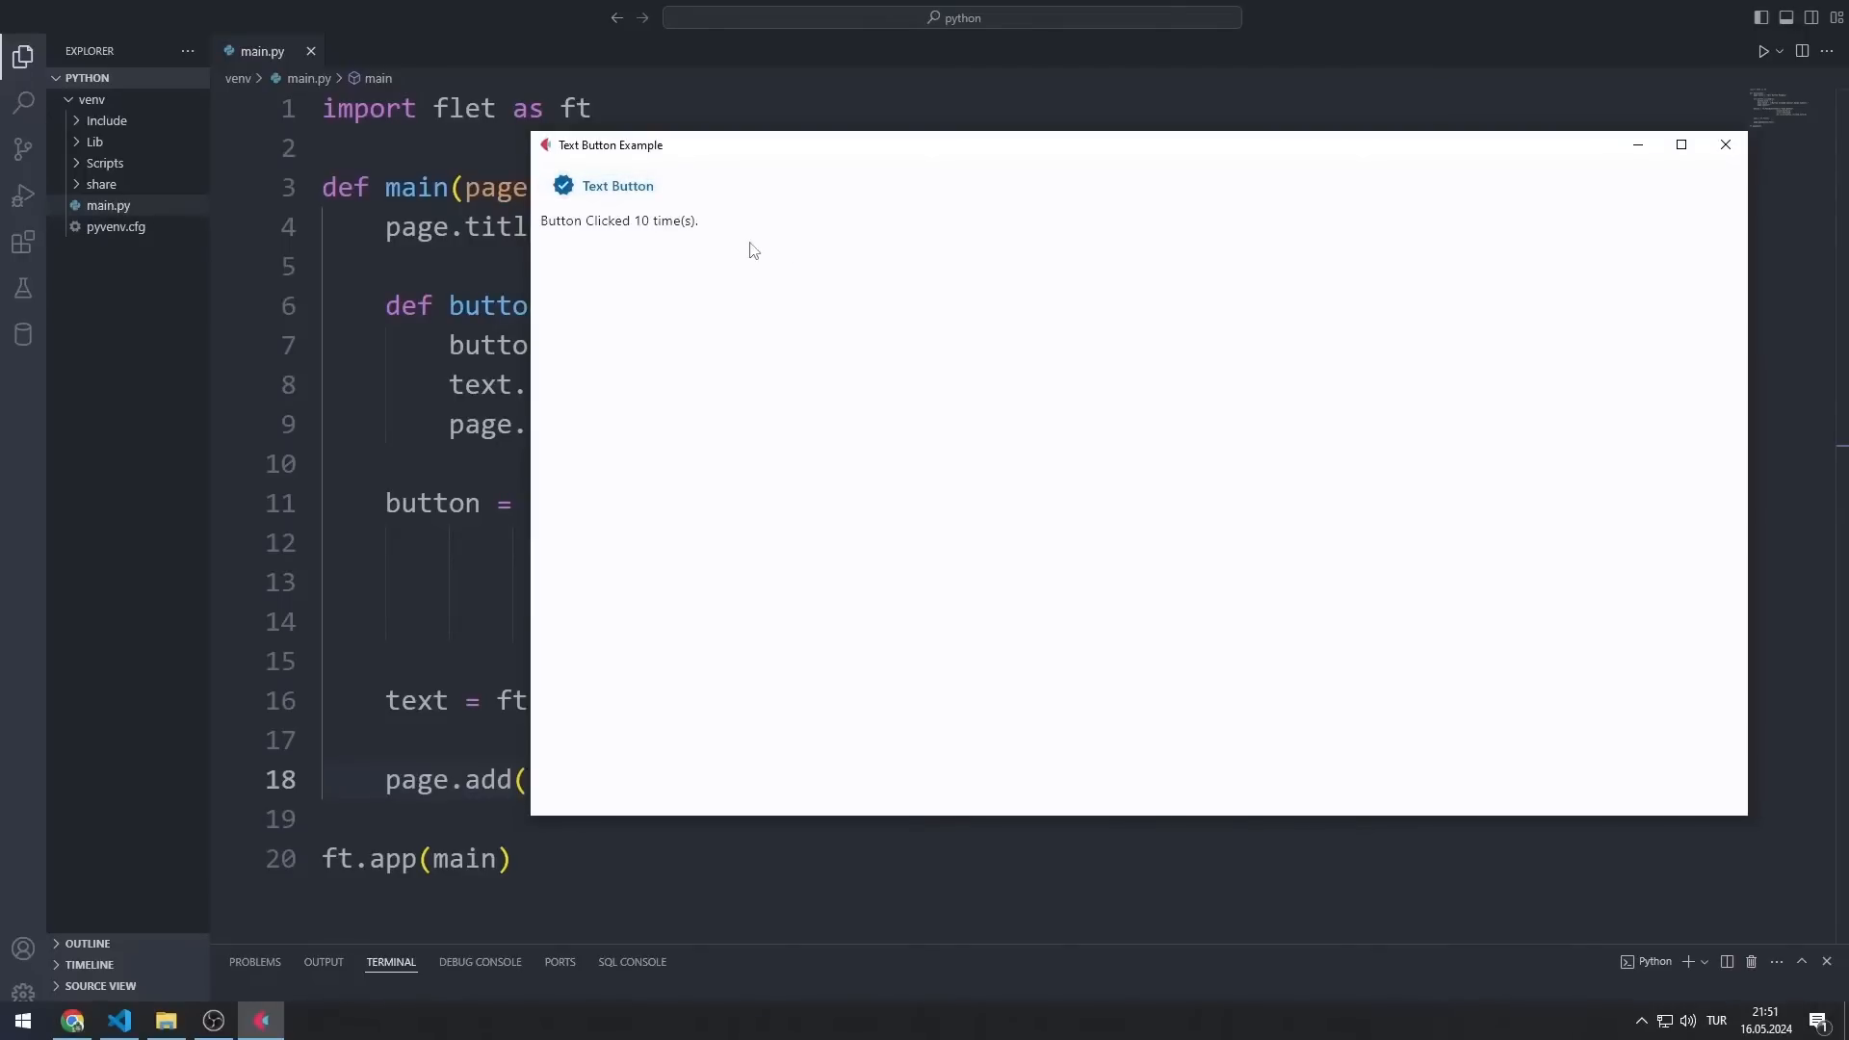